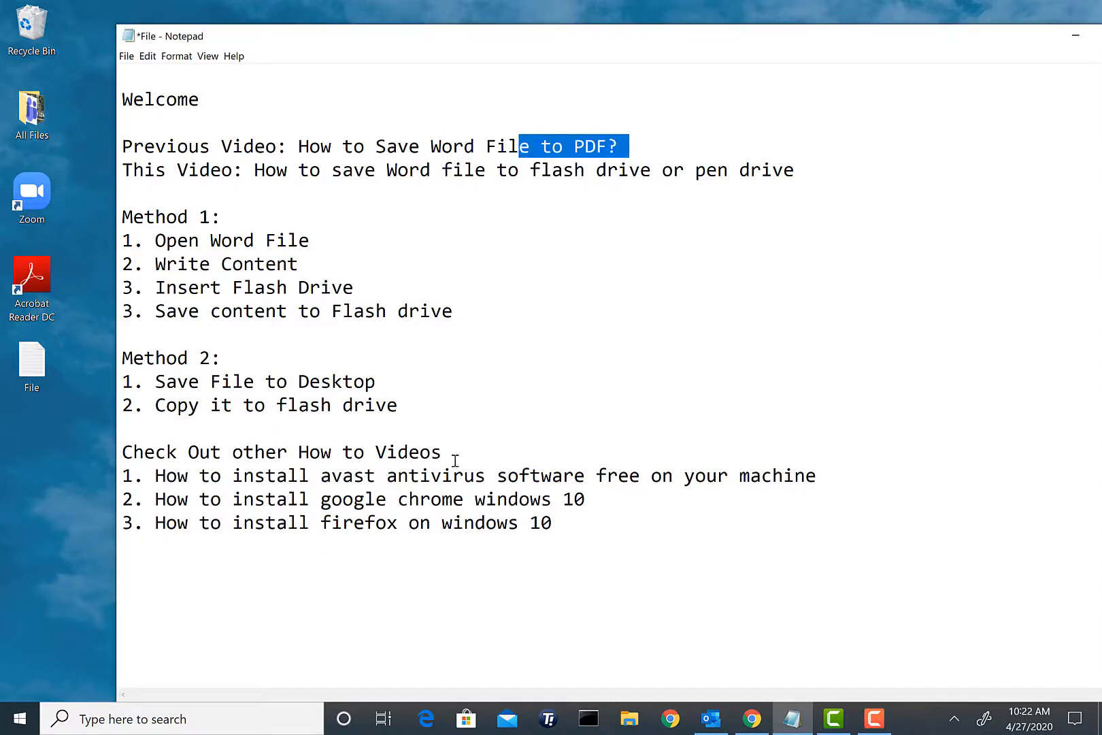
Clear the text selection in the Notepad notes
{"action": "left_click", "coordinate": [452, 476]}
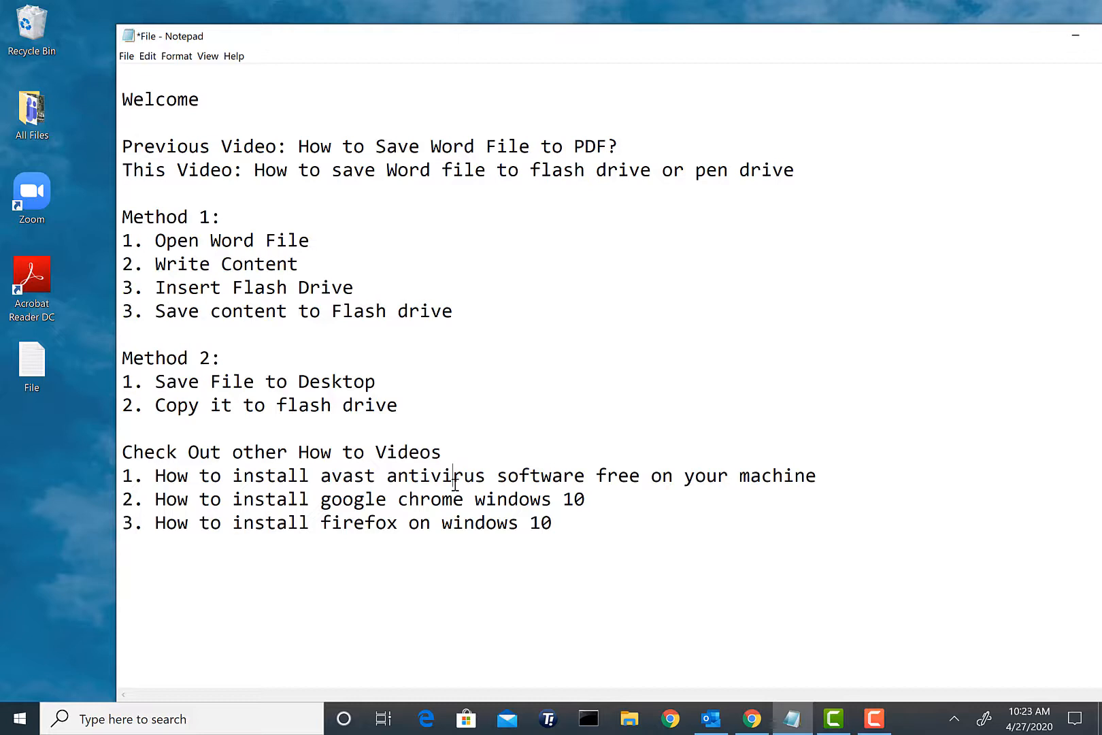
{"action": "double_click", "coordinate": [441, 475]}
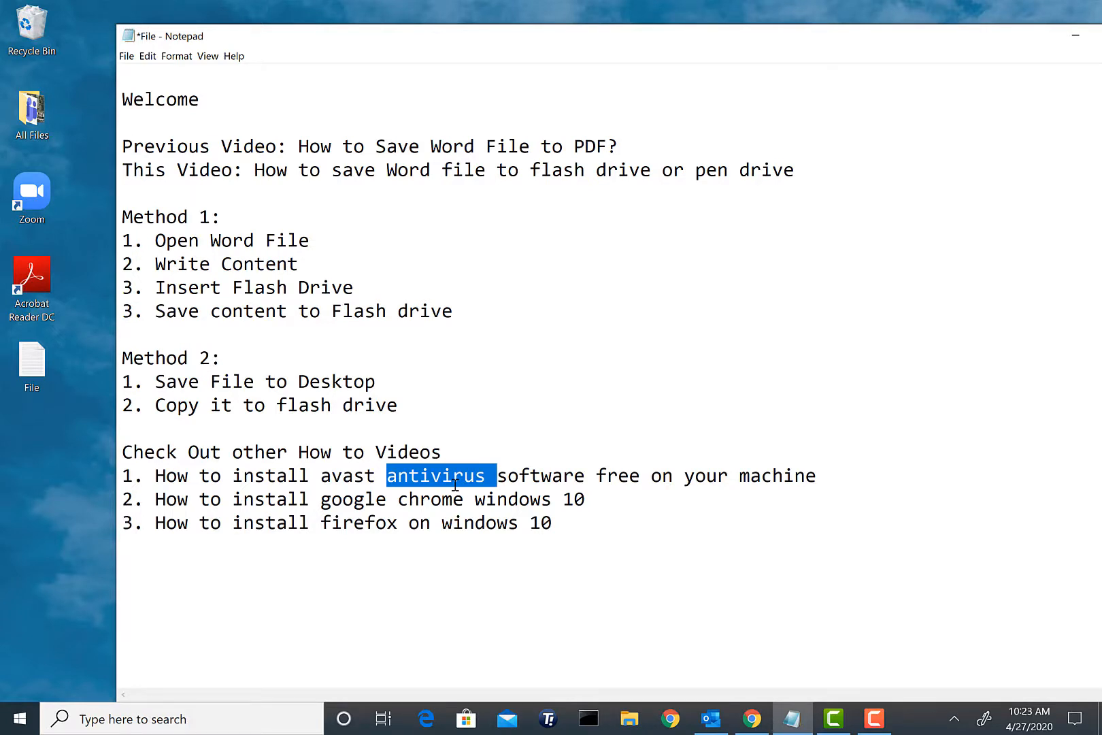
{"action": "left_click", "coordinate": [420, 528]}
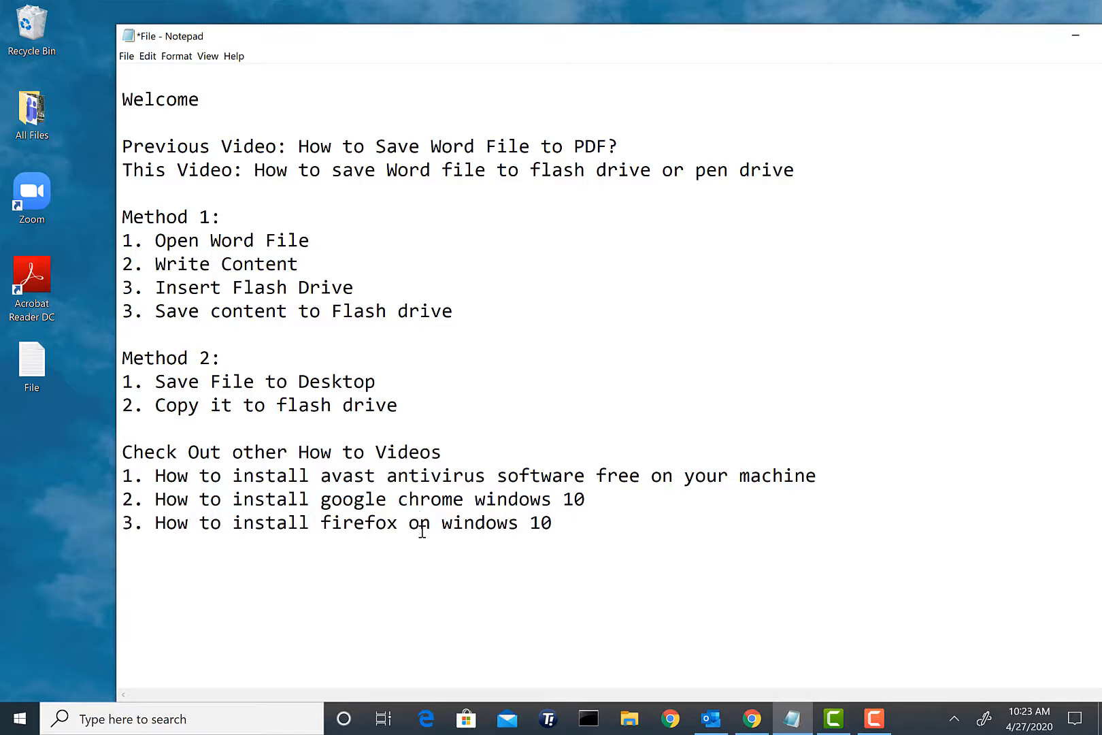
{"action": "mouse_move", "coordinate": [363, 563]}
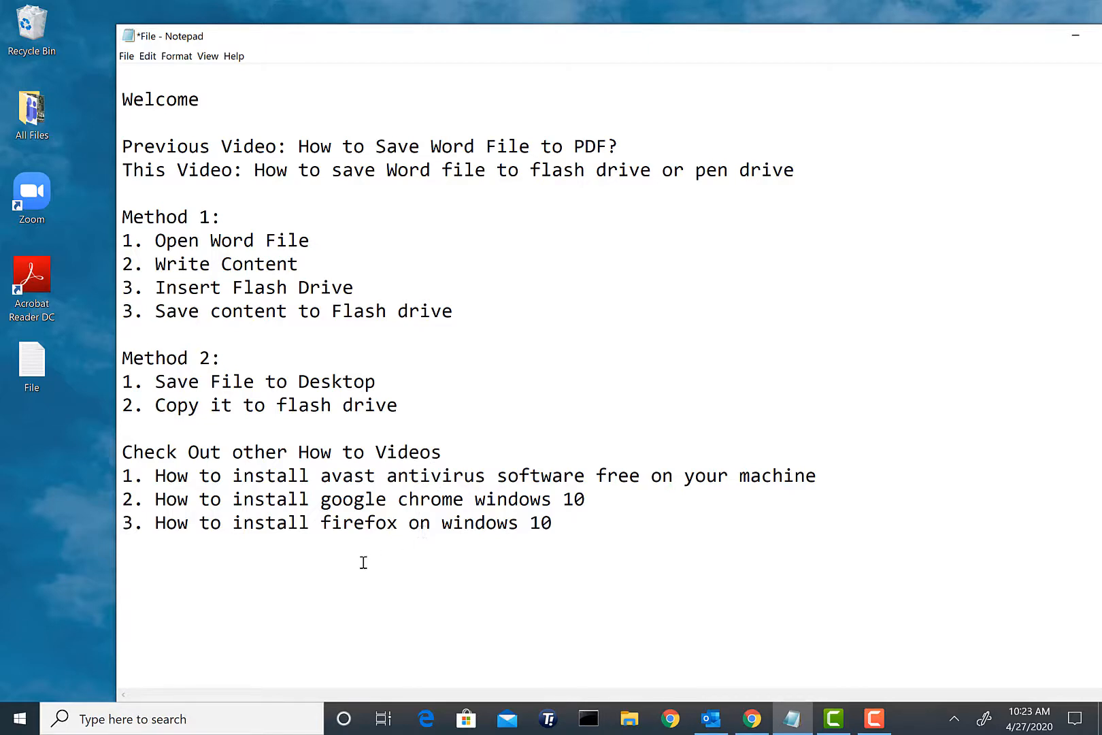
Launch Word from Start search, create a blank document, and transfer the notes text
{"action": "left_click", "coordinate": [23, 718]}
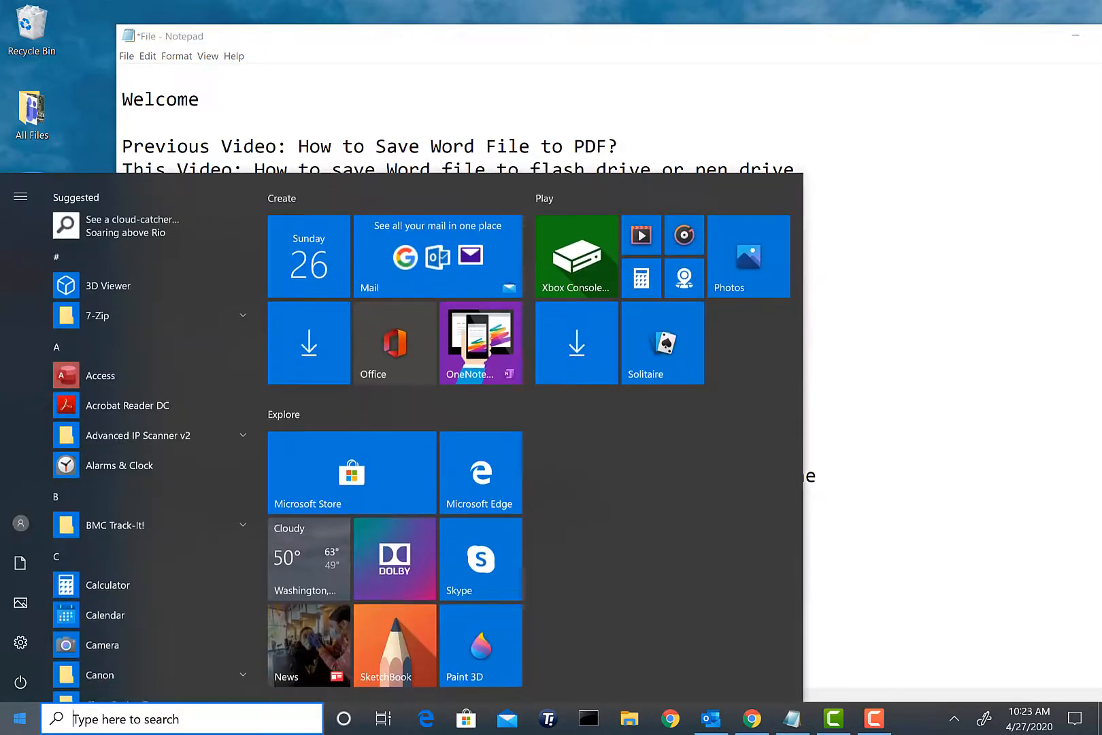
{"action": "type", "text": "word"}
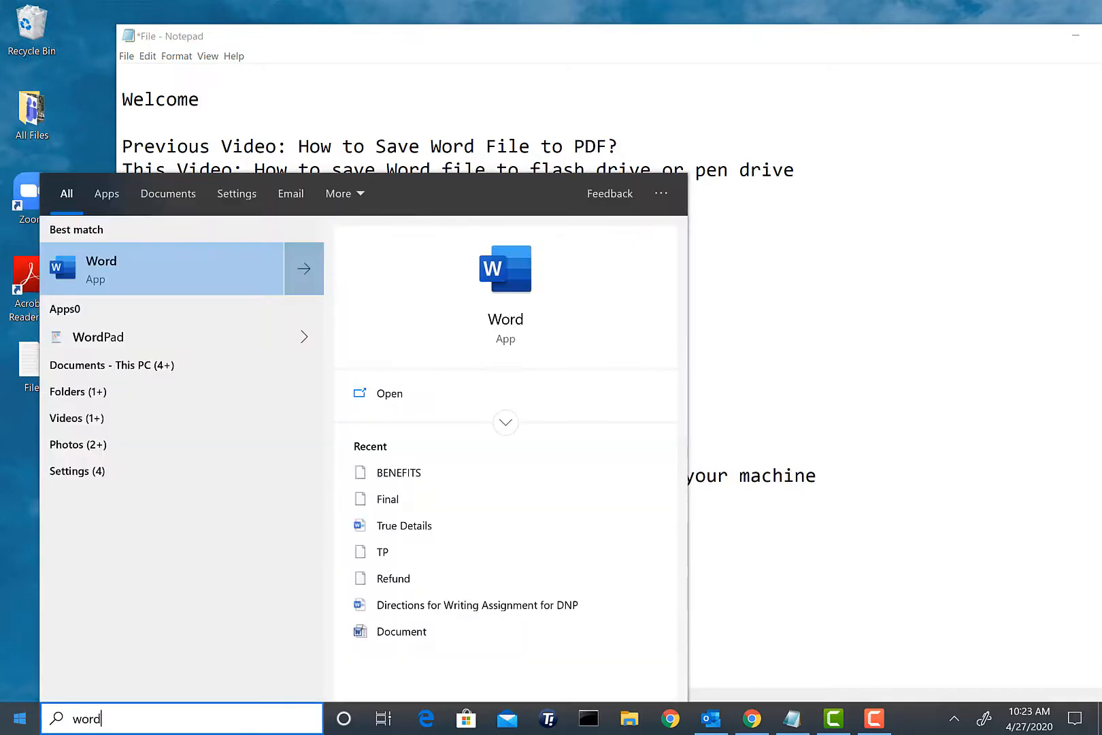
{"action": "left_click", "coordinate": [101, 269]}
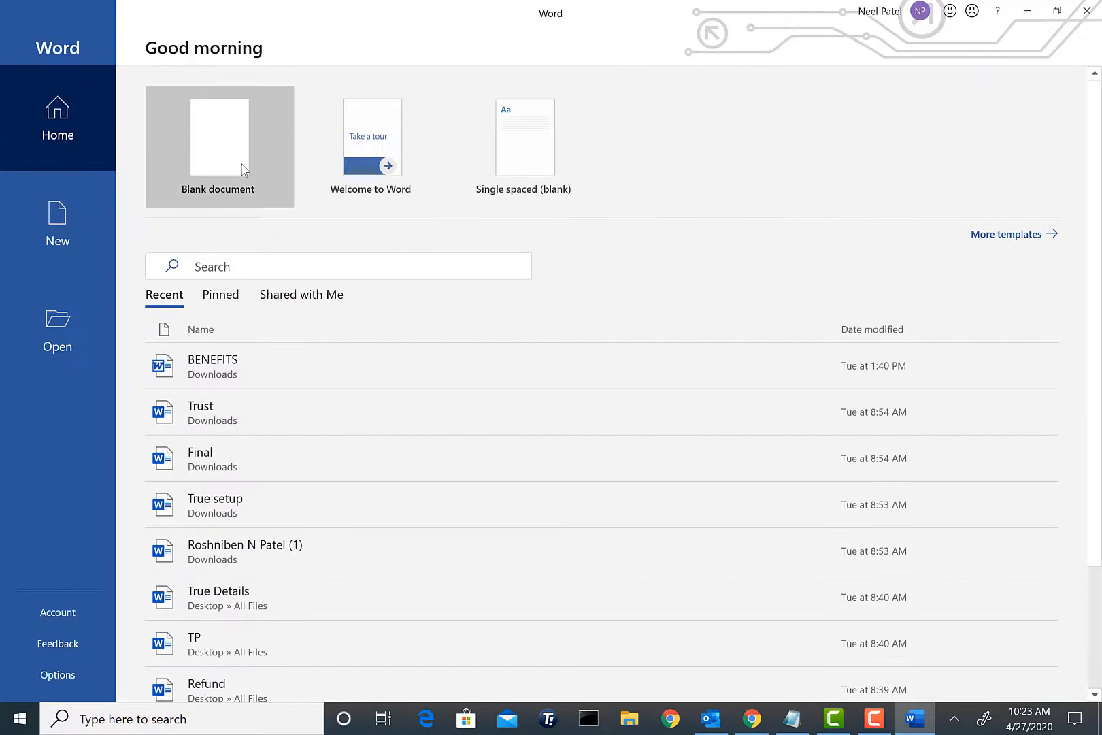
{"action": "left_click", "coordinate": [218, 143]}
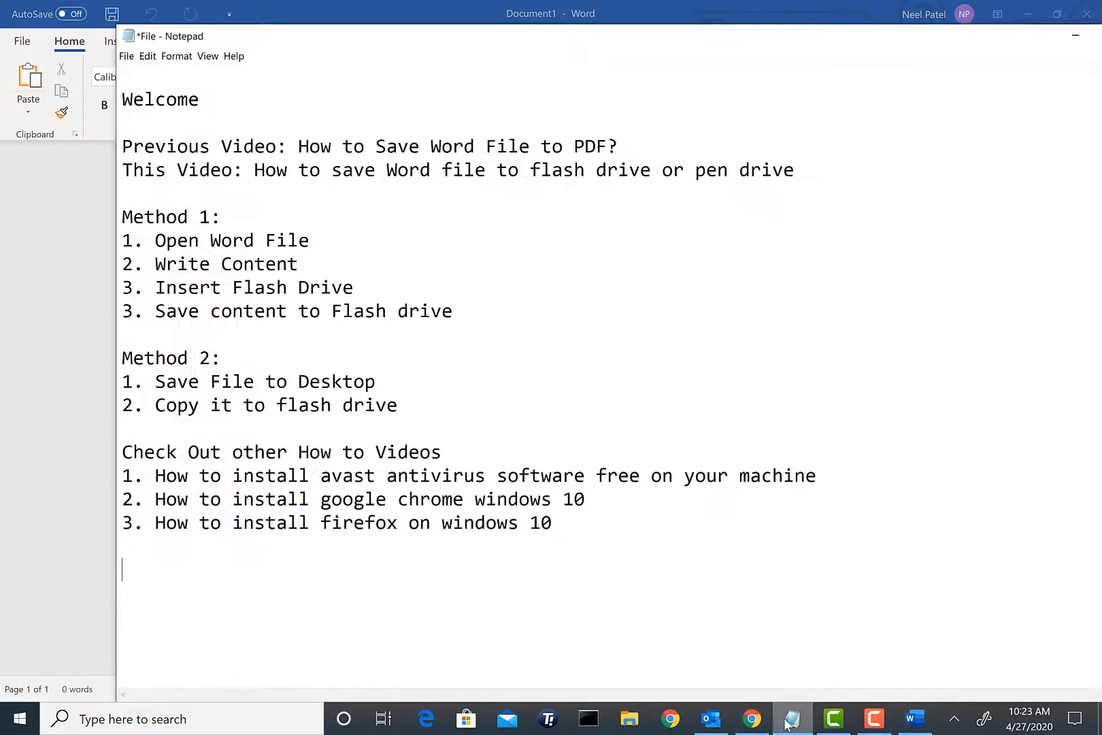
{"action": "key", "text": "ctrl+a"}
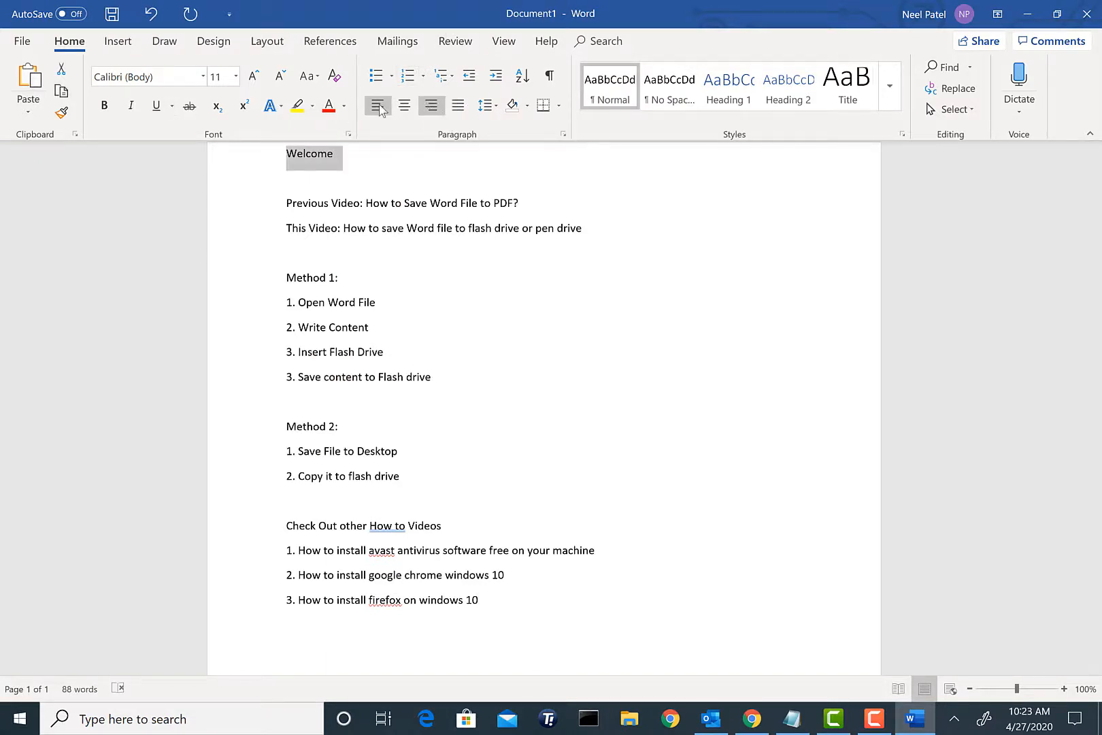
Center the Welcome line and give it a larger font size
{"action": "left_click", "coordinate": [404, 105]}
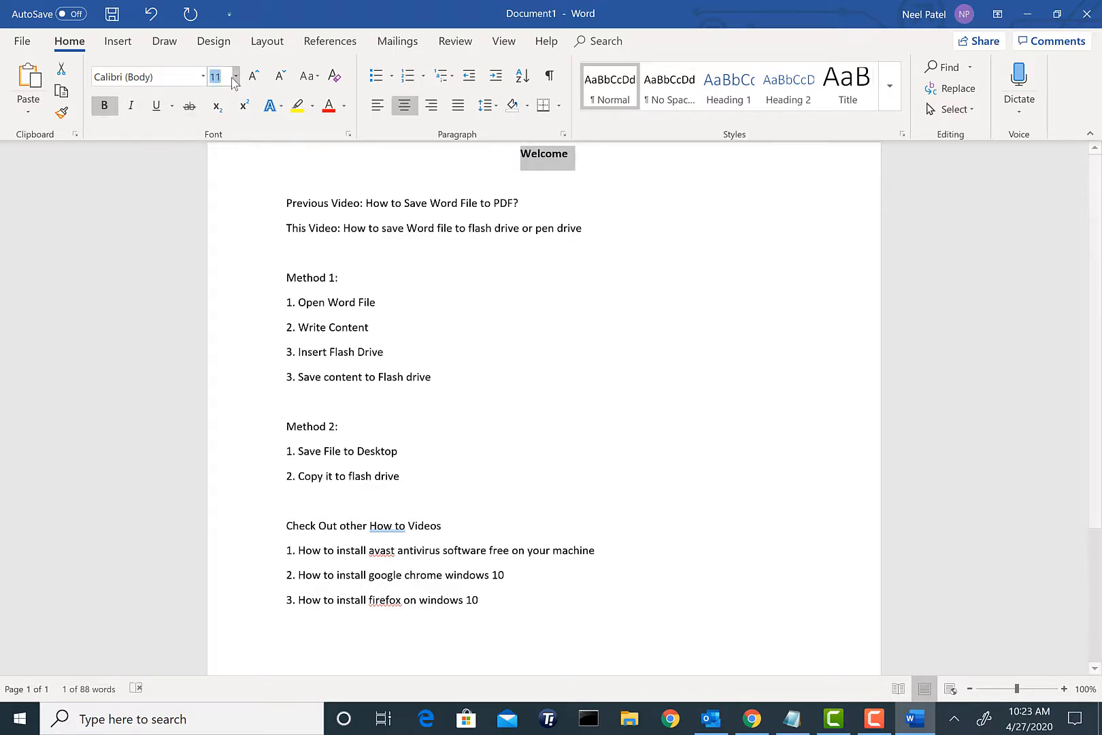
{"action": "left_click", "coordinate": [235, 76]}
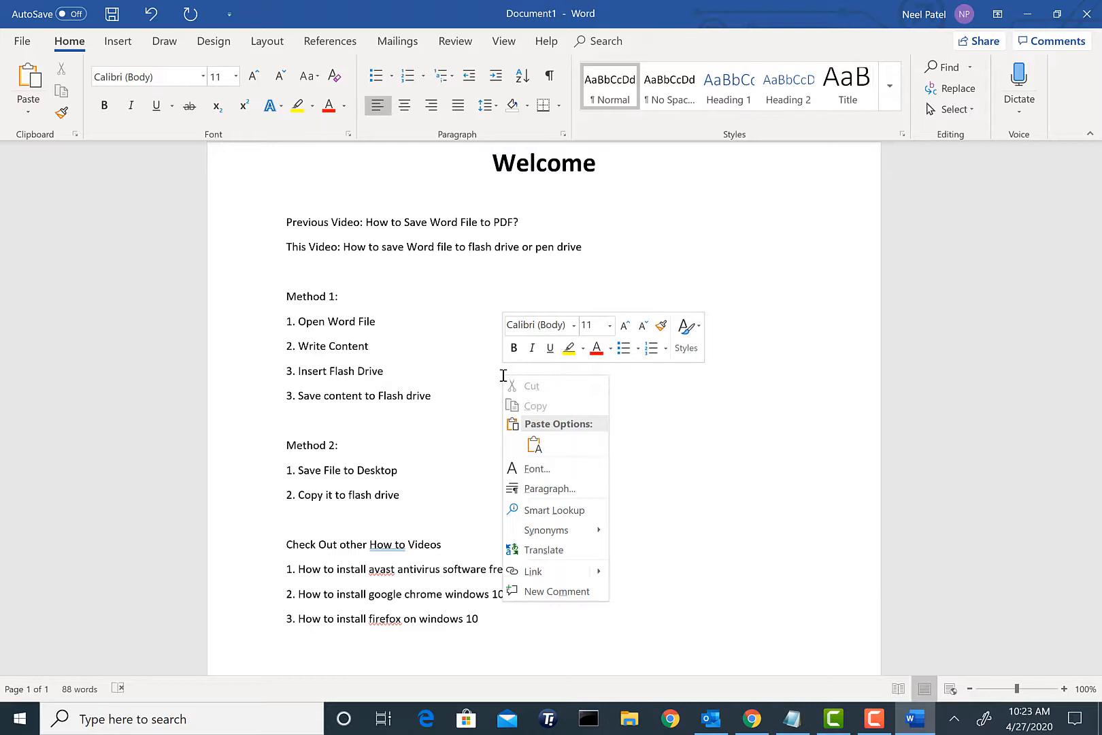
{"action": "mouse_move", "coordinate": [442, 369]}
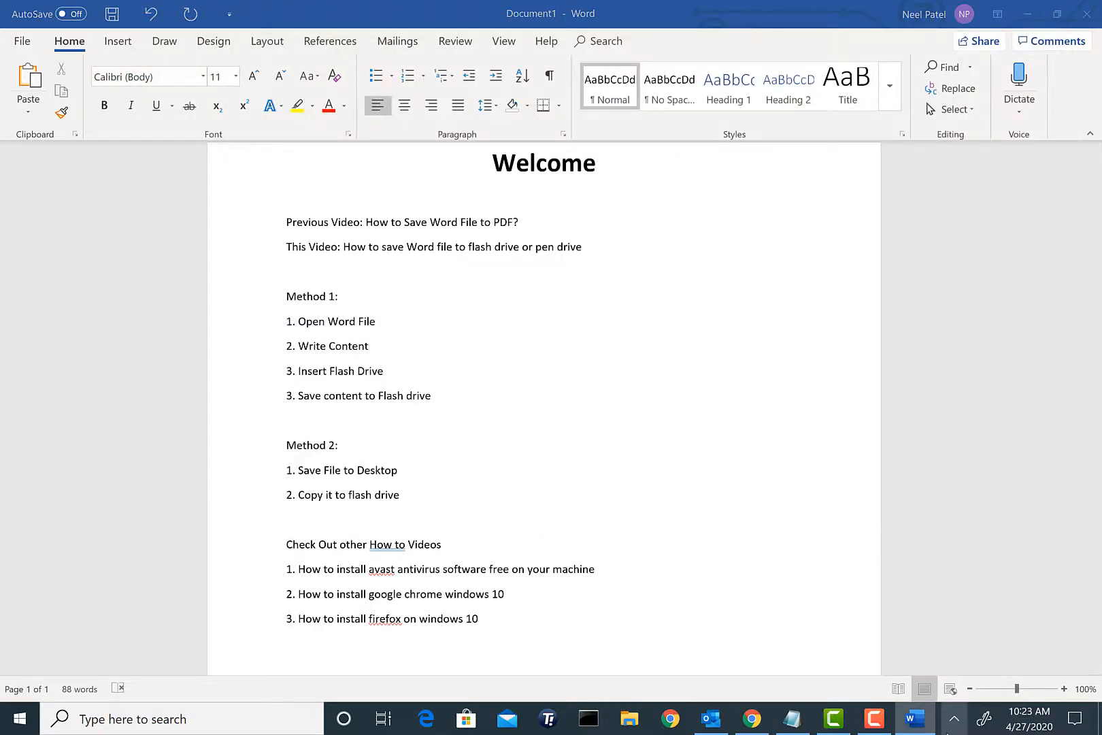
{"action": "left_click", "coordinate": [955, 718]}
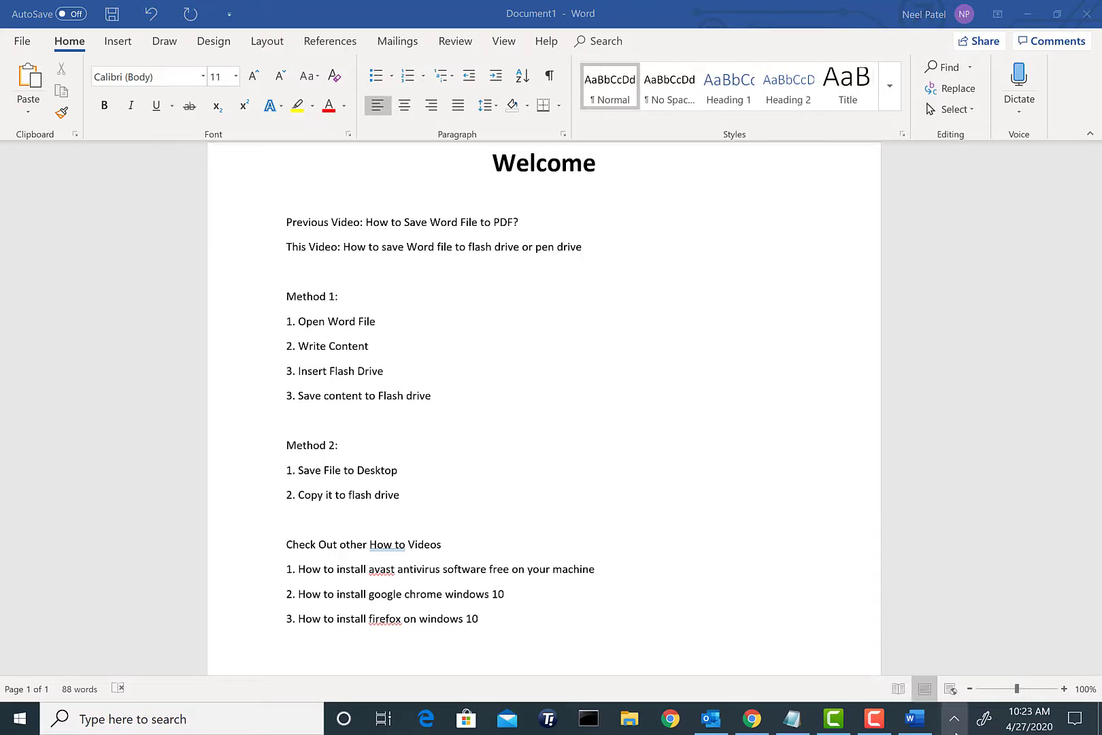
{"action": "mouse_move", "coordinate": [583, 459]}
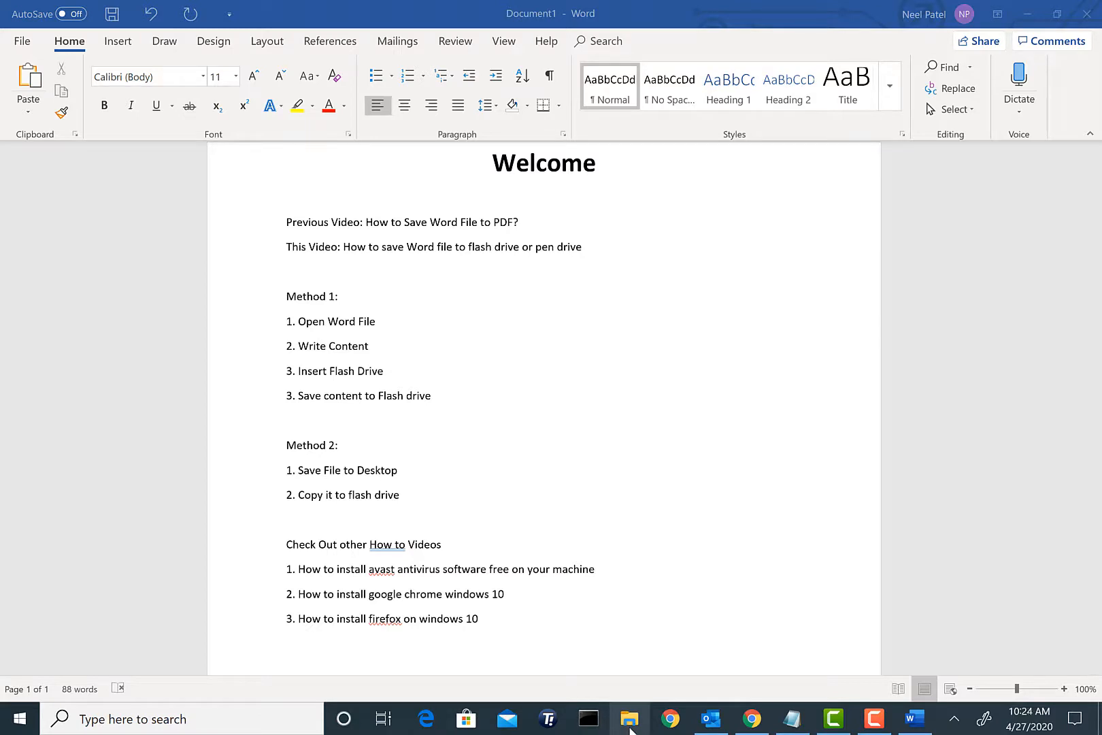
Open File Explorer on the USB drive, then close it
{"action": "left_click", "coordinate": [630, 719]}
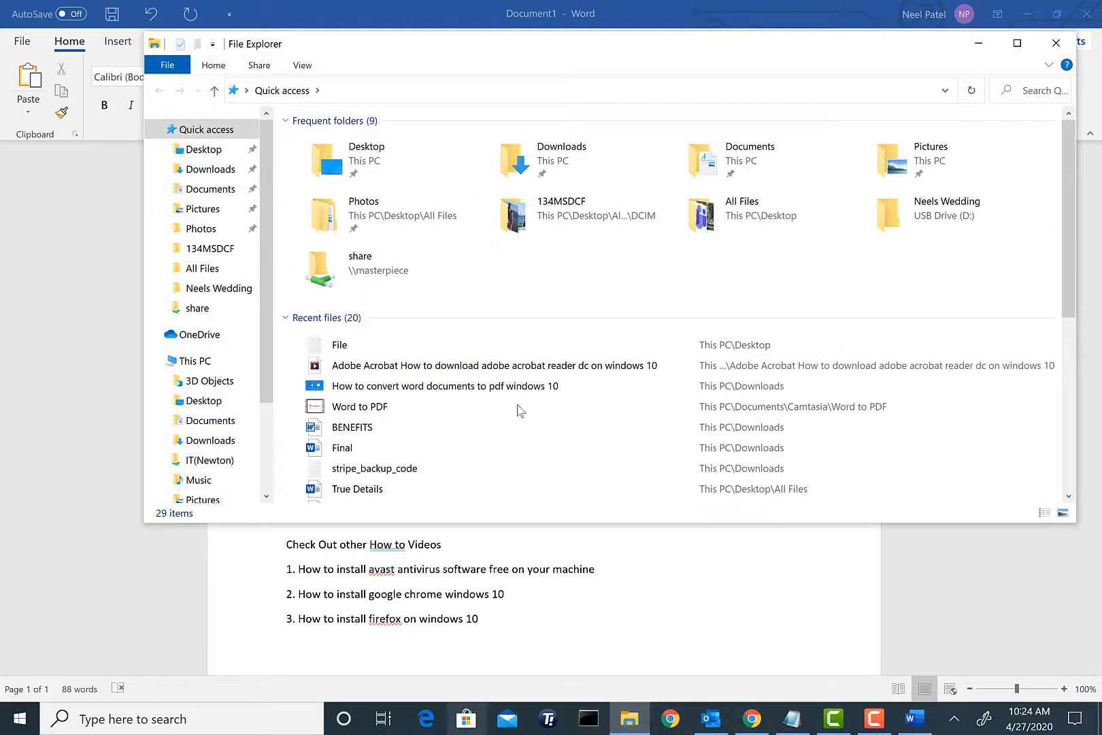
{"action": "left_click", "coordinate": [194, 360]}
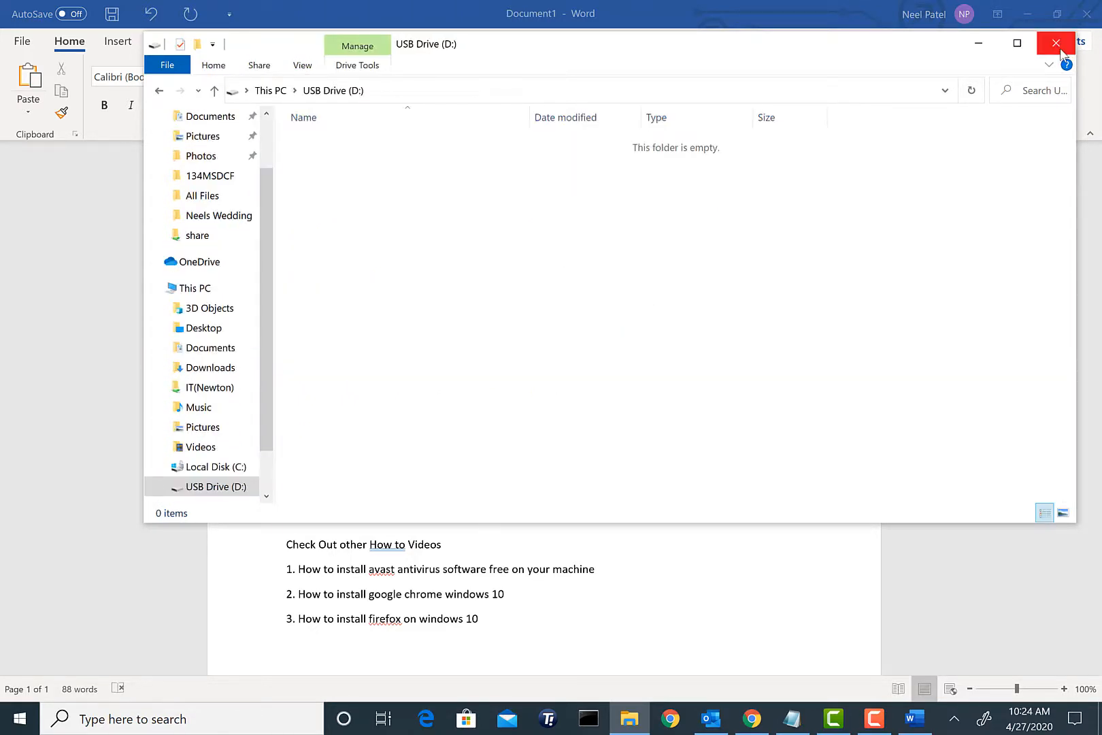
{"action": "left_click", "coordinate": [1057, 42]}
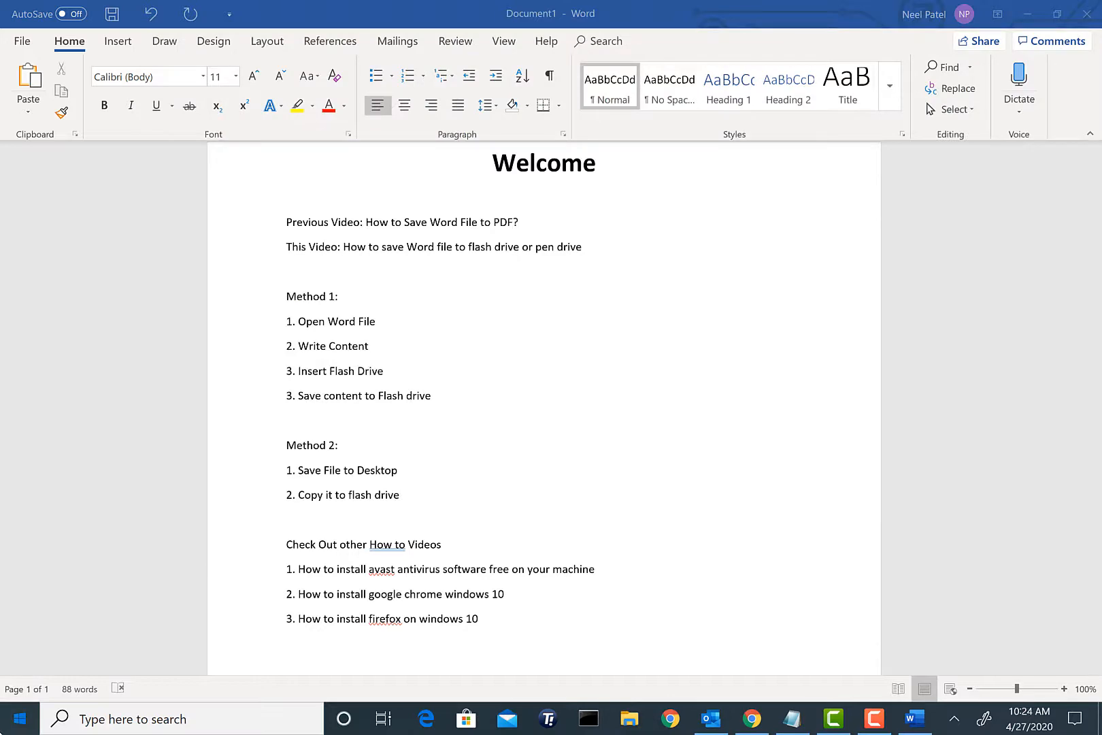
From This PC, add a Word-1 folder to USB Drive (D:), open it, and close Explorer
{"action": "type", "text": "this pc"}
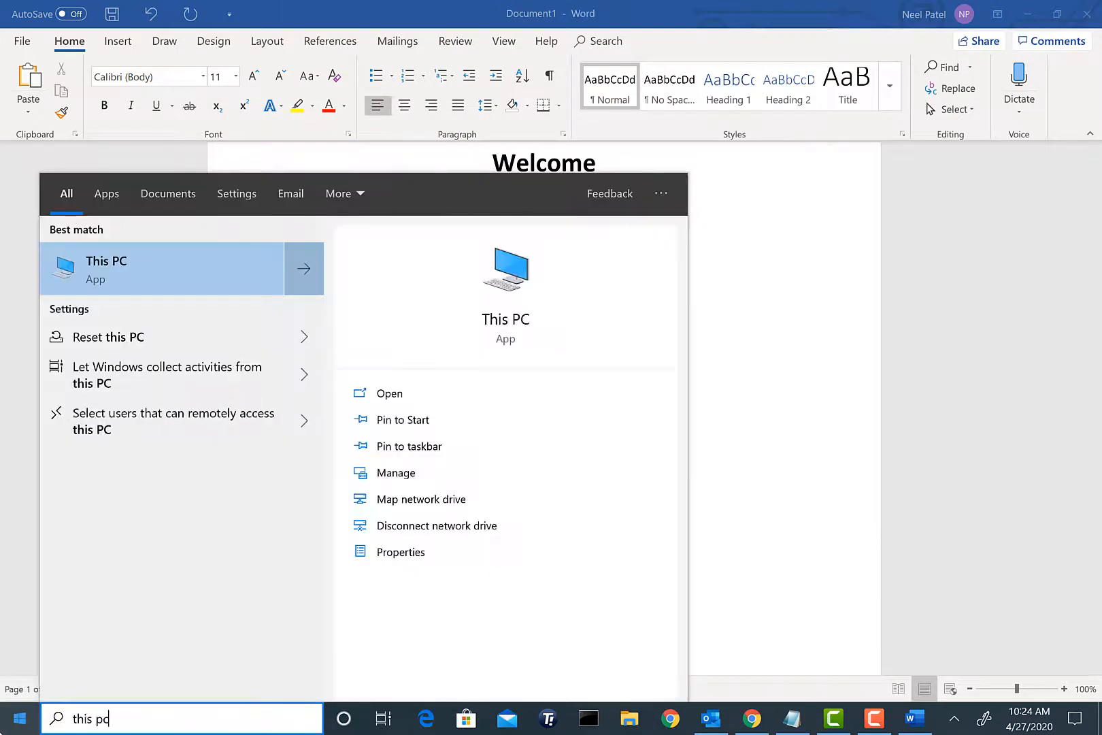
{"action": "left_click", "coordinate": [107, 268]}
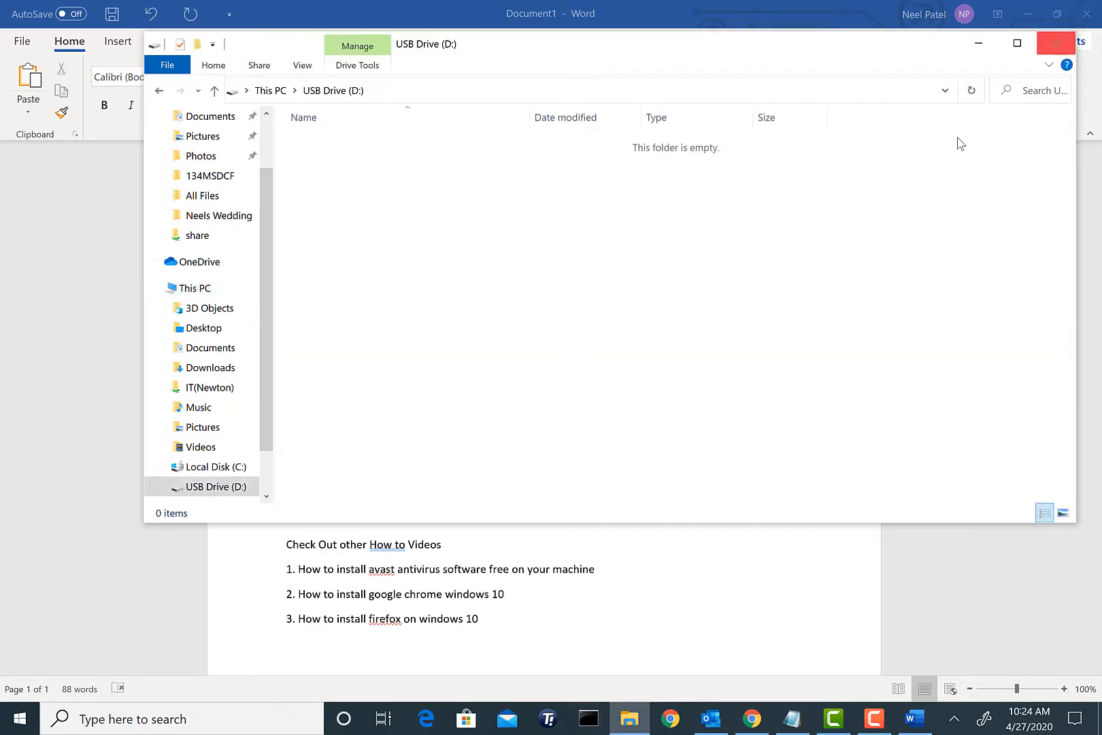
{"action": "right_click", "coordinate": [408, 163]}
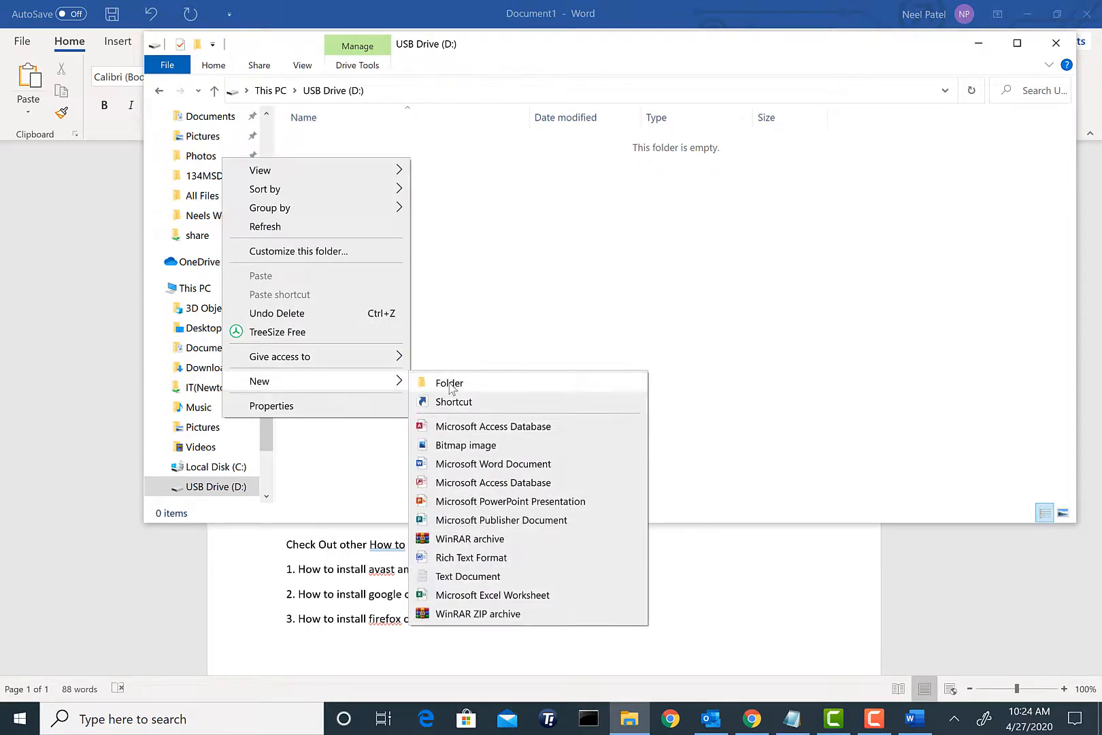
{"action": "left_click", "coordinate": [449, 383]}
{"action": "type", "text": "Word-1"}
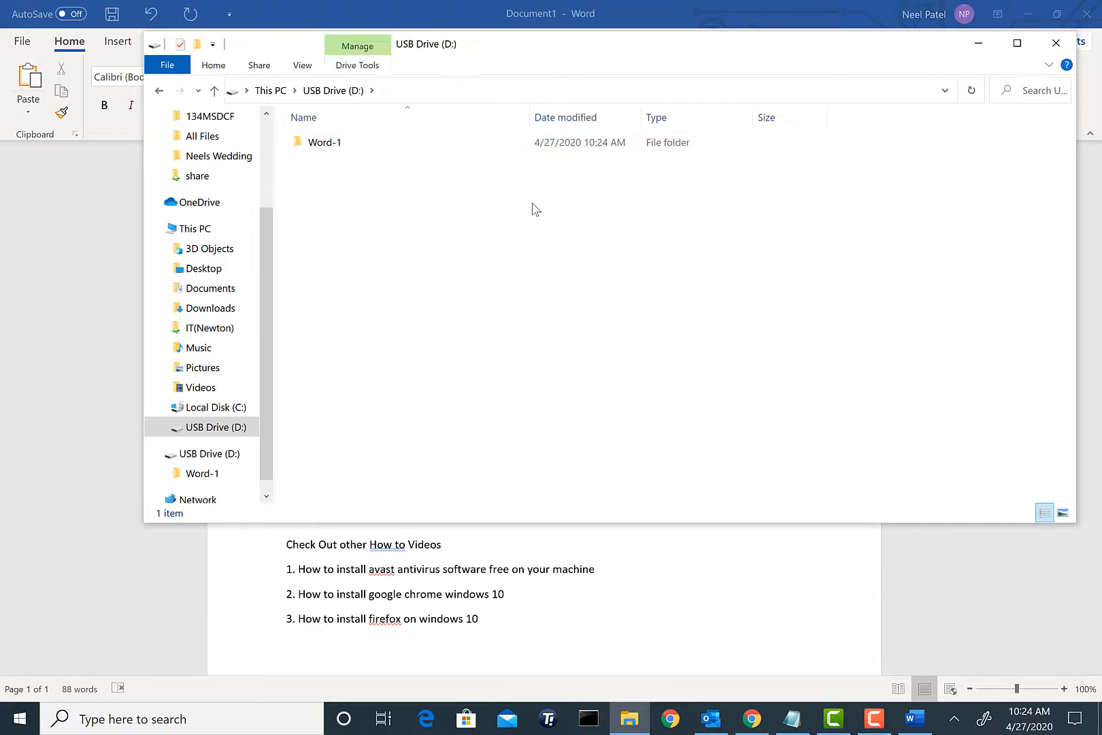
{"action": "double_click", "coordinate": [324, 141]}
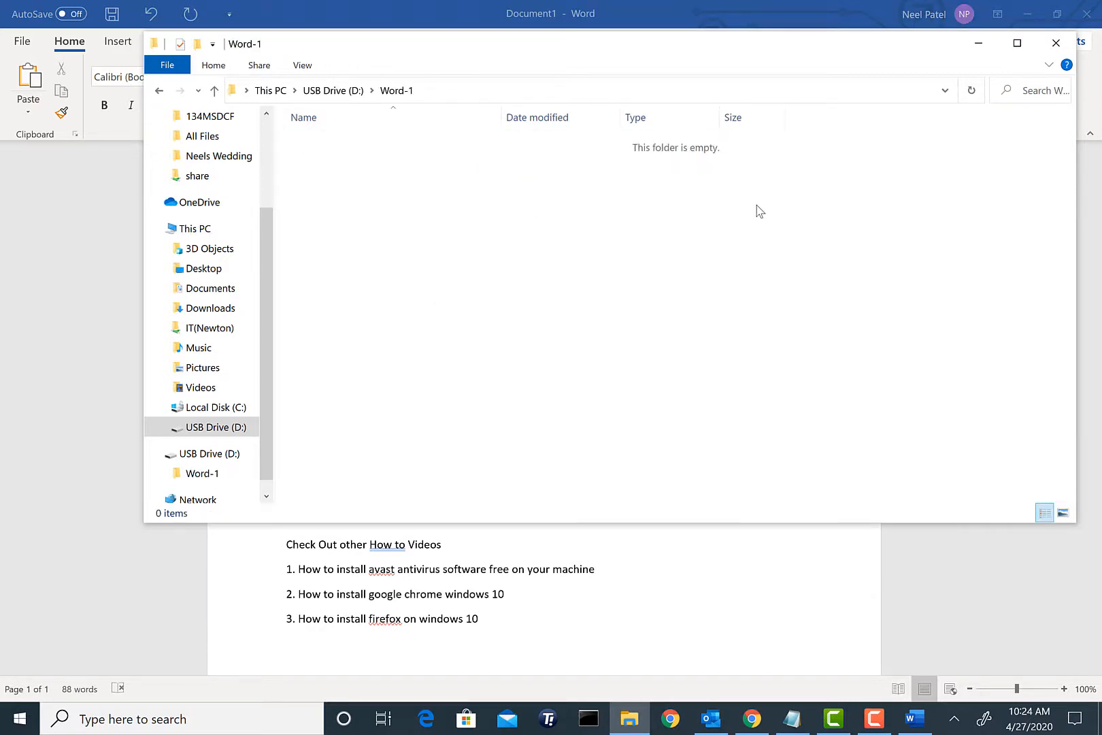
{"action": "mouse_move", "coordinate": [1056, 43]}
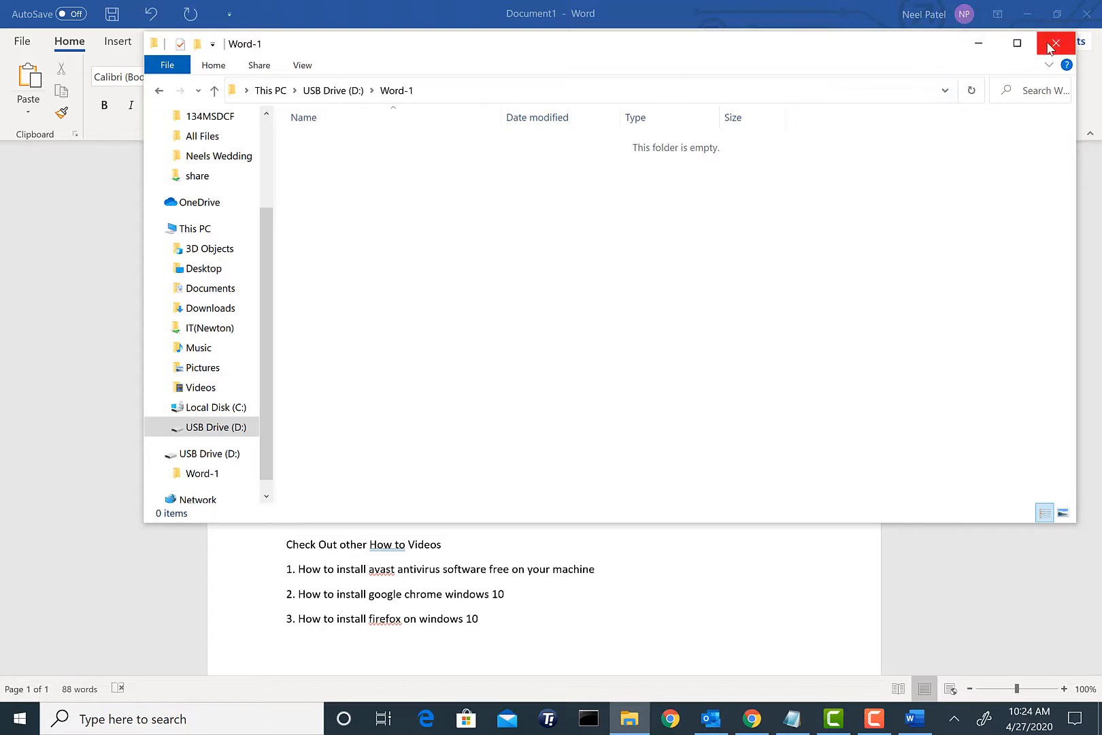
{"action": "left_click", "coordinate": [1056, 42]}
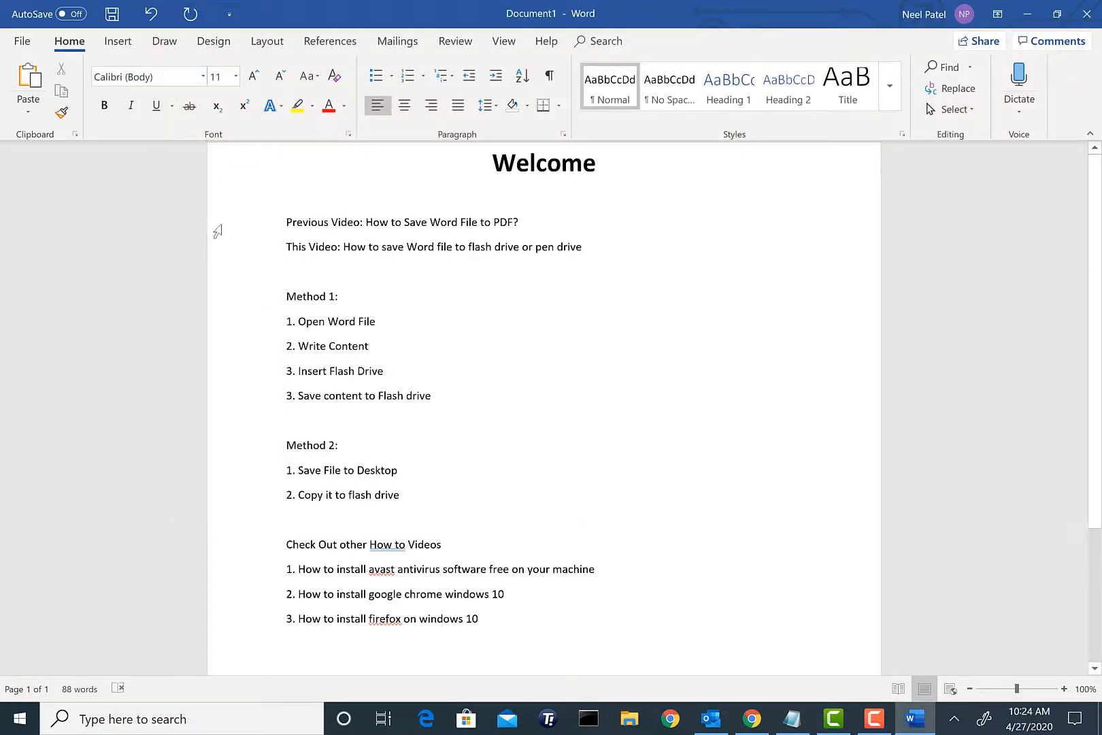
Open Save As and browse to This PC's drives and folders
{"action": "left_click", "coordinate": [22, 41]}
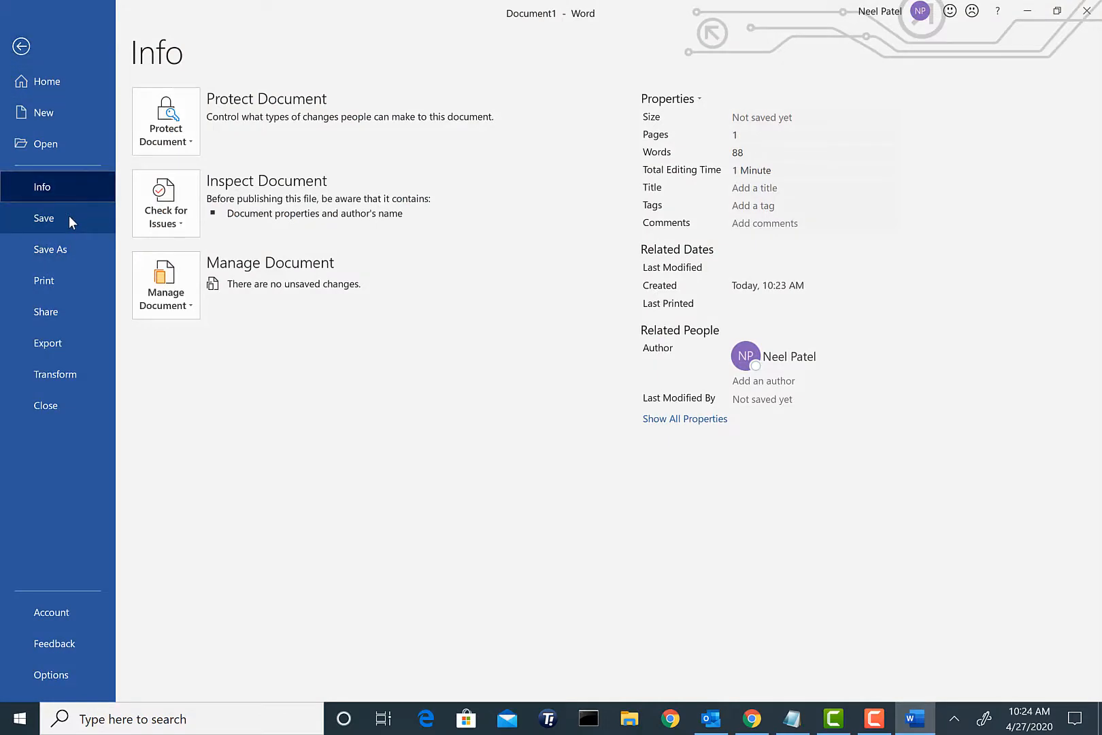
{"action": "mouse_move", "coordinate": [62, 254]}
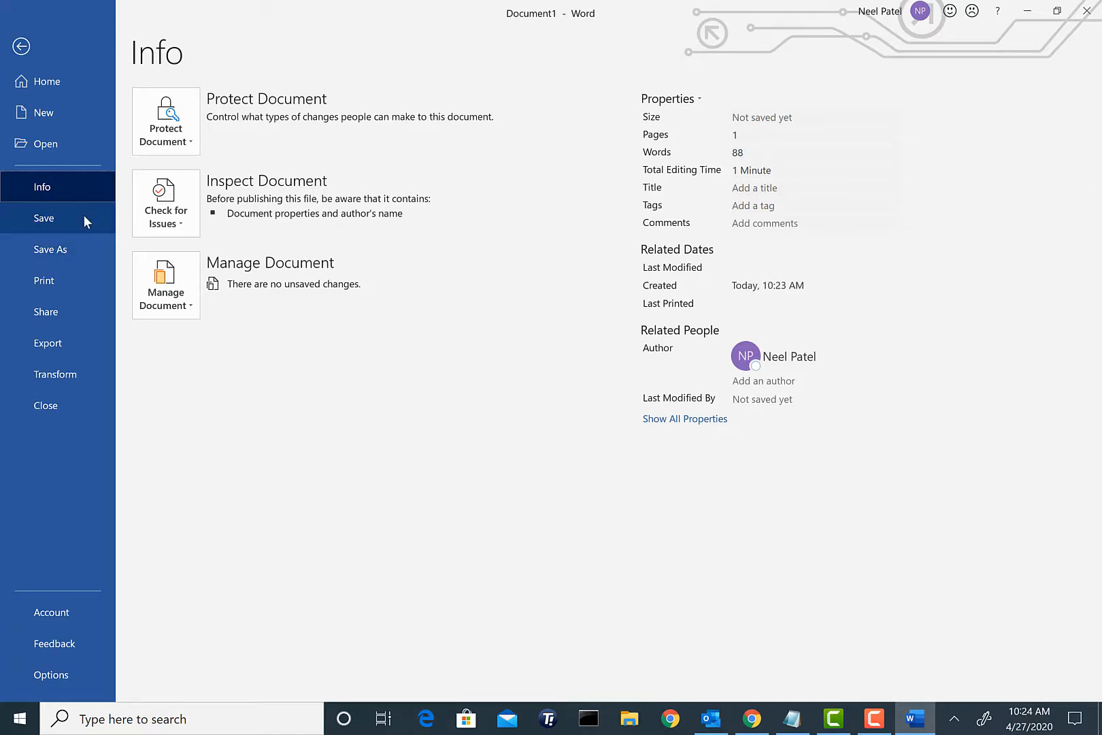
{"action": "left_click", "coordinate": [50, 249]}
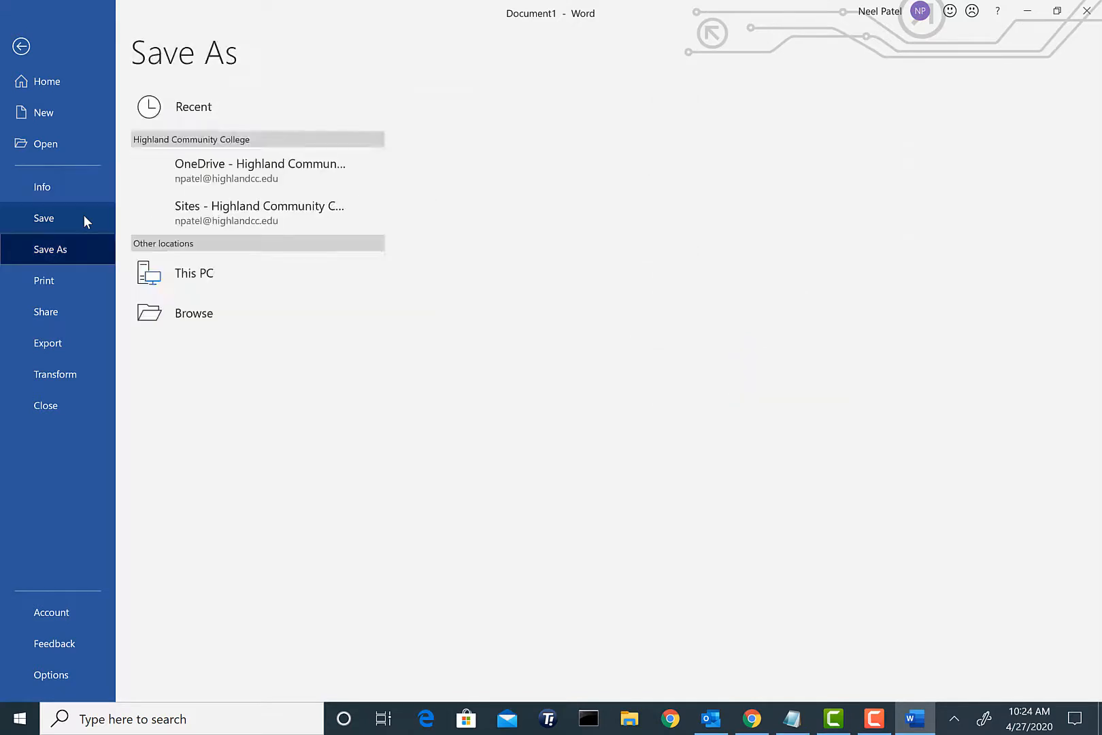
{"action": "left_click", "coordinate": [193, 106]}
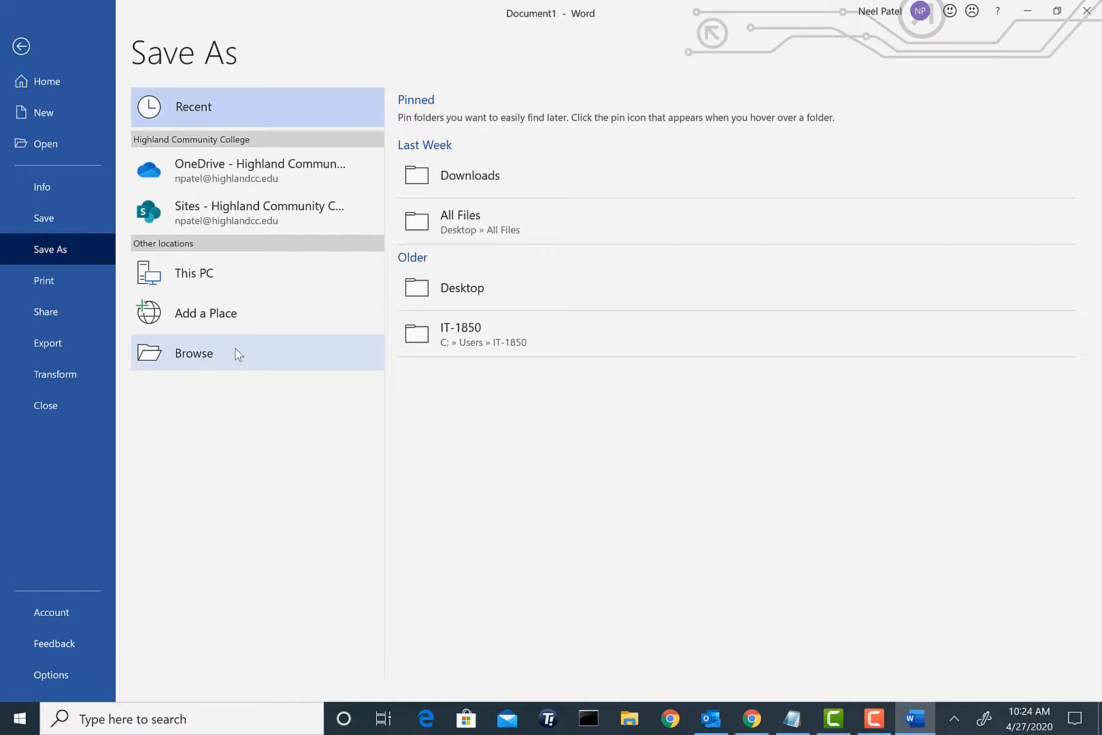
{"action": "left_click", "coordinate": [194, 353]}
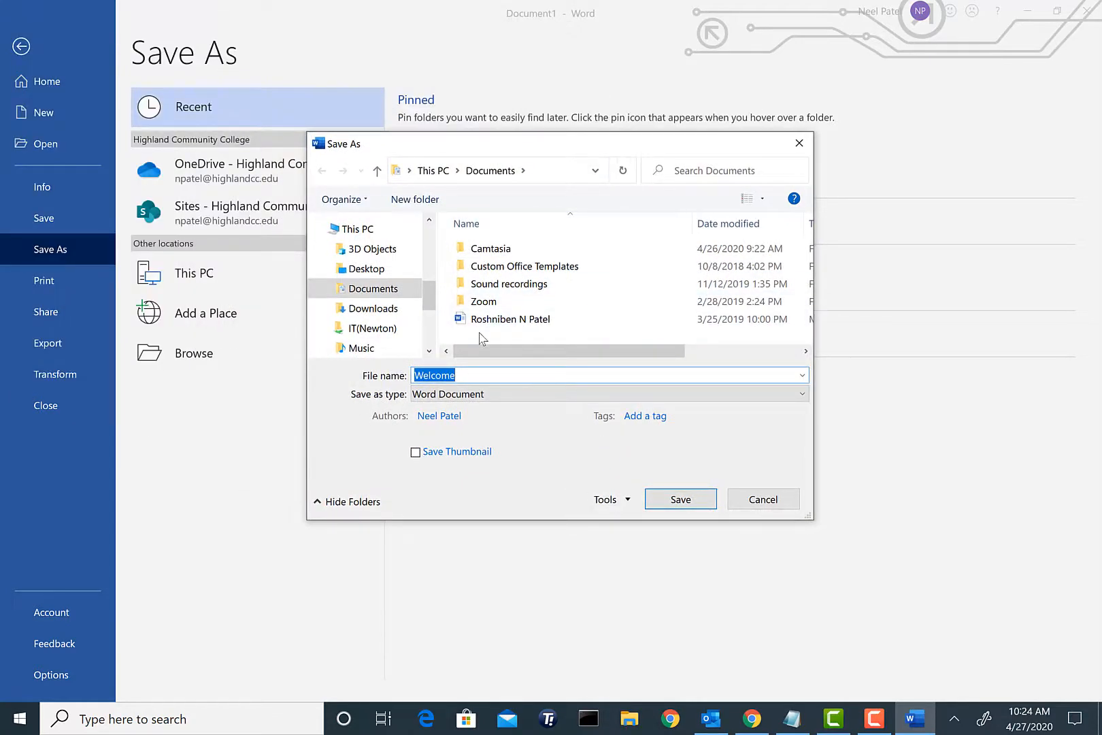
{"action": "left_click", "coordinate": [358, 229]}
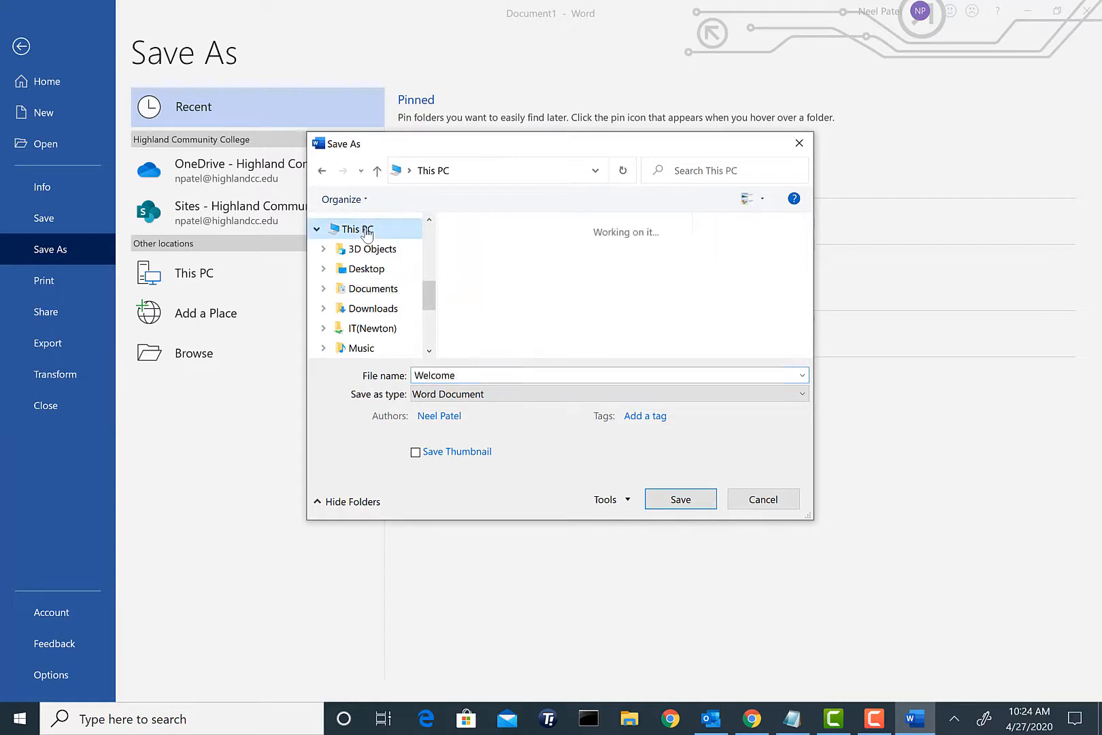
{"action": "left_click", "coordinate": [356, 229]}
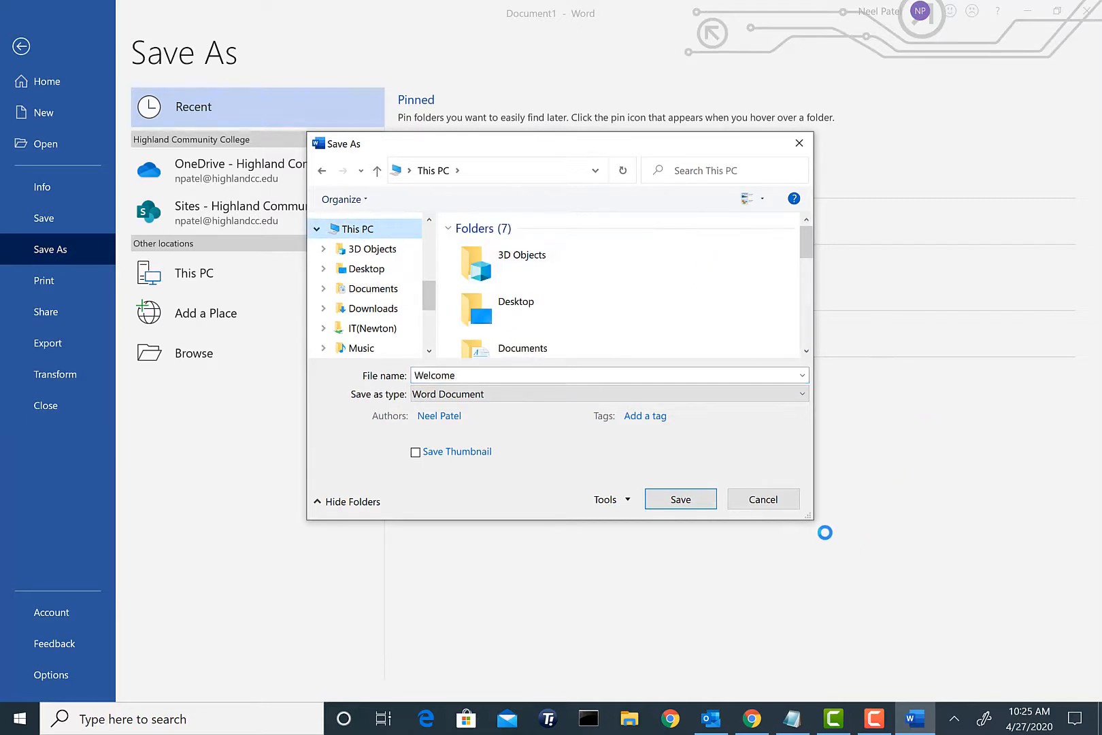
{"action": "scroll", "scroll_direction": "down", "scroll_amount": 3}
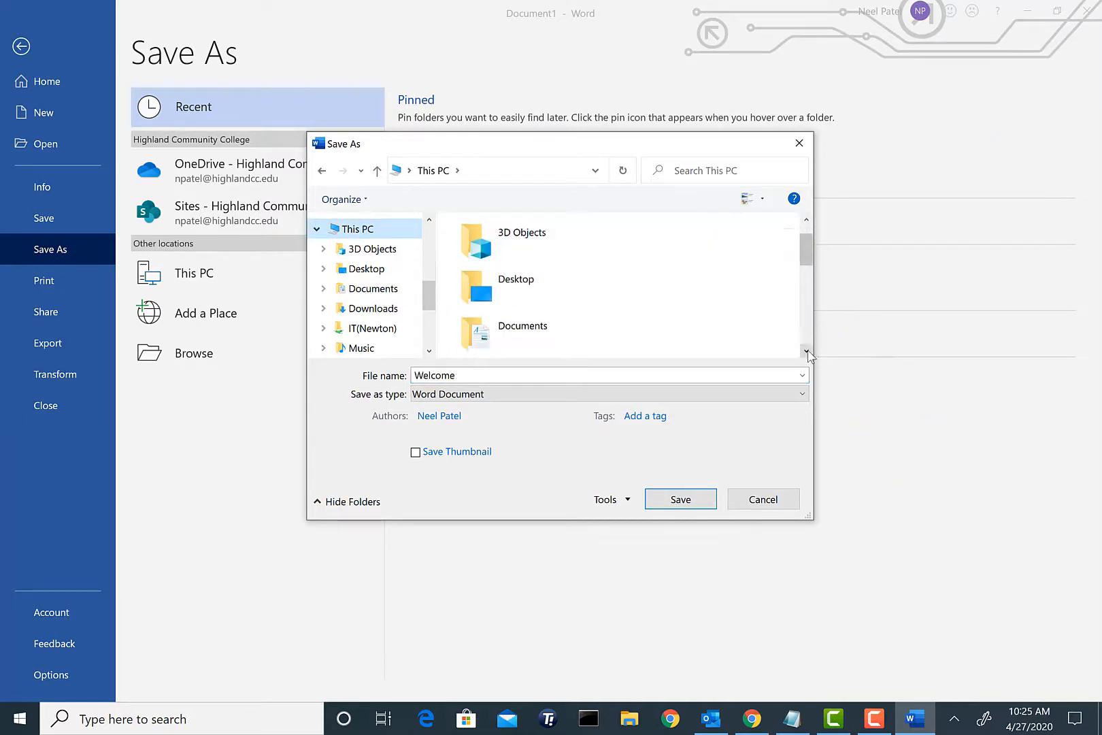
{"action": "scroll", "scroll_direction": "down", "scroll_amount": 3}
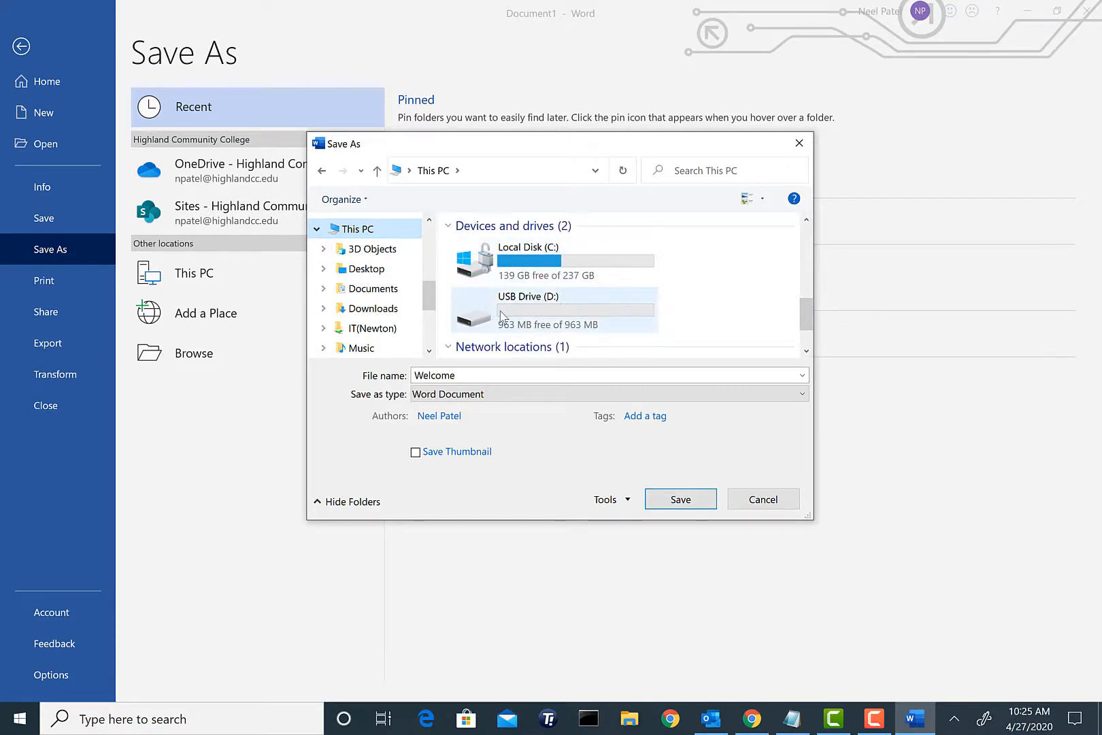
Save the document as Today-1 in the Word-1 folder on USB Drive (D:)
{"action": "double_click", "coordinate": [528, 306]}
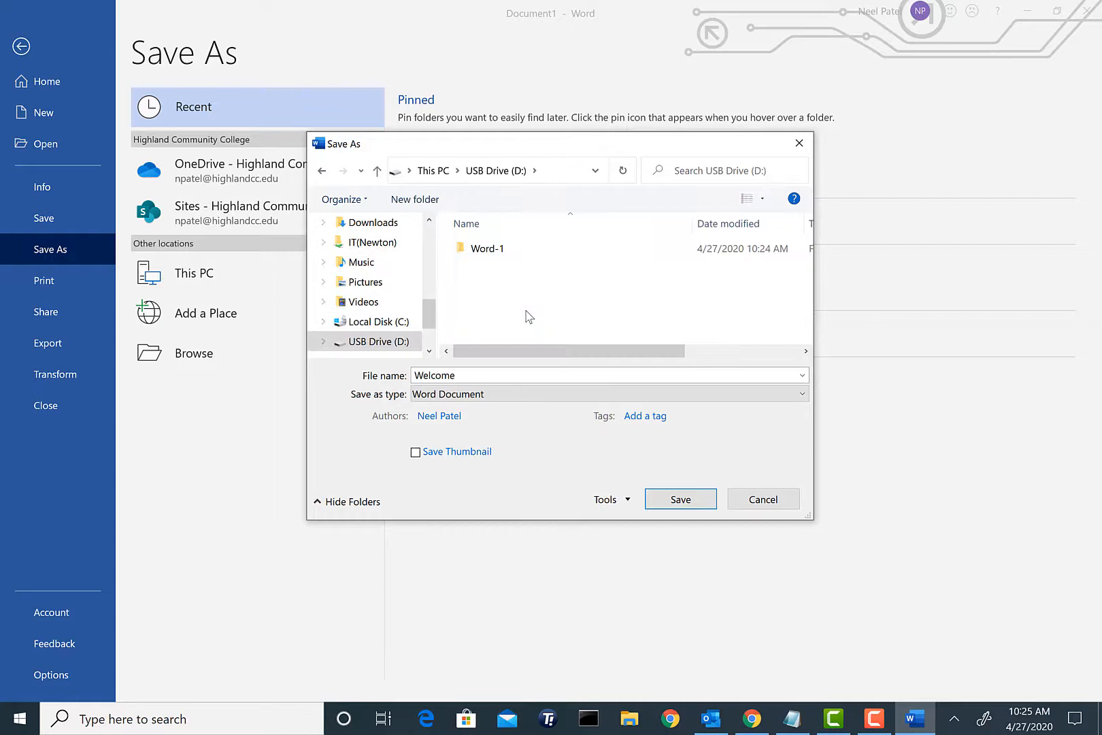
{"action": "double_click", "coordinate": [488, 248]}
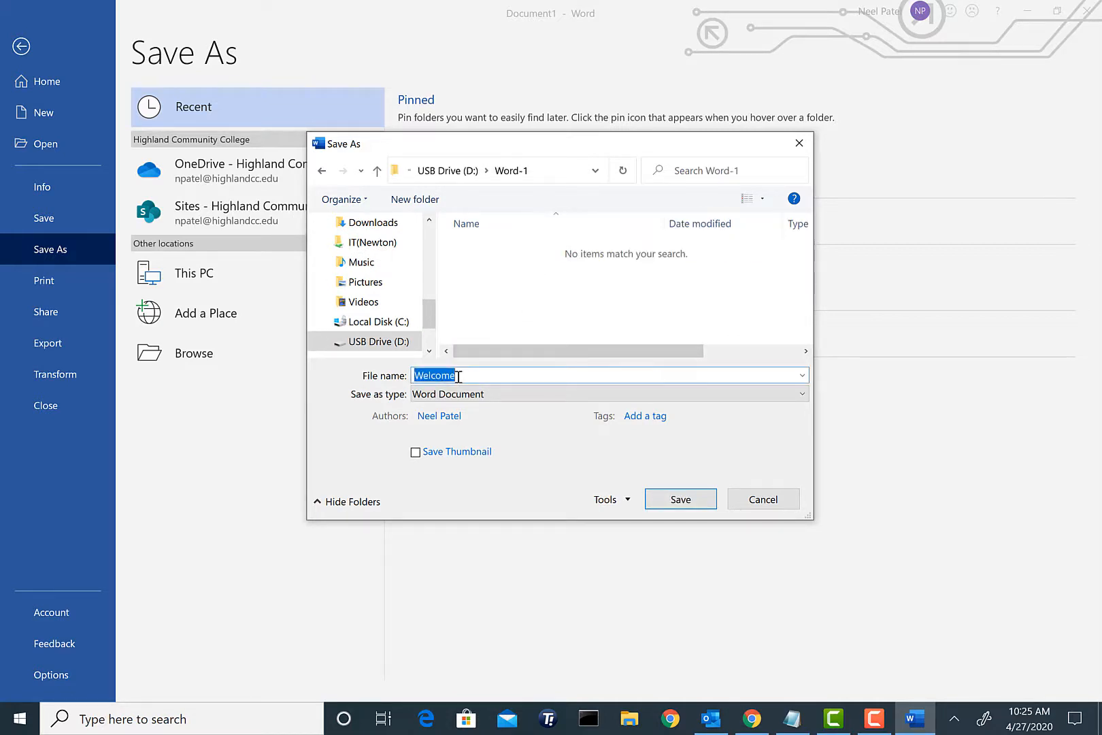
{"action": "type", "text": "Today-1"}
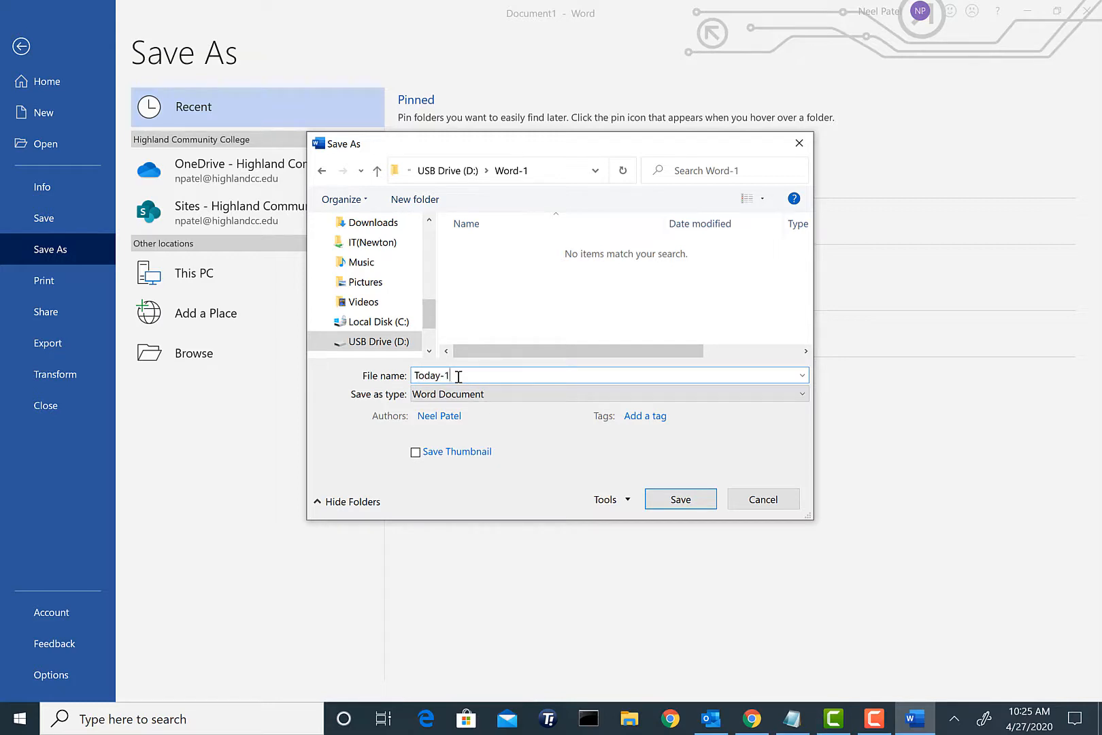
{"action": "left_click", "coordinate": [680, 499]}
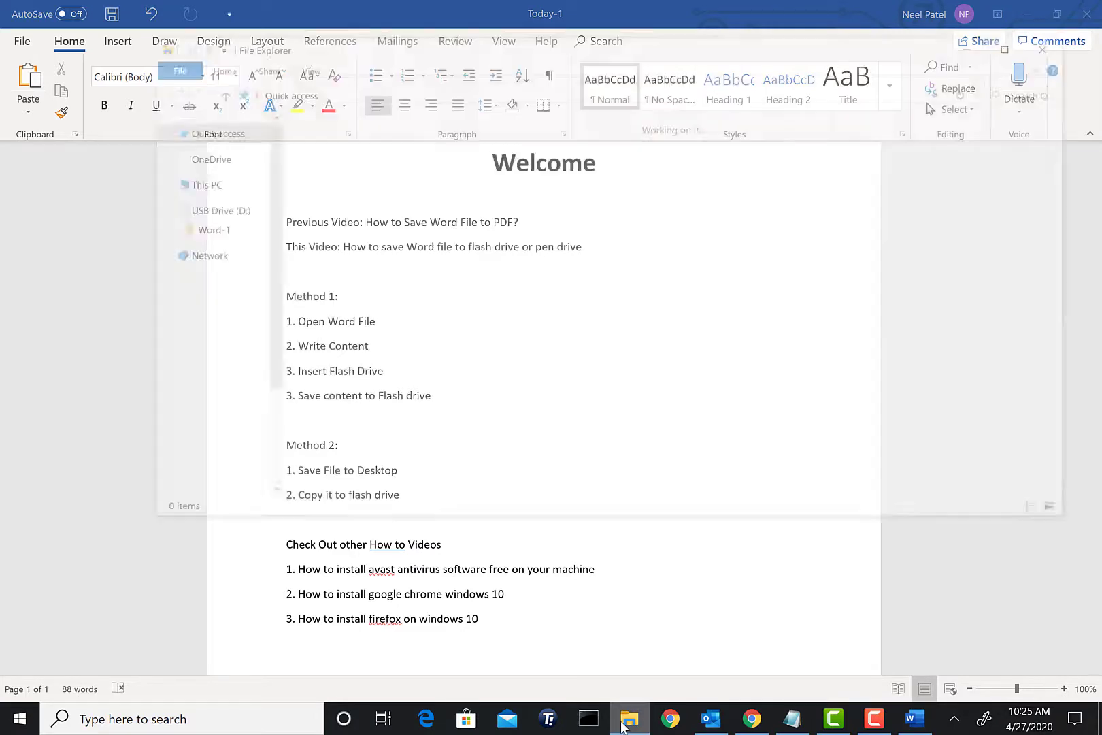
{"action": "left_click", "coordinate": [206, 184]}
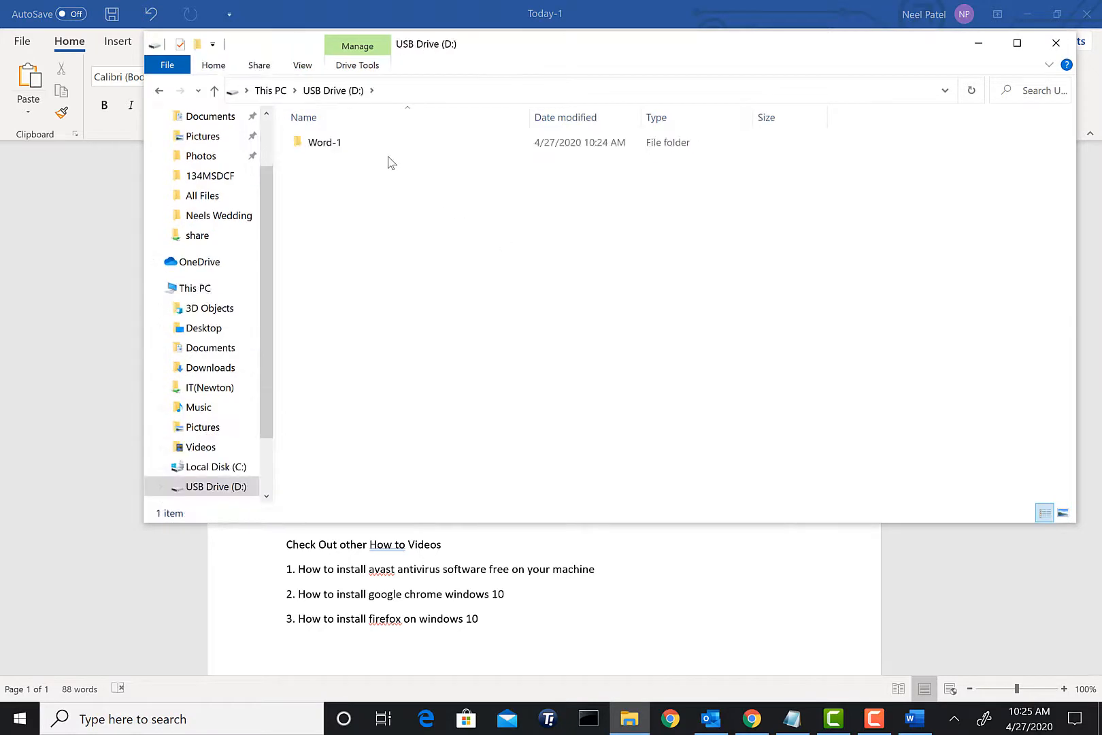
{"action": "left_click", "coordinate": [325, 141]}
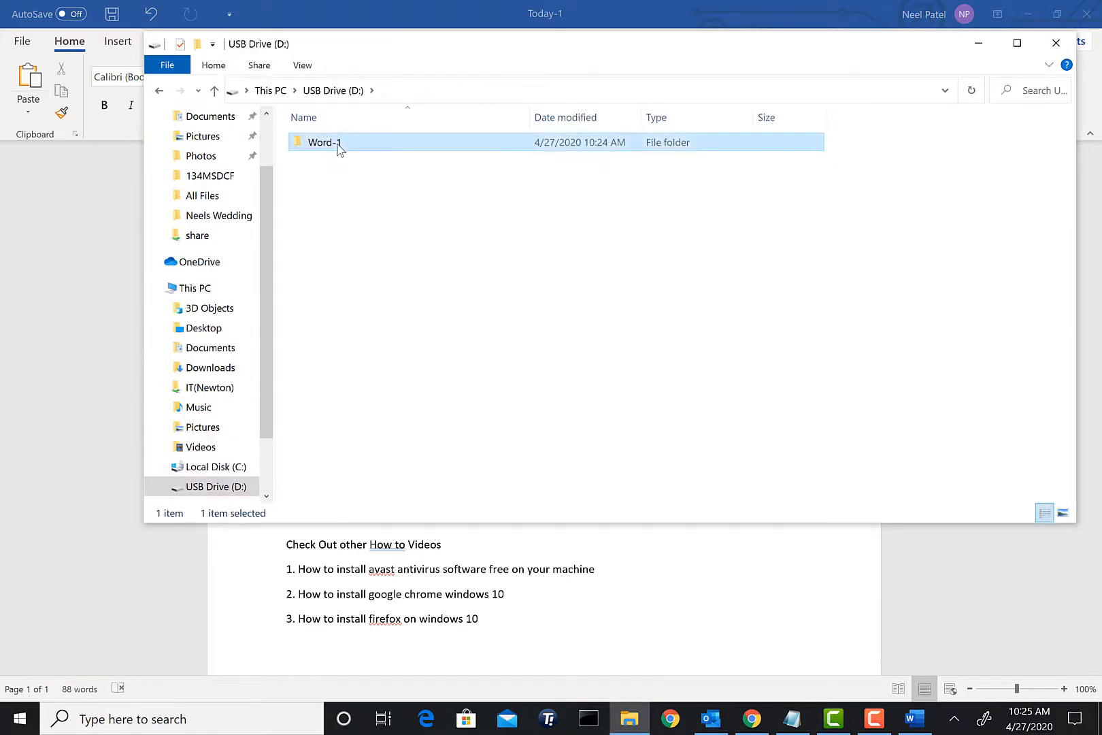
{"action": "double_click", "coordinate": [324, 142]}
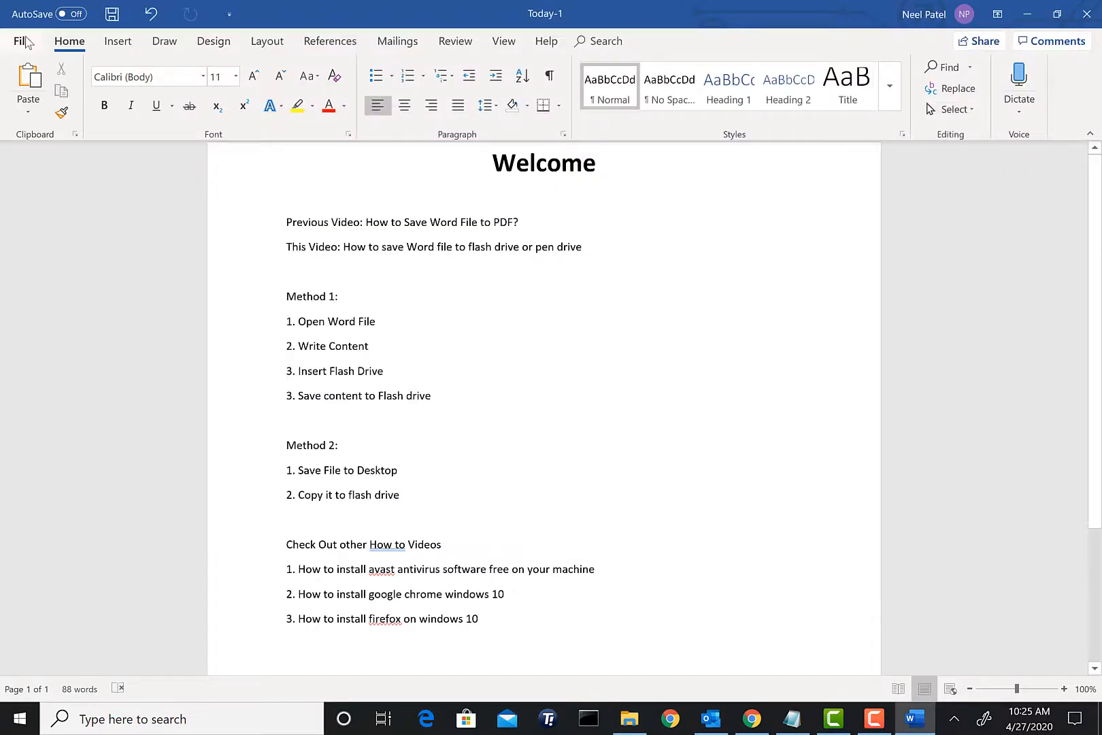
Open the Save As dialog from the Today-1 document
{"action": "left_click", "coordinate": [383, 371]}
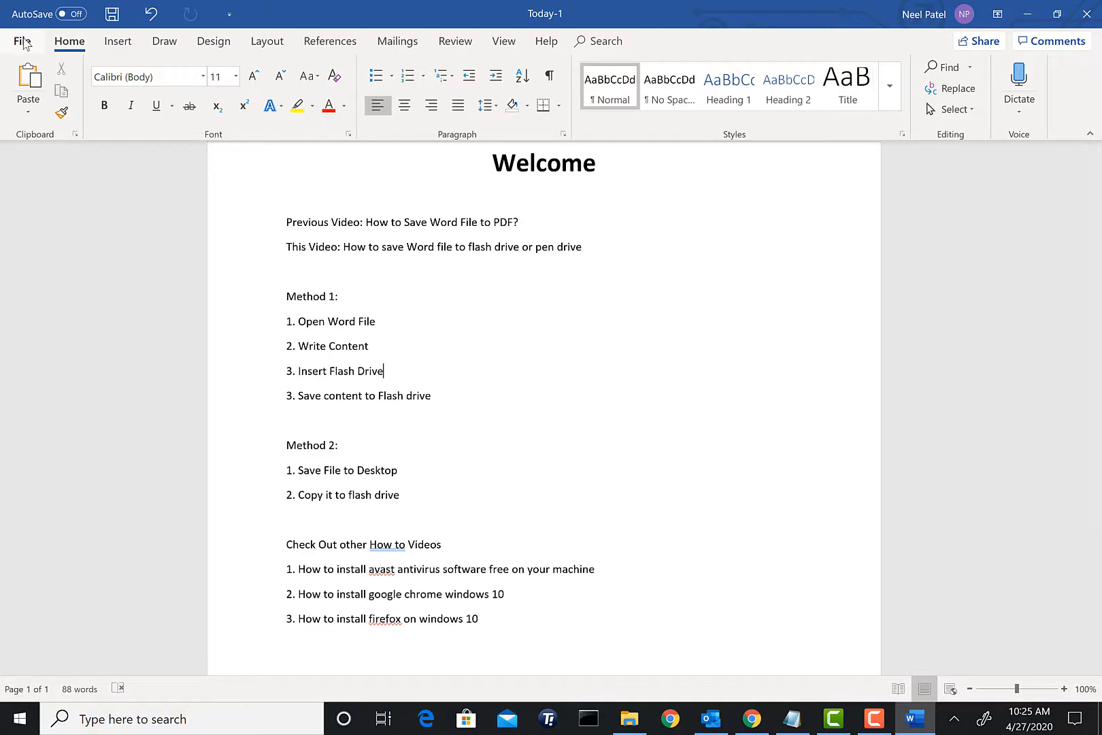
{"action": "left_click", "coordinate": [21, 42]}
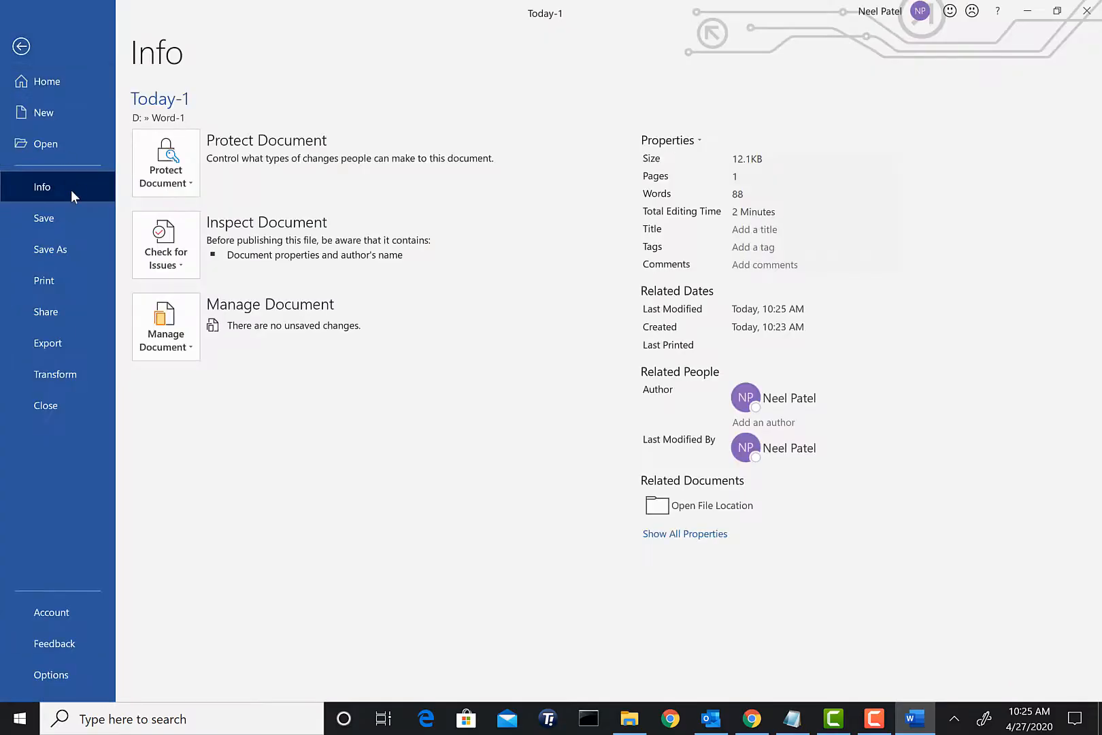
{"action": "mouse_move", "coordinate": [62, 250]}
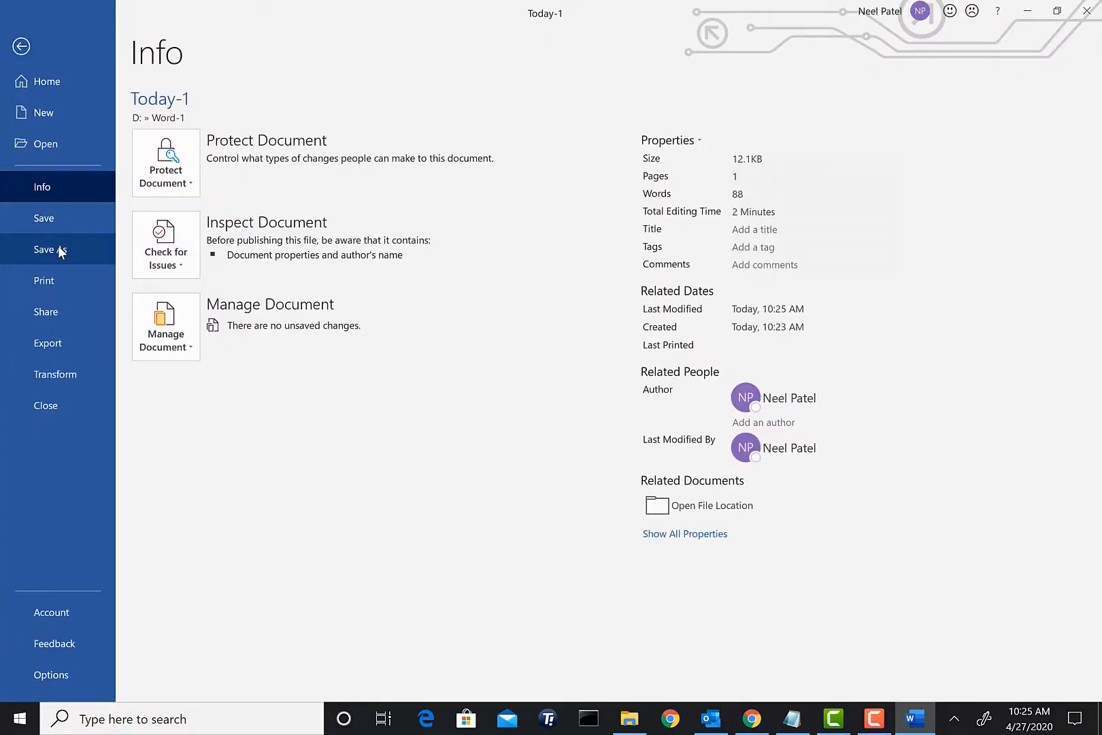
{"action": "left_click", "coordinate": [50, 250]}
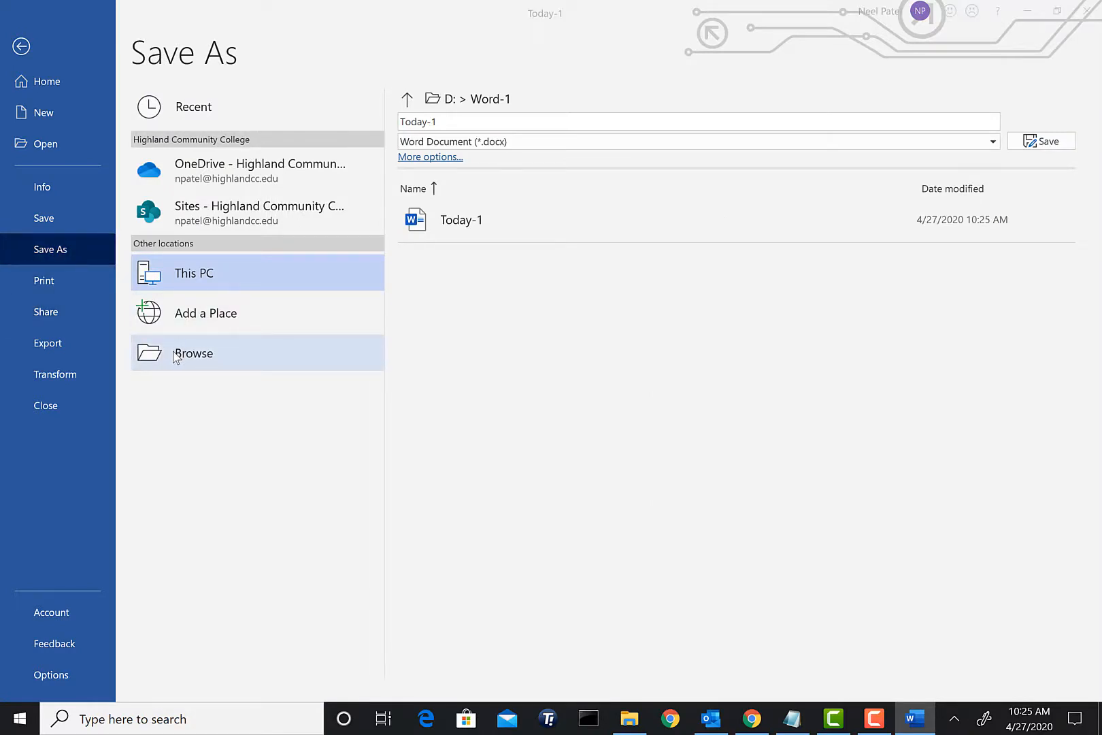
{"action": "left_click", "coordinate": [193, 353]}
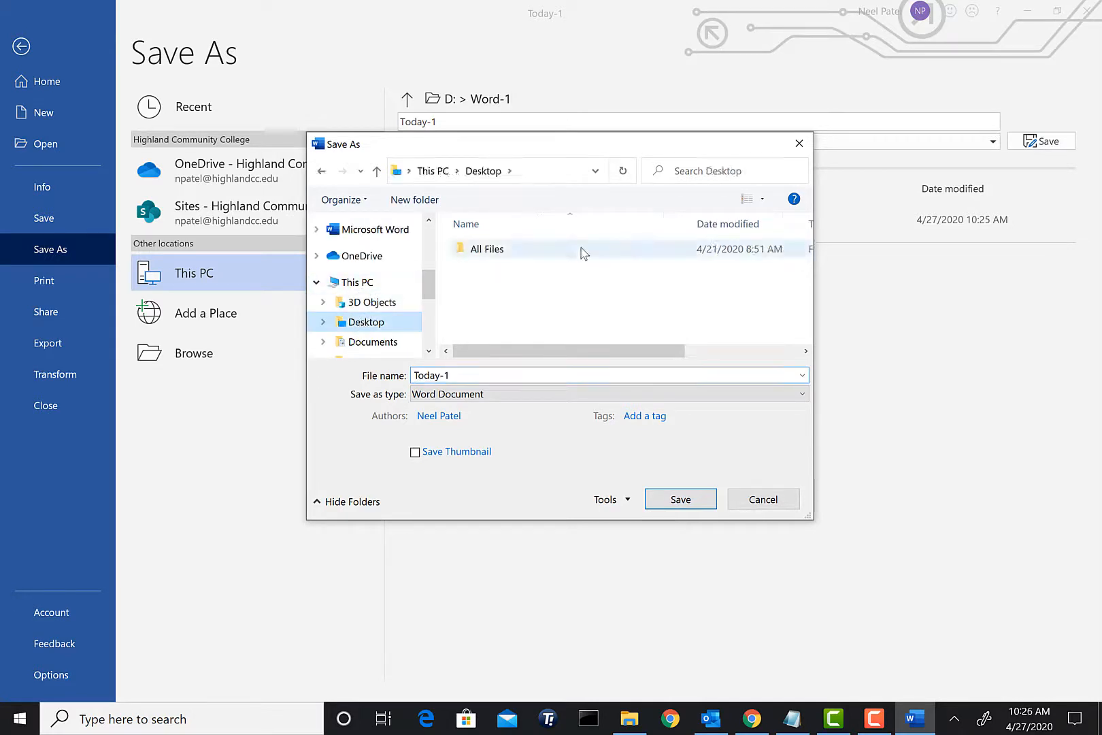
Create a Word-2 folder on the desktop and save the copy inside as Today-2
{"action": "left_click", "coordinate": [414, 199]}
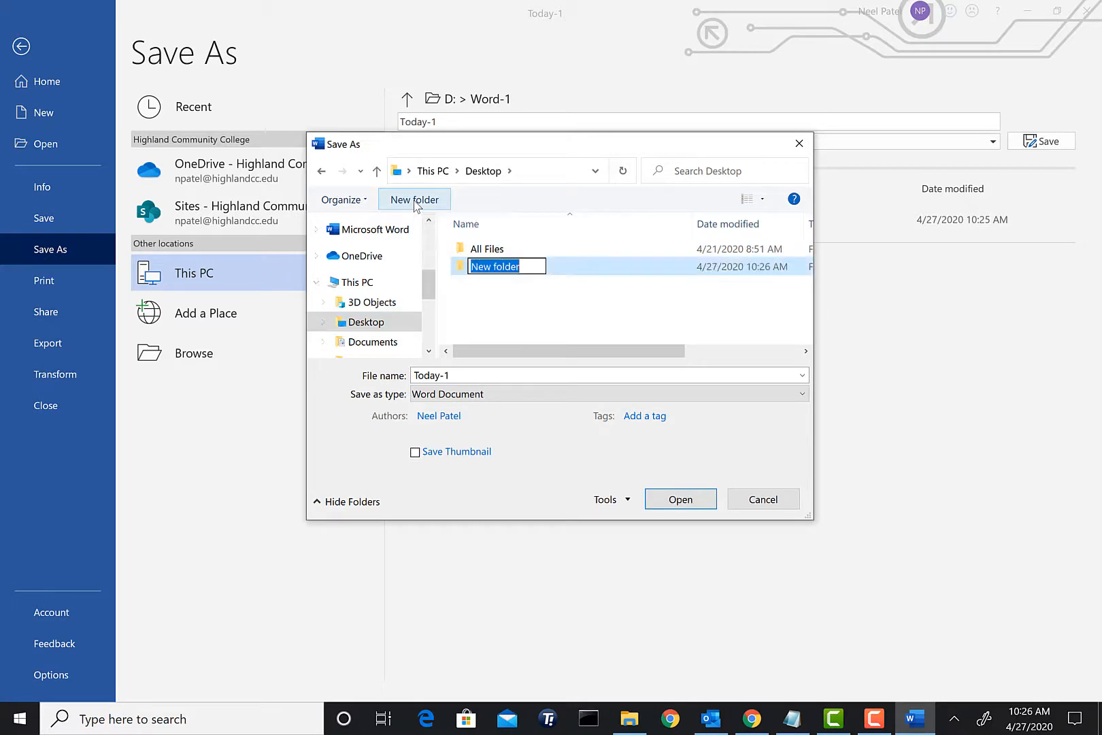
{"action": "mouse_move", "coordinate": [554, 291]}
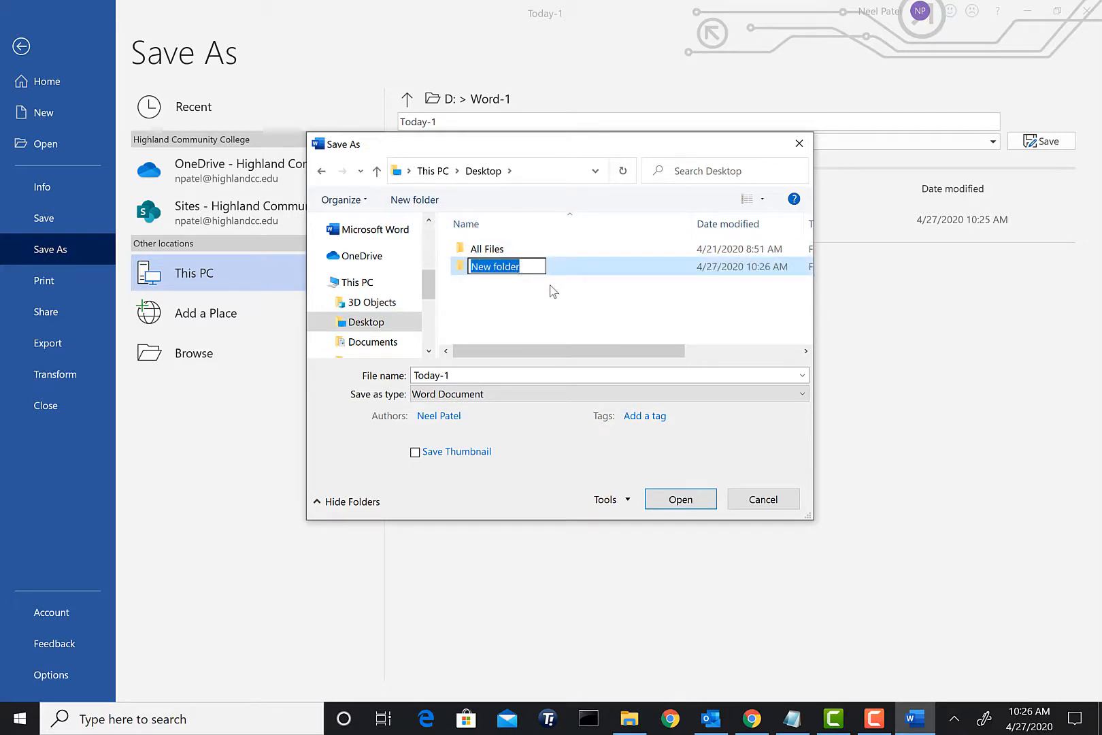
{"action": "right_click", "coordinate": [496, 266]}
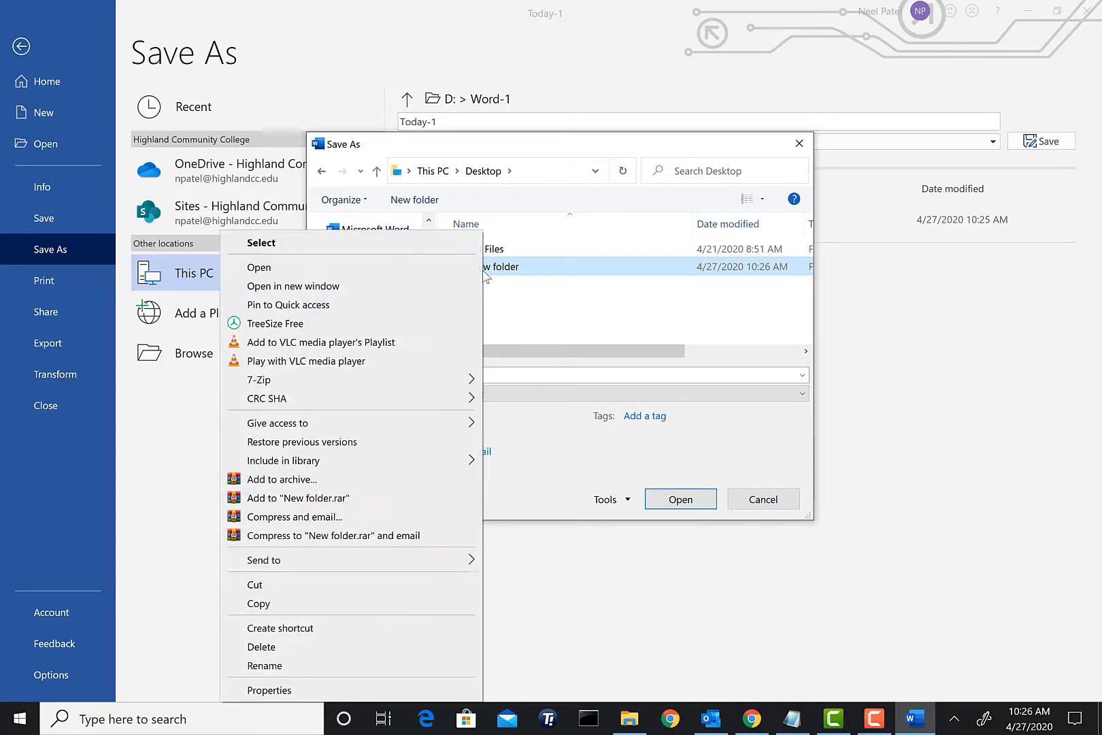
{"action": "left_click", "coordinate": [264, 665]}
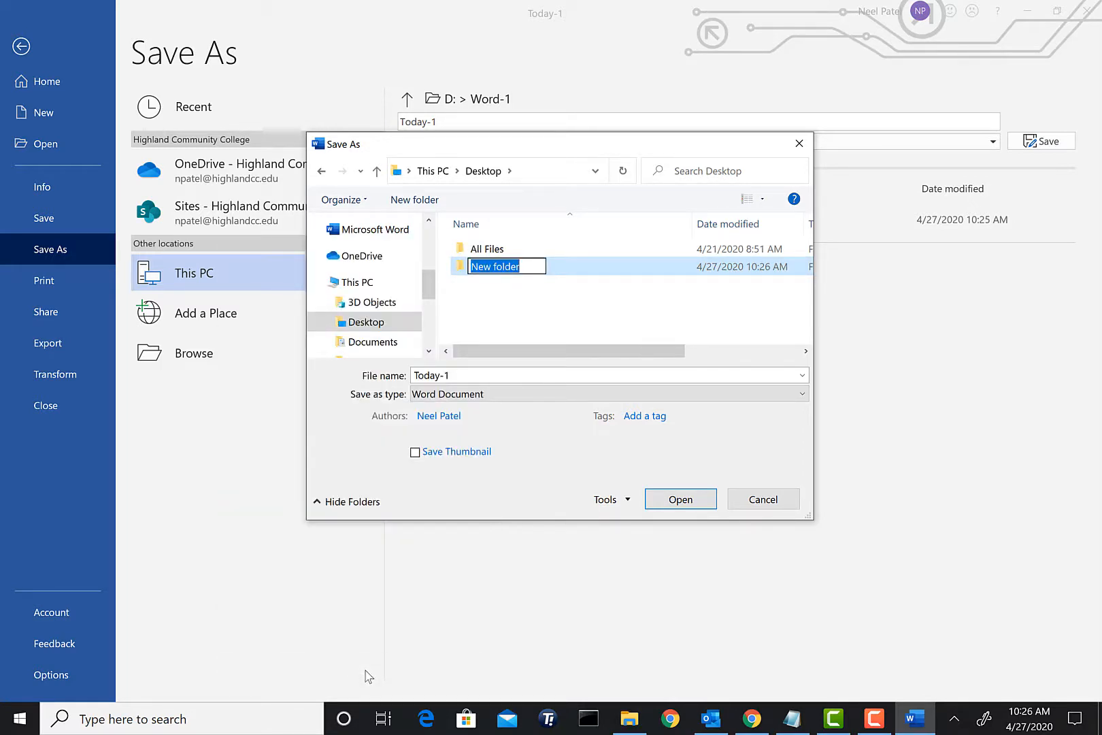
{"action": "type", "text": "Wo"}
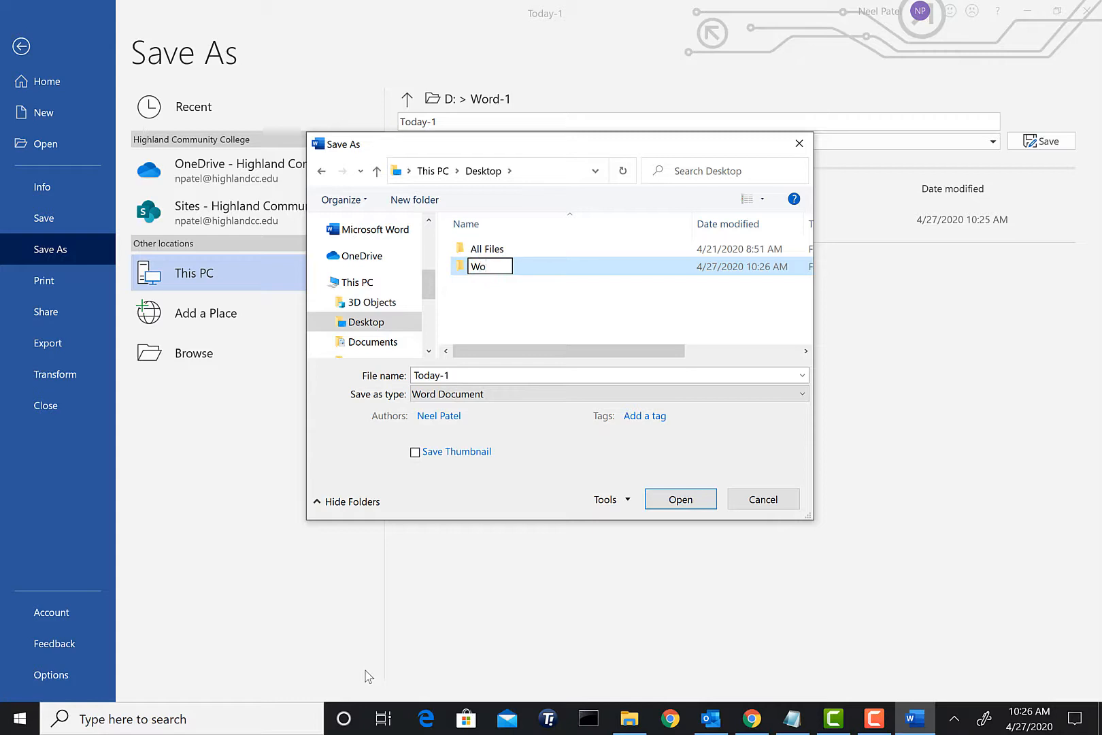
{"action": "type", "text": "Word-2"}
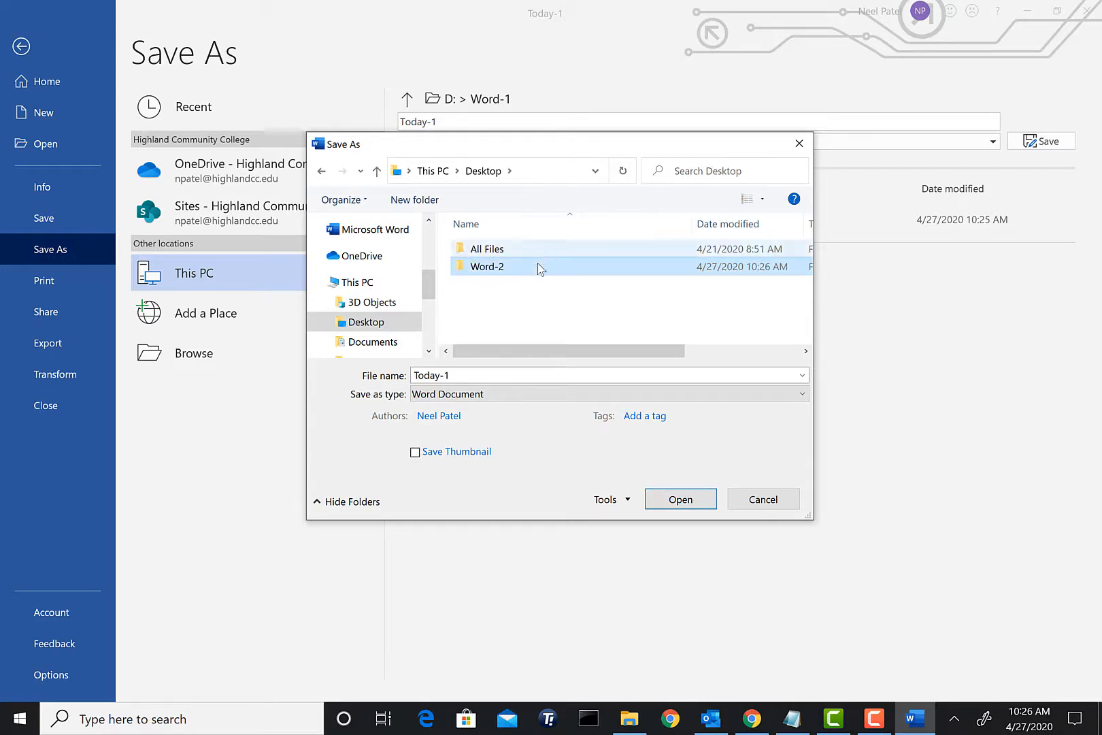
{"action": "double_click", "coordinate": [486, 266]}
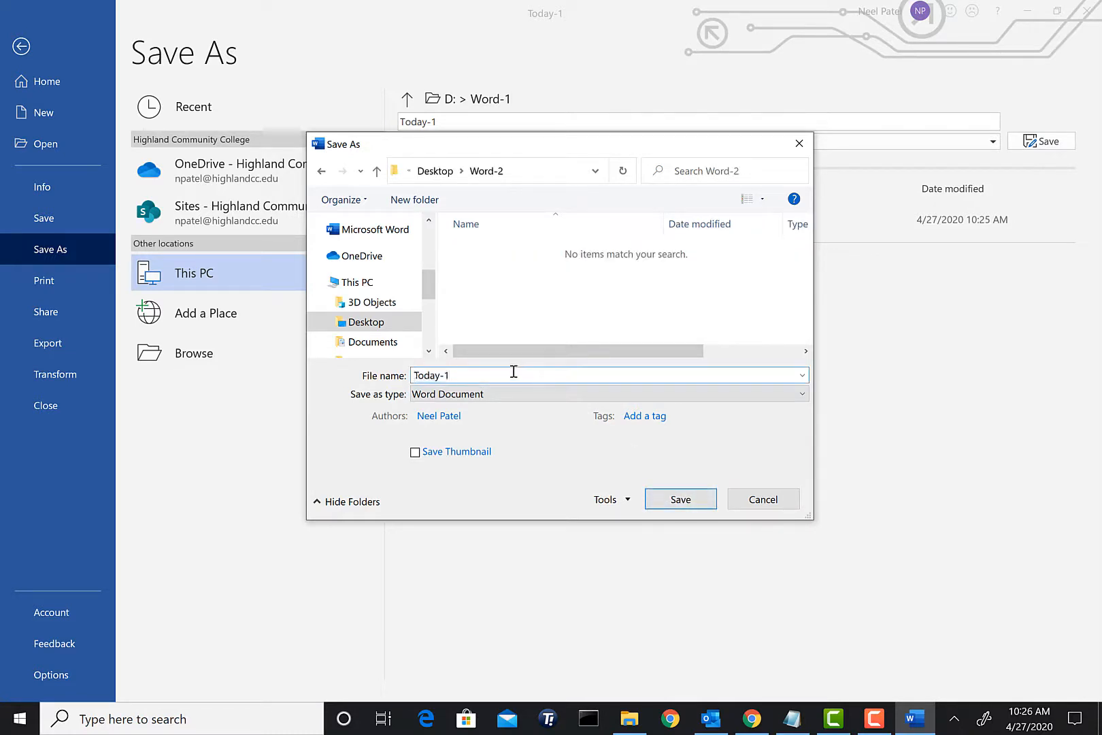
{"action": "type", "text": "Today-2"}
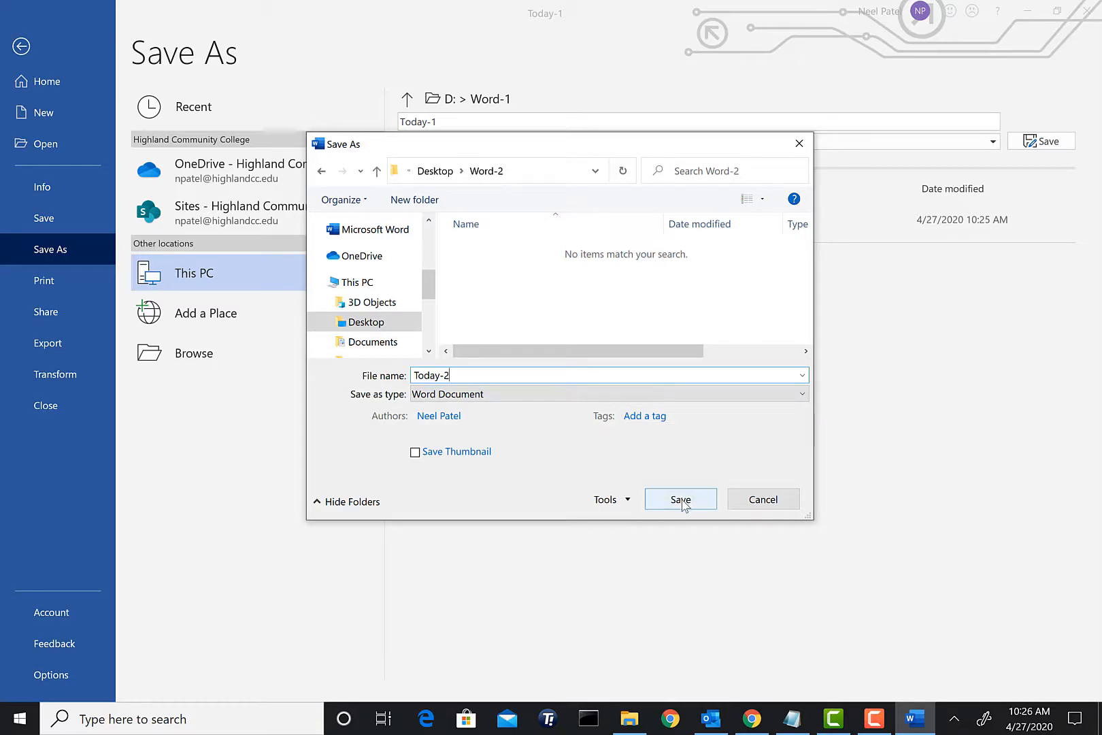
{"action": "left_click", "coordinate": [681, 499]}
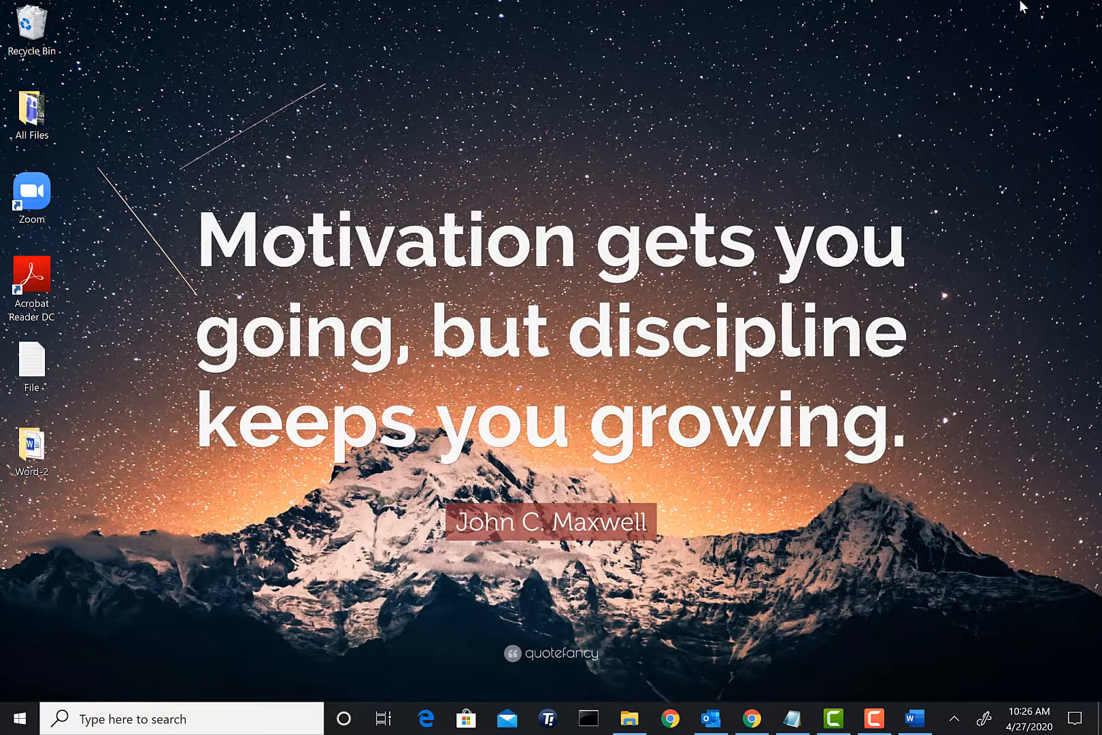
{"action": "mouse_move", "coordinate": [479, 256]}
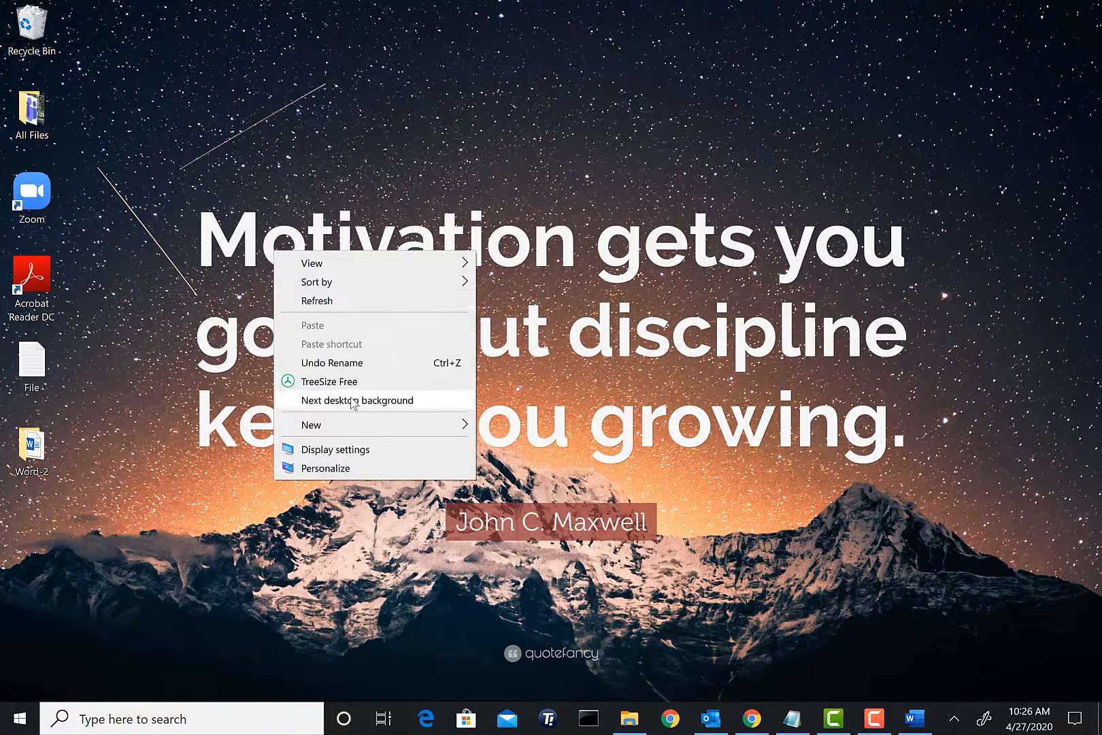
Switch to the next wallpaper, open Word-2 to check Today-2, then close both windows
{"action": "left_click", "coordinate": [356, 400]}
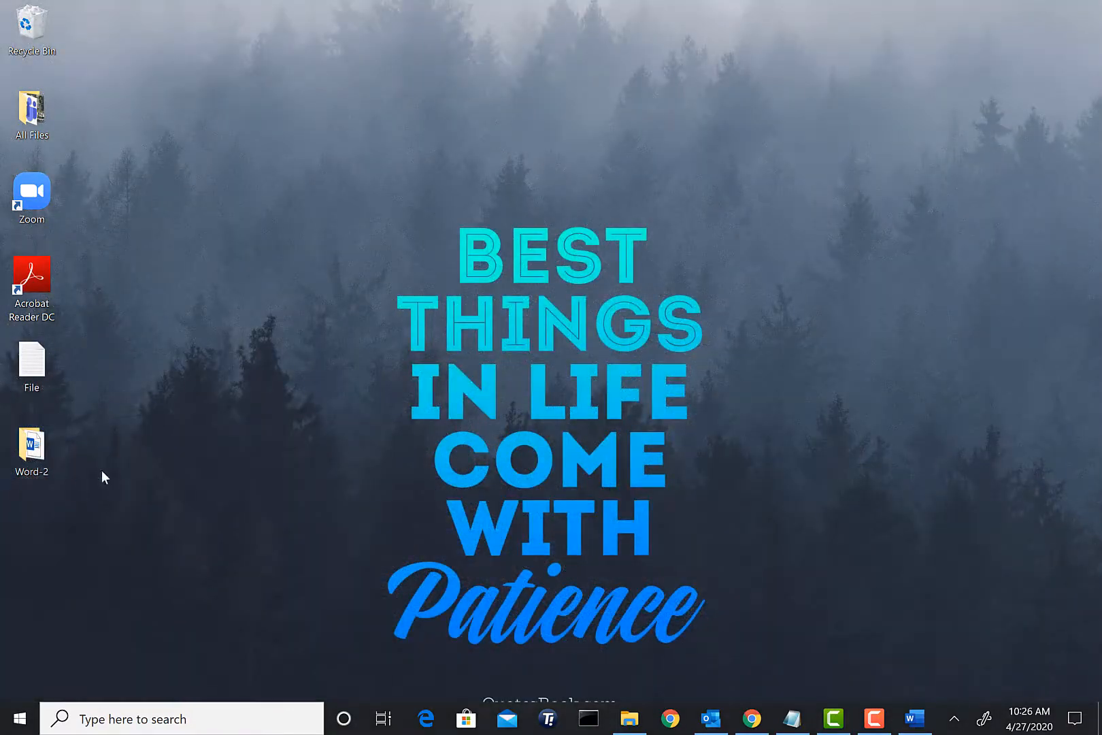
{"action": "left_click", "coordinate": [30, 447]}
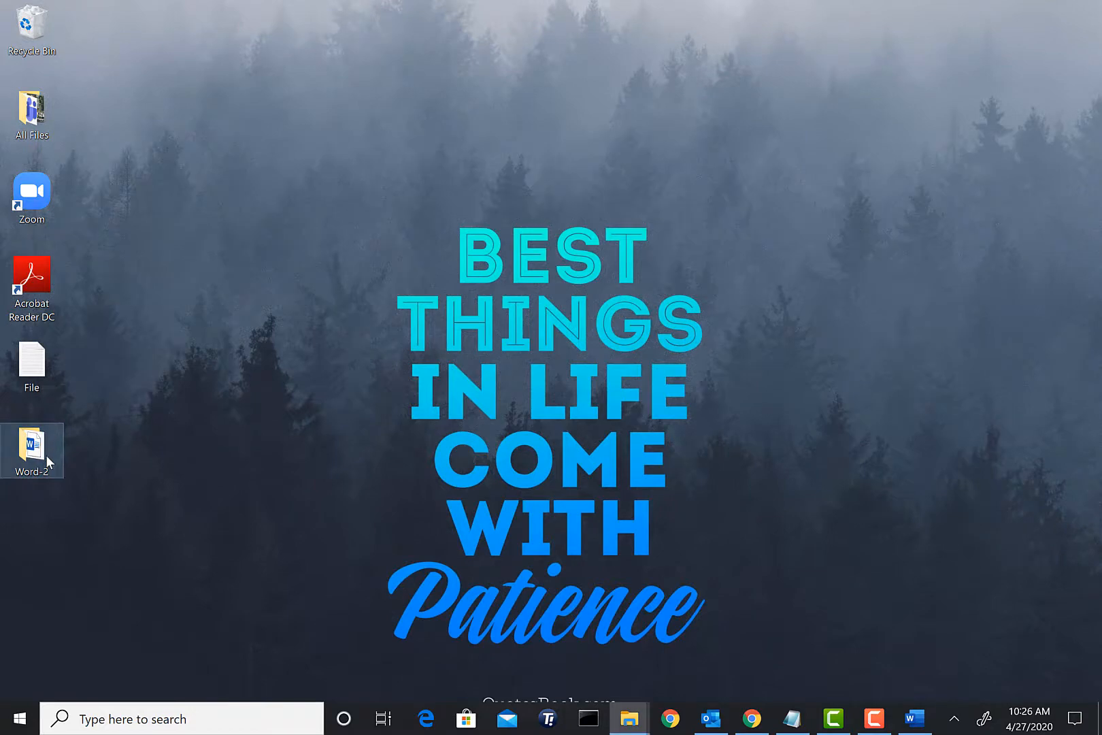
{"action": "double_click", "coordinate": [32, 444]}
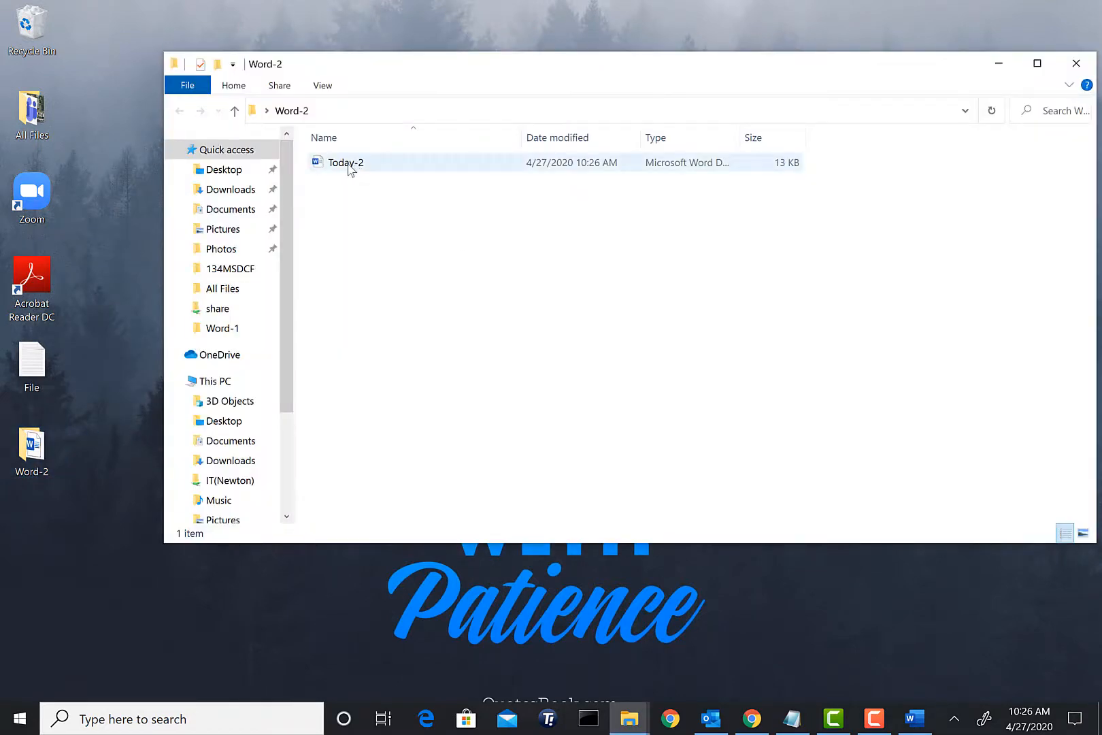
{"action": "double_click", "coordinate": [345, 162]}
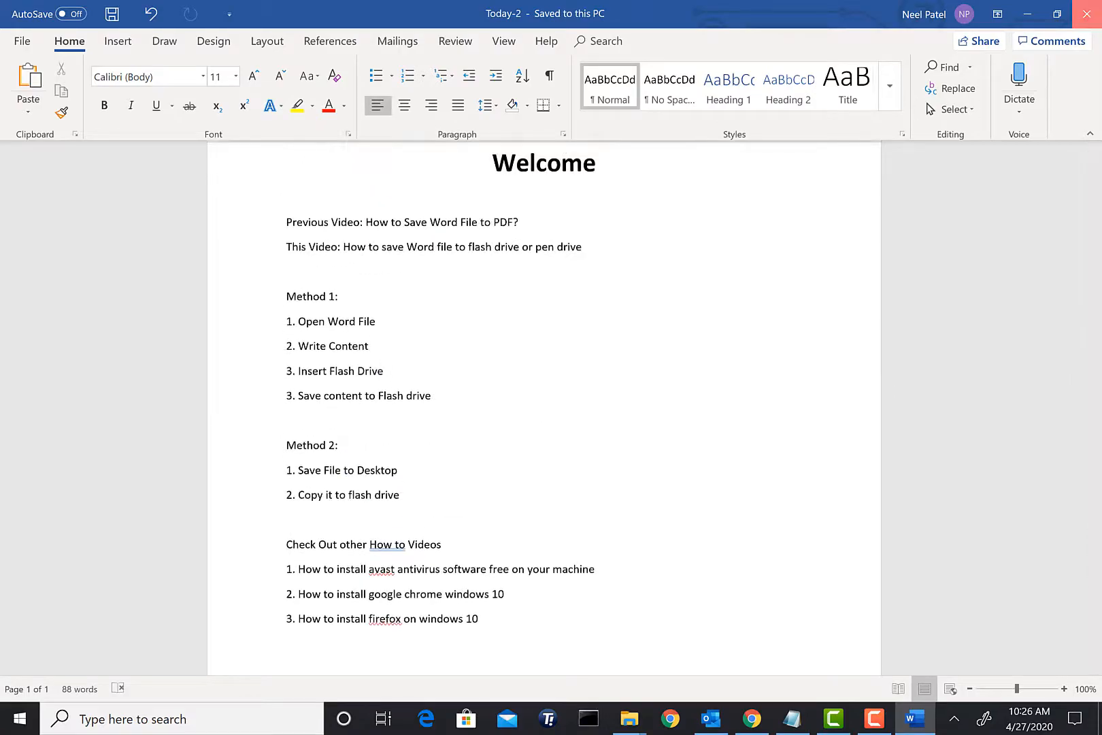
{"action": "left_click", "coordinate": [631, 718]}
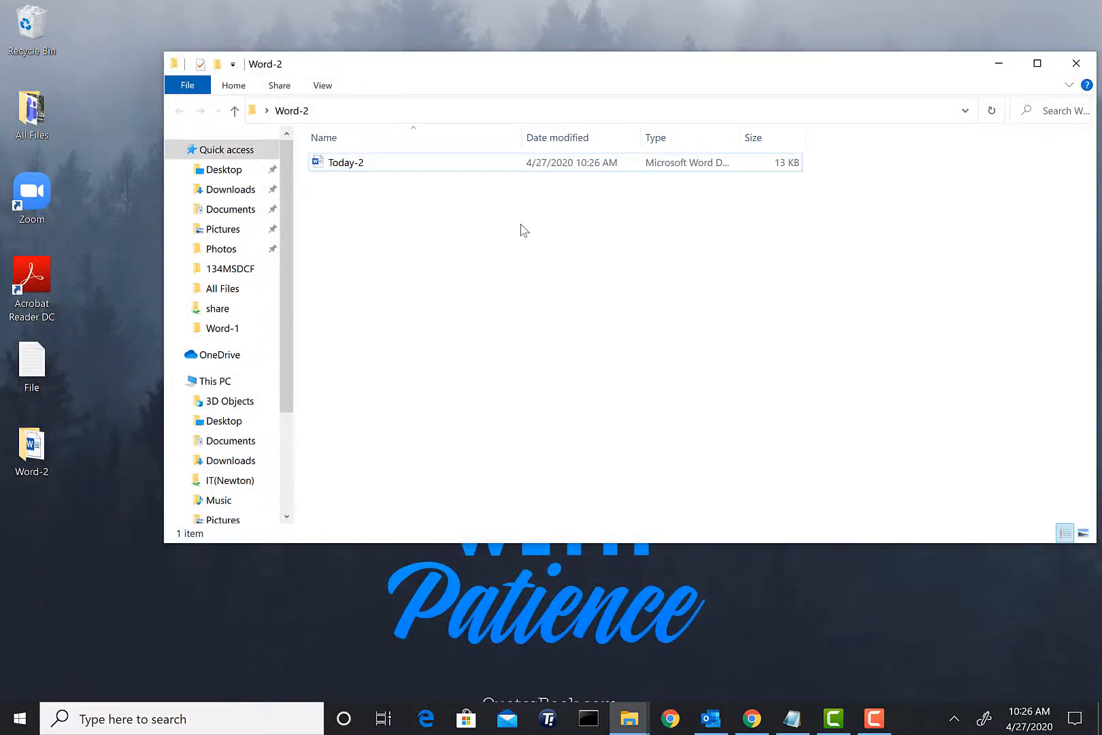
{"action": "left_click", "coordinate": [1076, 62]}
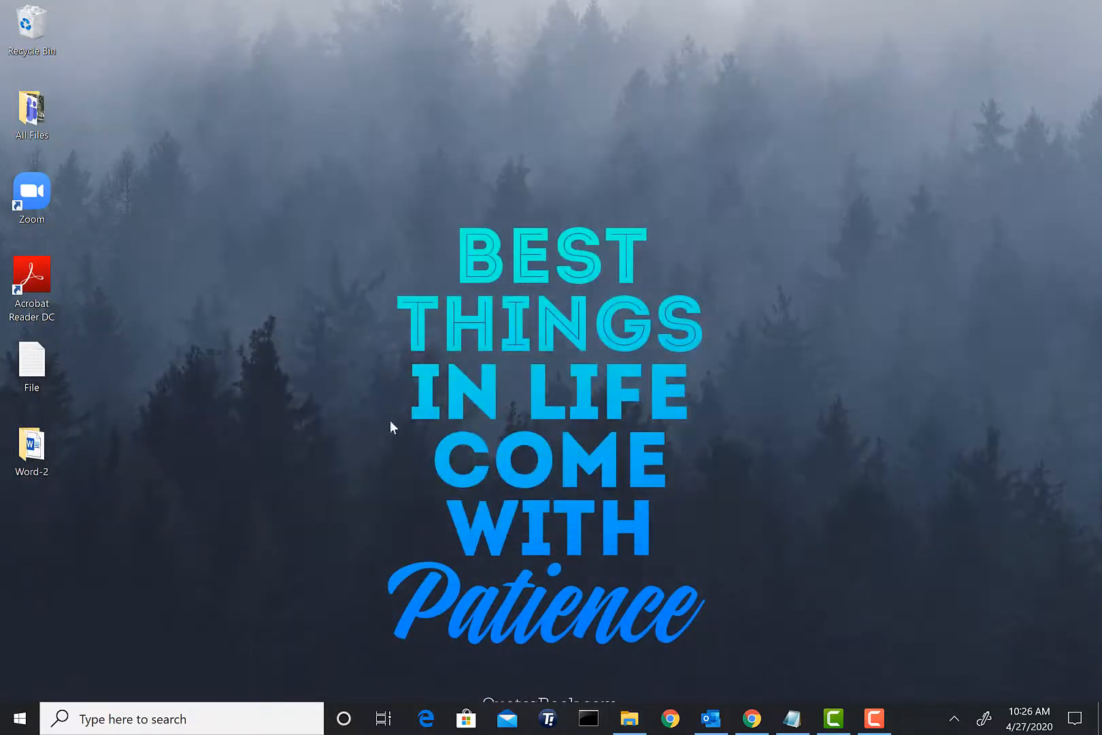
{"action": "mouse_move", "coordinate": [628, 719]}
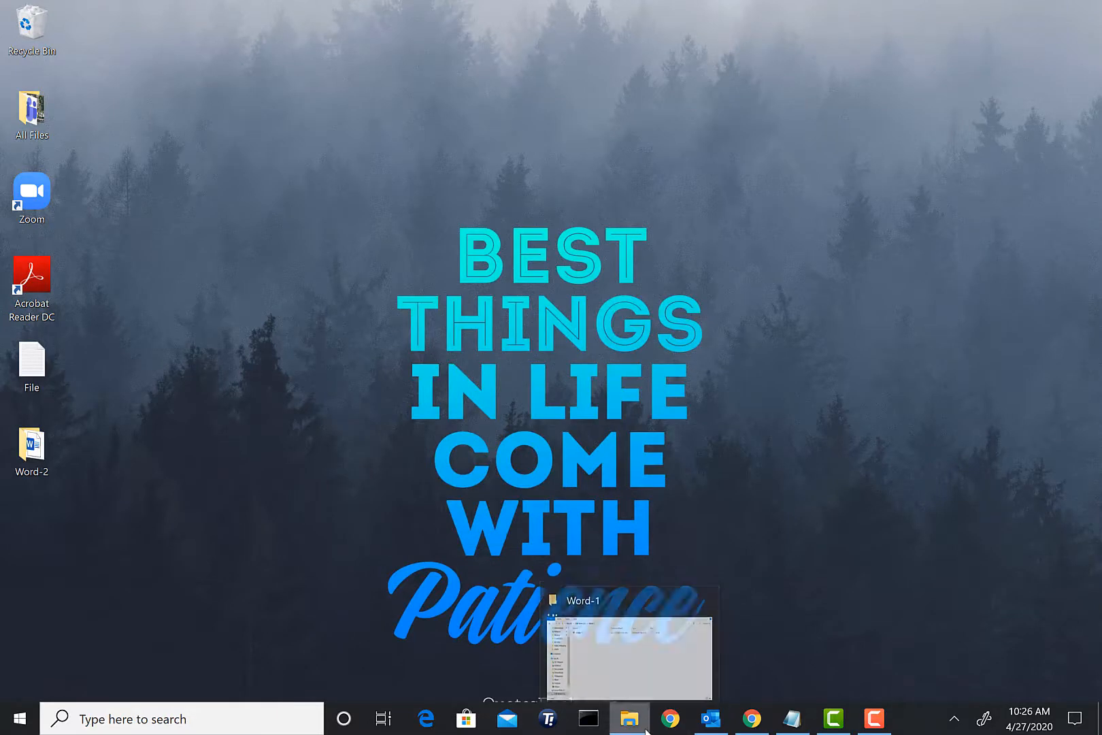
Close the Word-1 window and reopen File Explorer through This PC onto USB Drive (D:)
{"action": "right_click", "coordinate": [629, 718]}
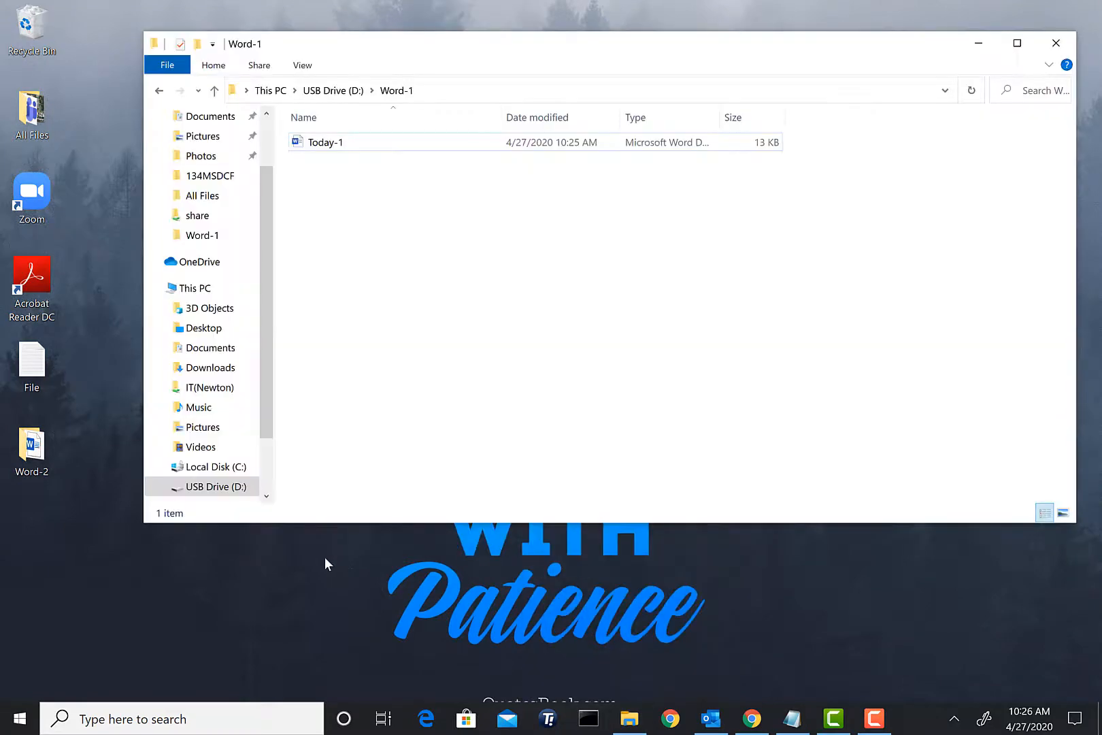
{"action": "mouse_move", "coordinate": [1056, 43]}
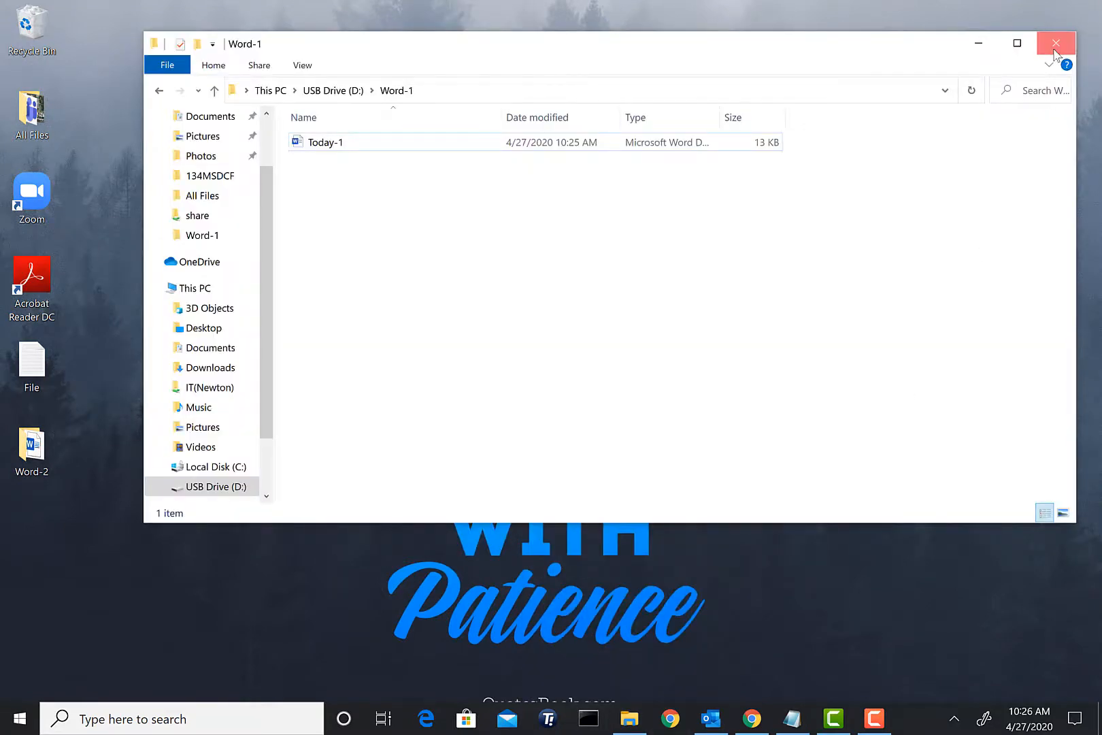
{"action": "left_click", "coordinate": [1056, 42]}
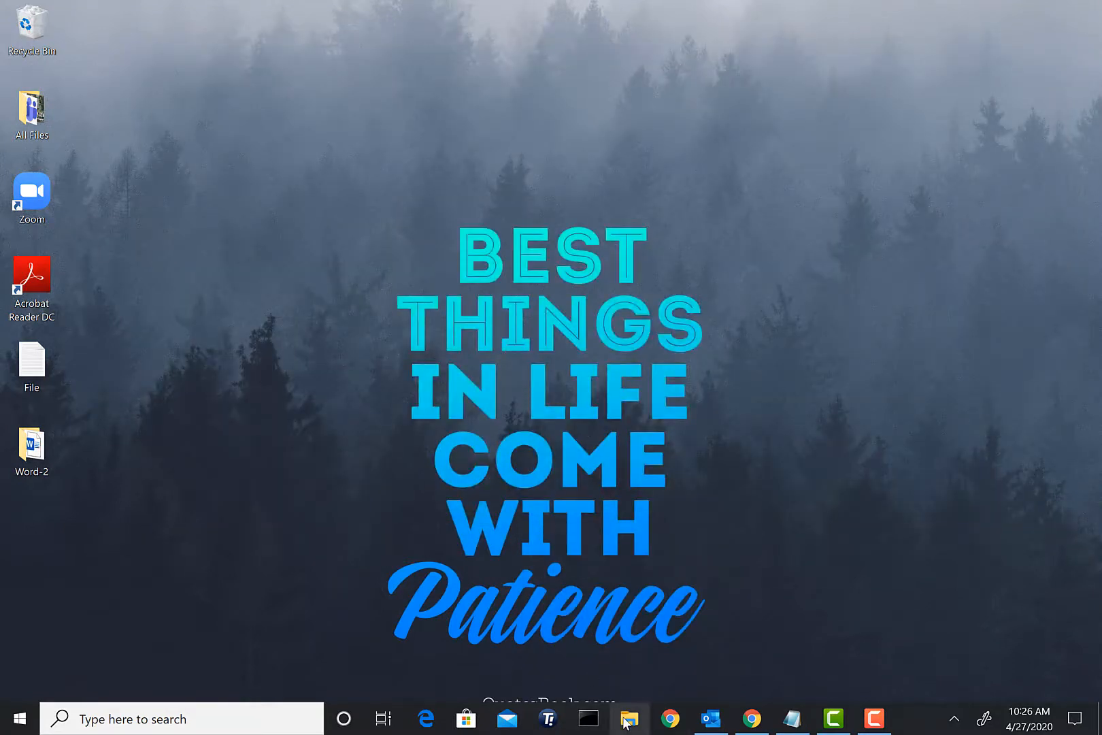
{"action": "left_click", "coordinate": [630, 719]}
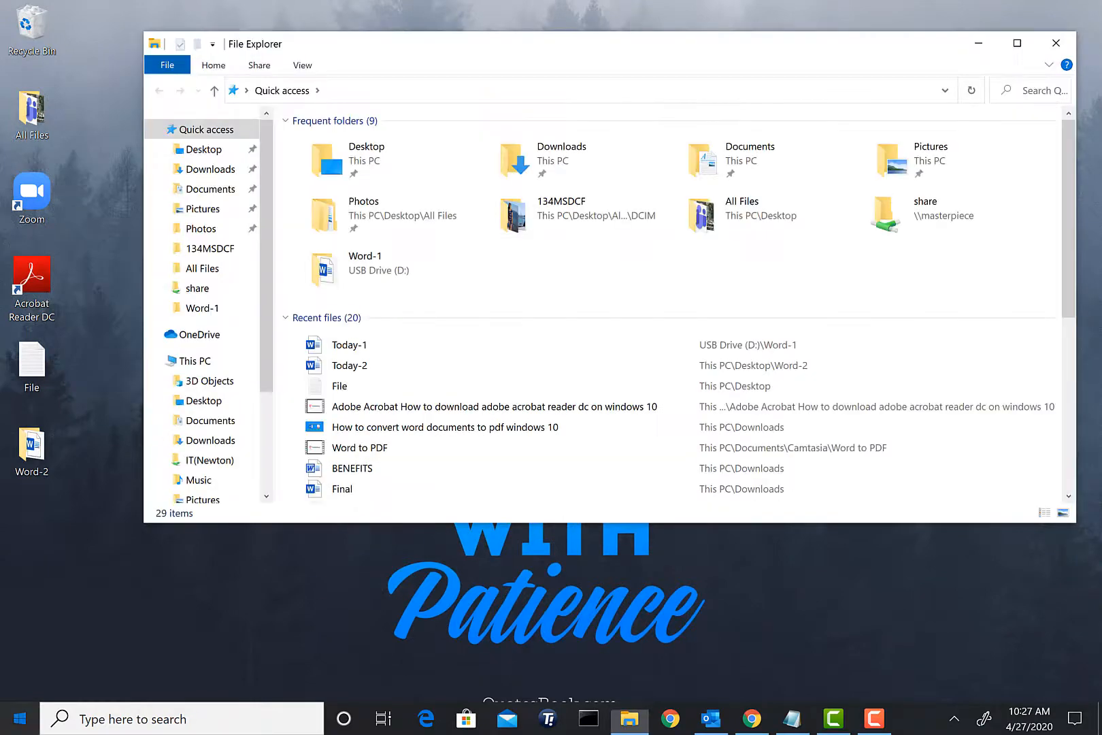
{"action": "type", "text": "this"}
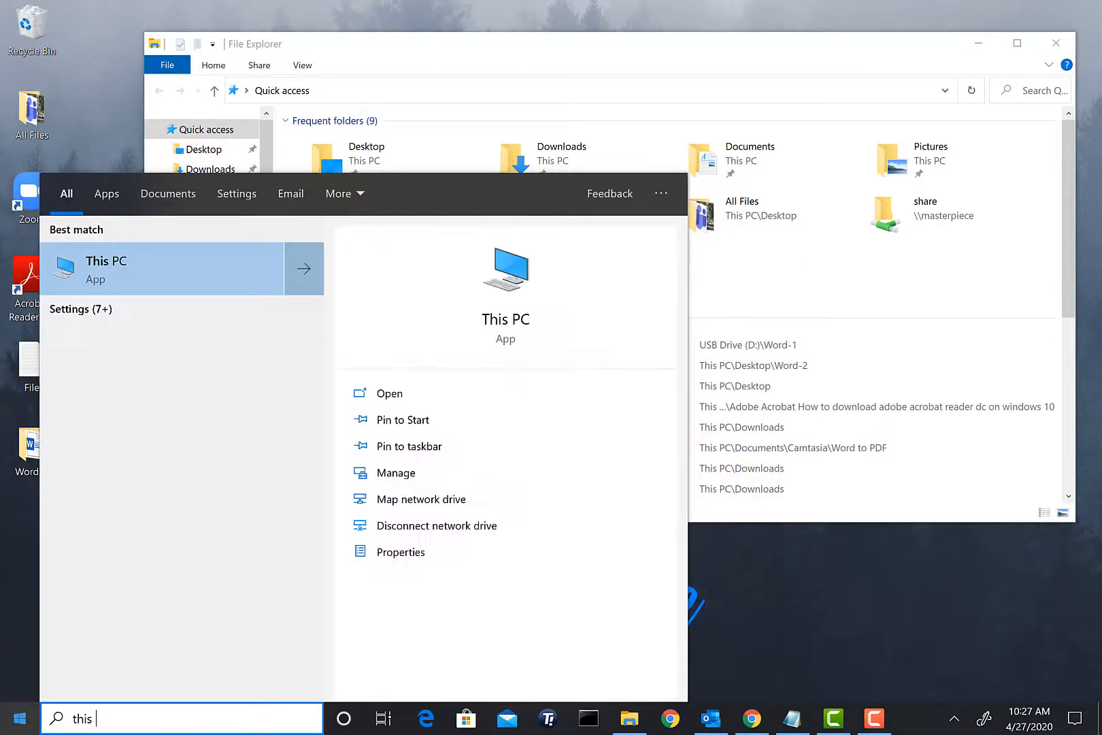
{"action": "type", "text": "pc"}
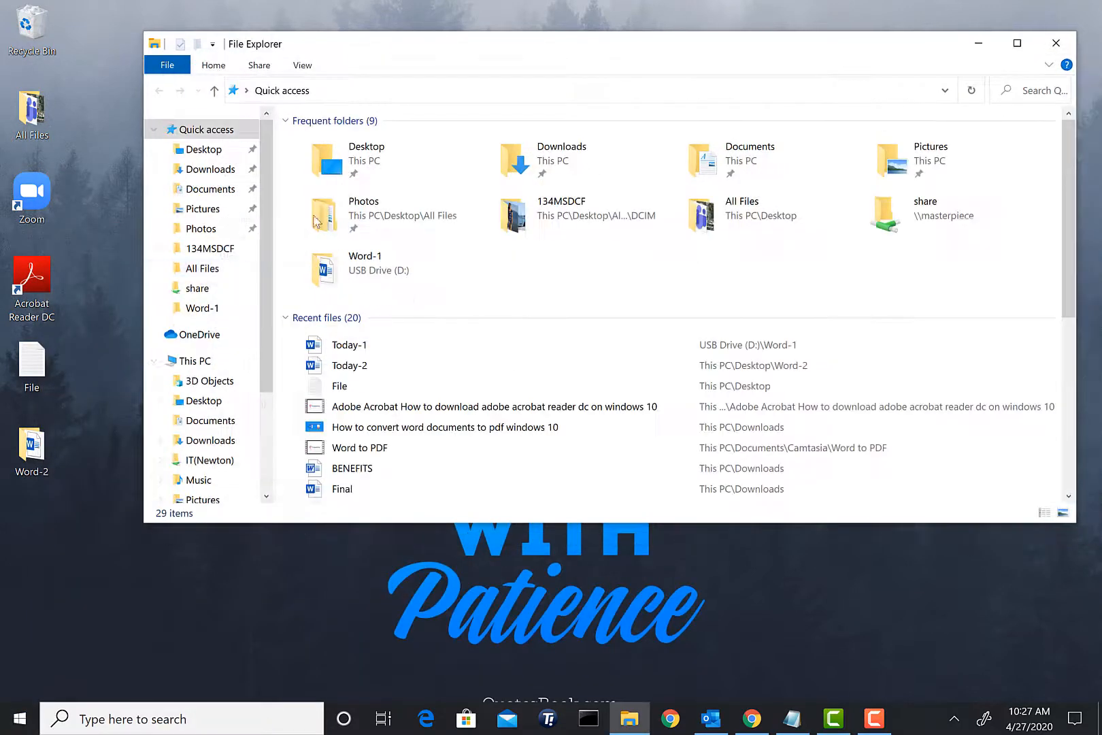
{"action": "left_click", "coordinate": [193, 360]}
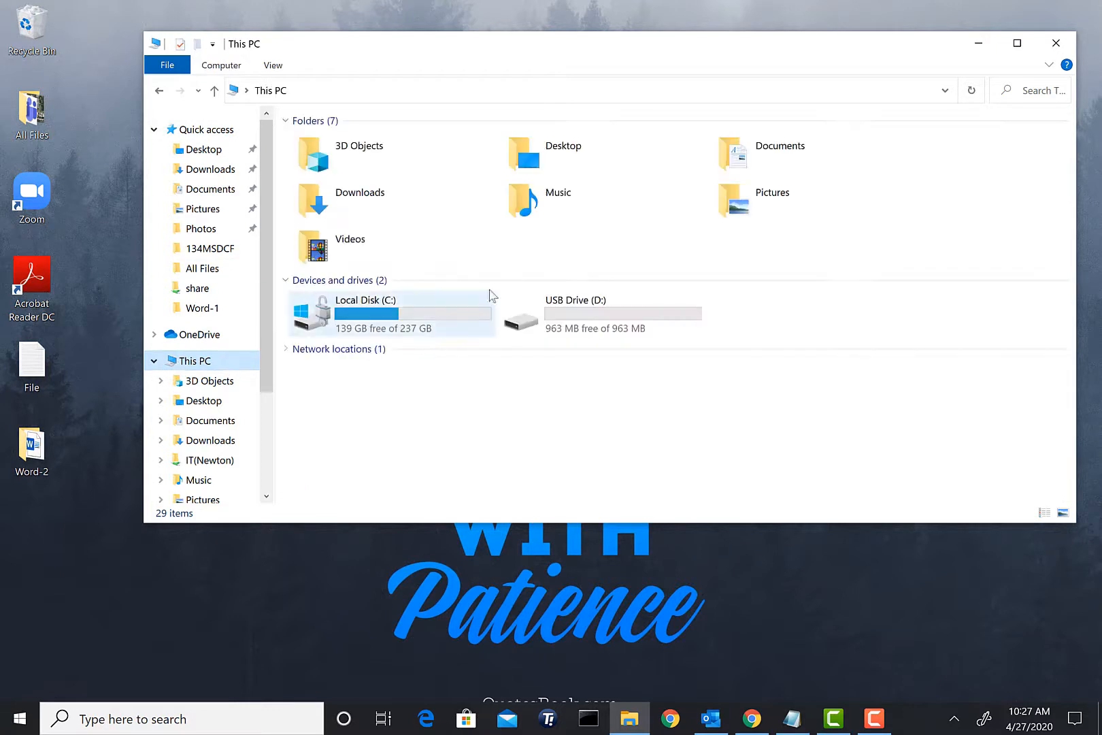
{"action": "double_click", "coordinate": [576, 319]}
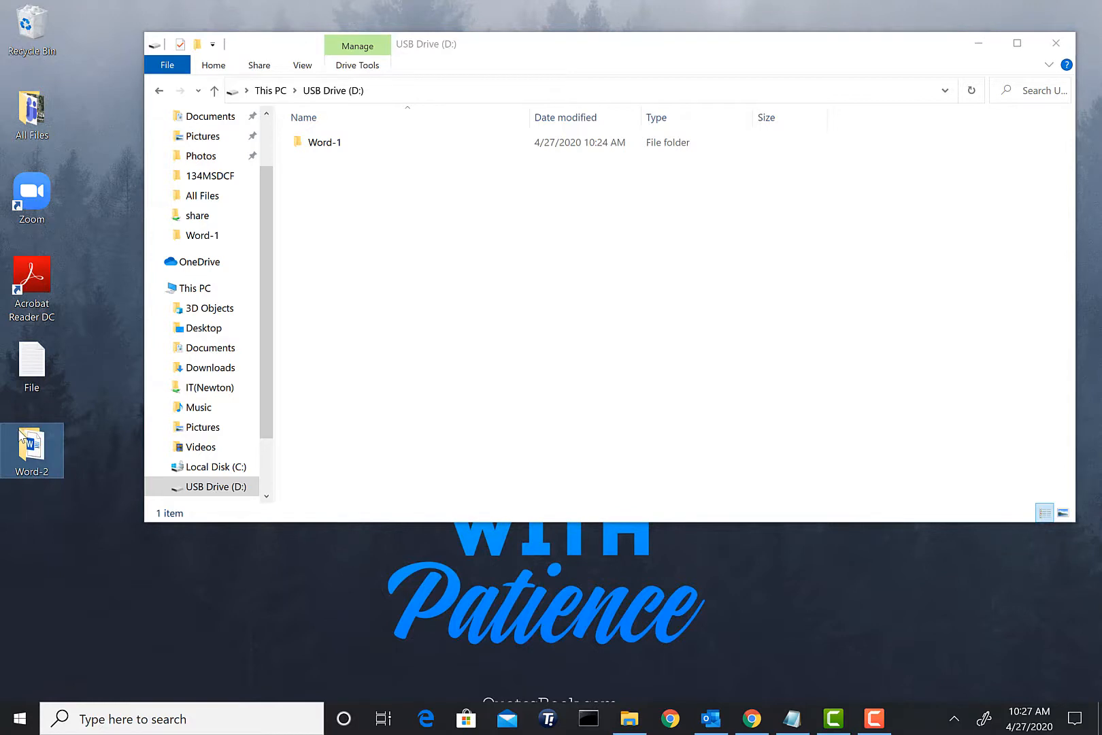
Paste the Word-2 folder onto USB Drive (D:), open it to check, and go back
{"action": "right_click", "coordinate": [31, 450]}
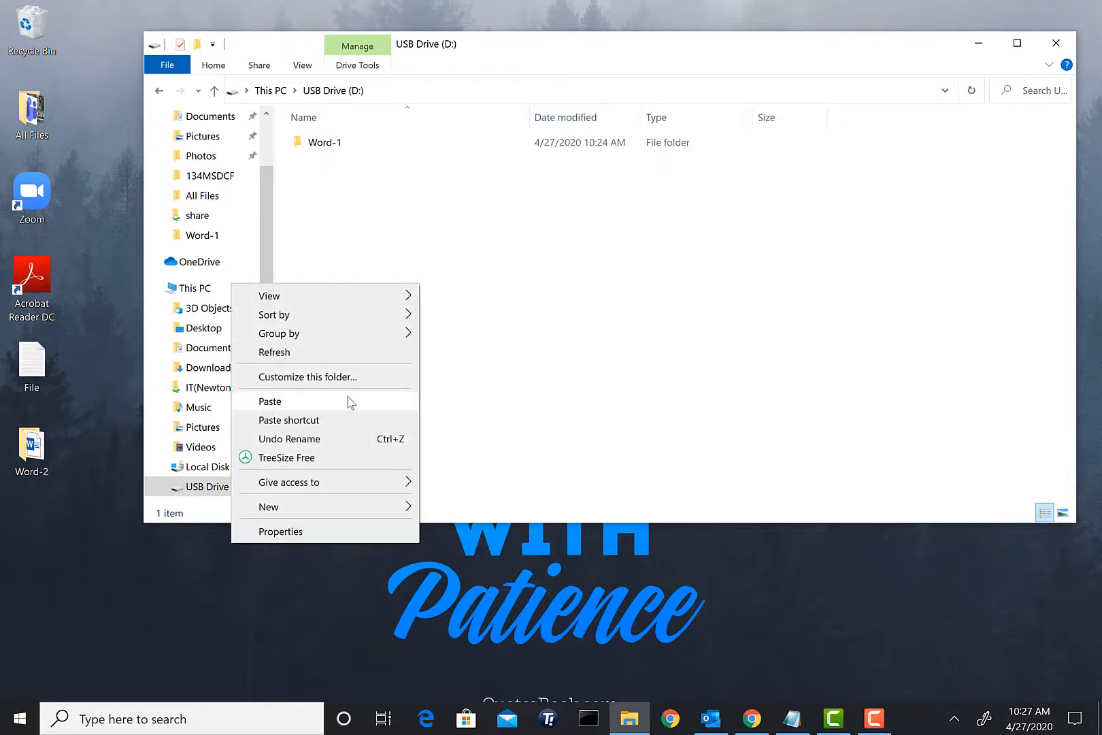
{"action": "left_click", "coordinate": [269, 402]}
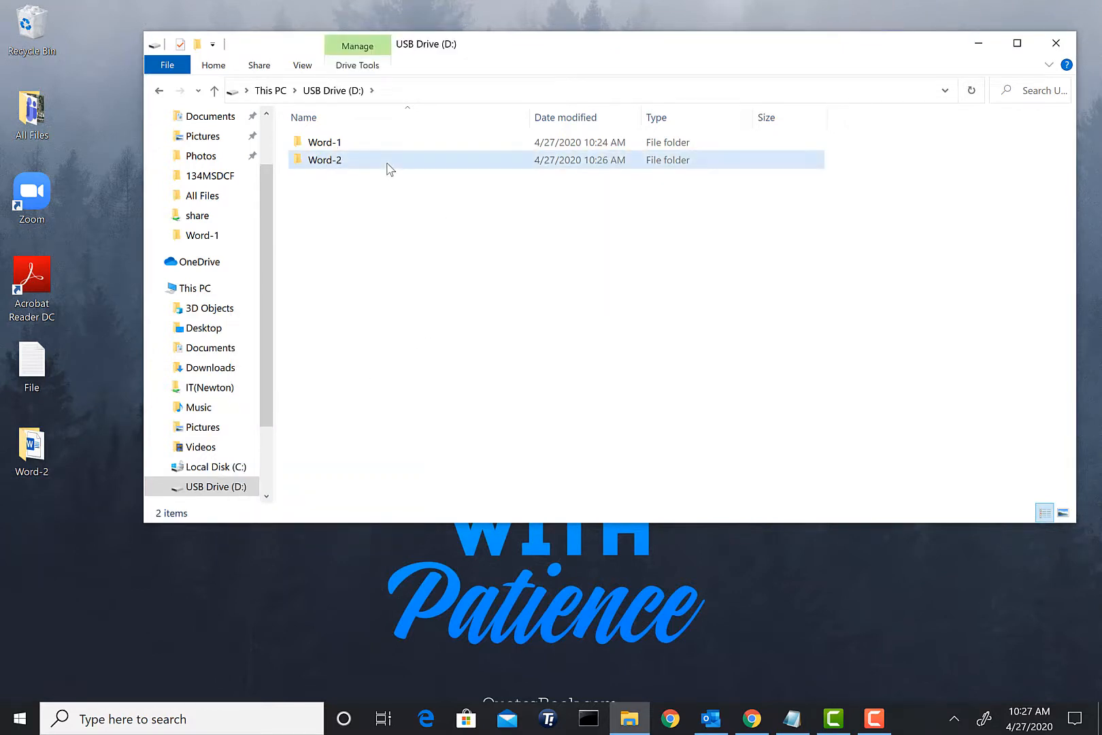
{"action": "double_click", "coordinate": [325, 160]}
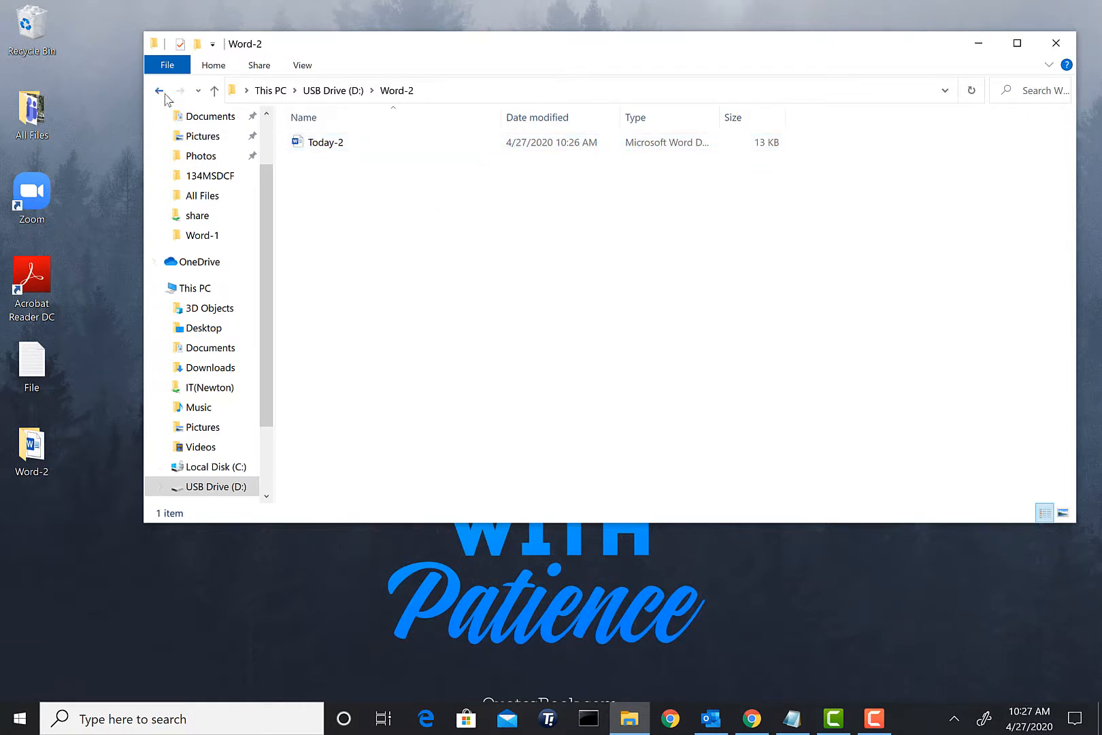
{"action": "left_click", "coordinate": [159, 89]}
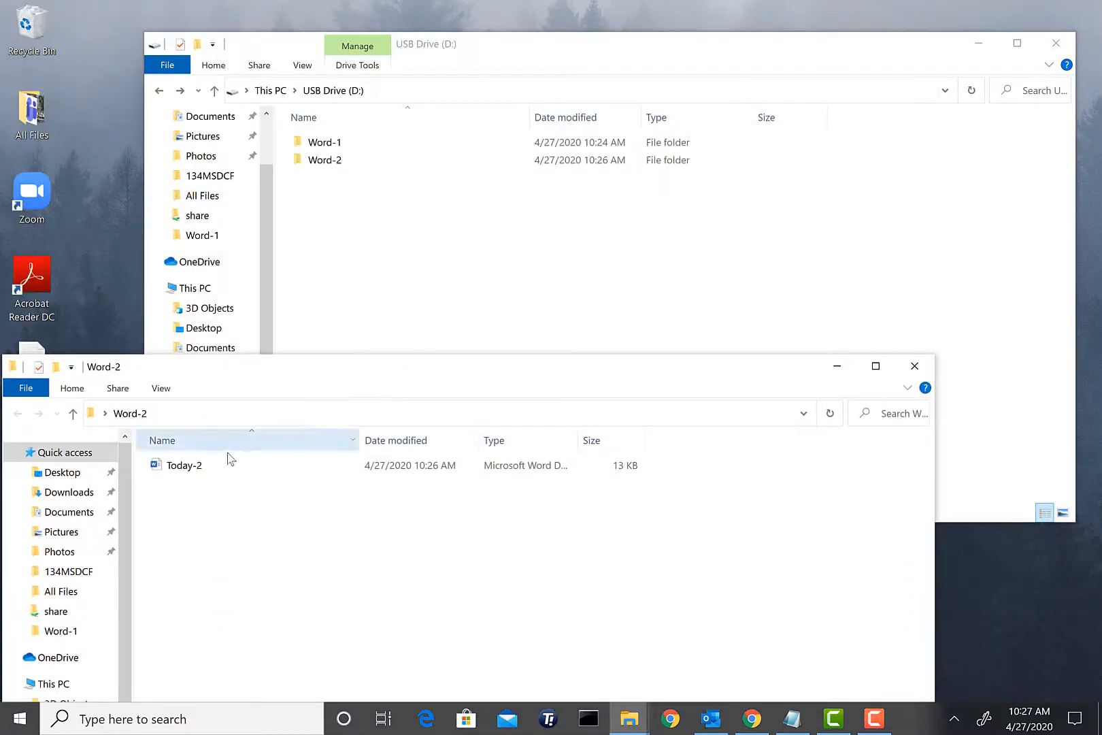
Paste Today-2 onto the USB drive's top level, replacing the existing copy
{"action": "right_click", "coordinate": [184, 464]}
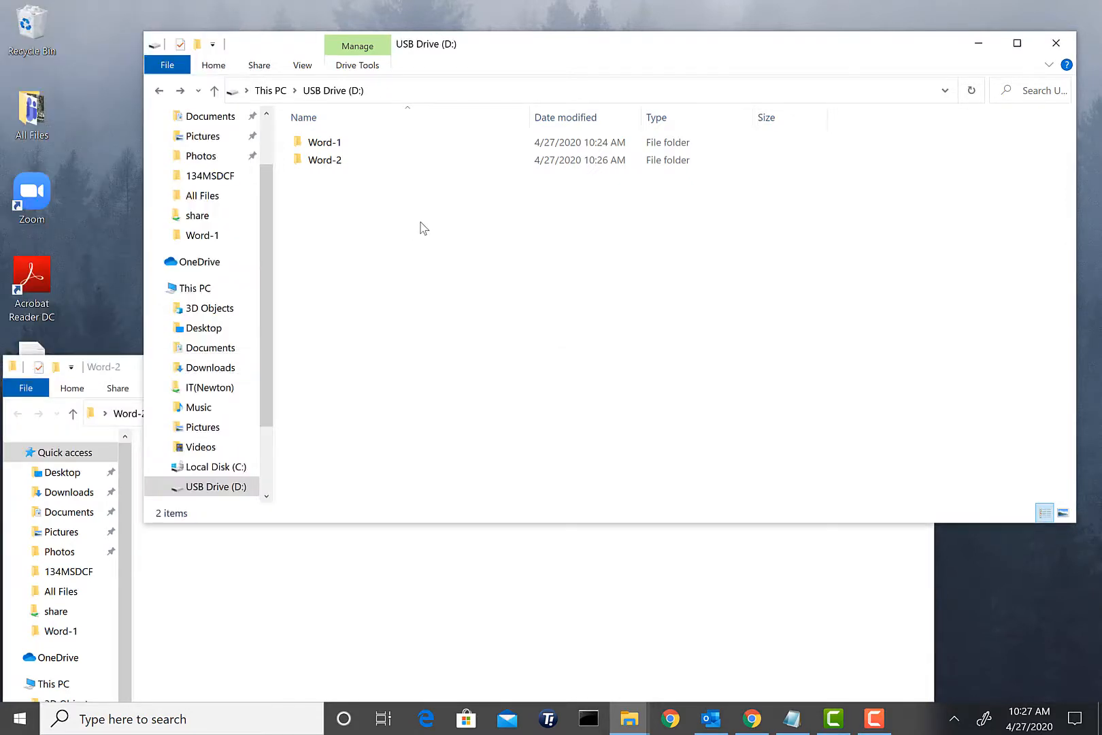
{"action": "right_click", "coordinate": [424, 228]}
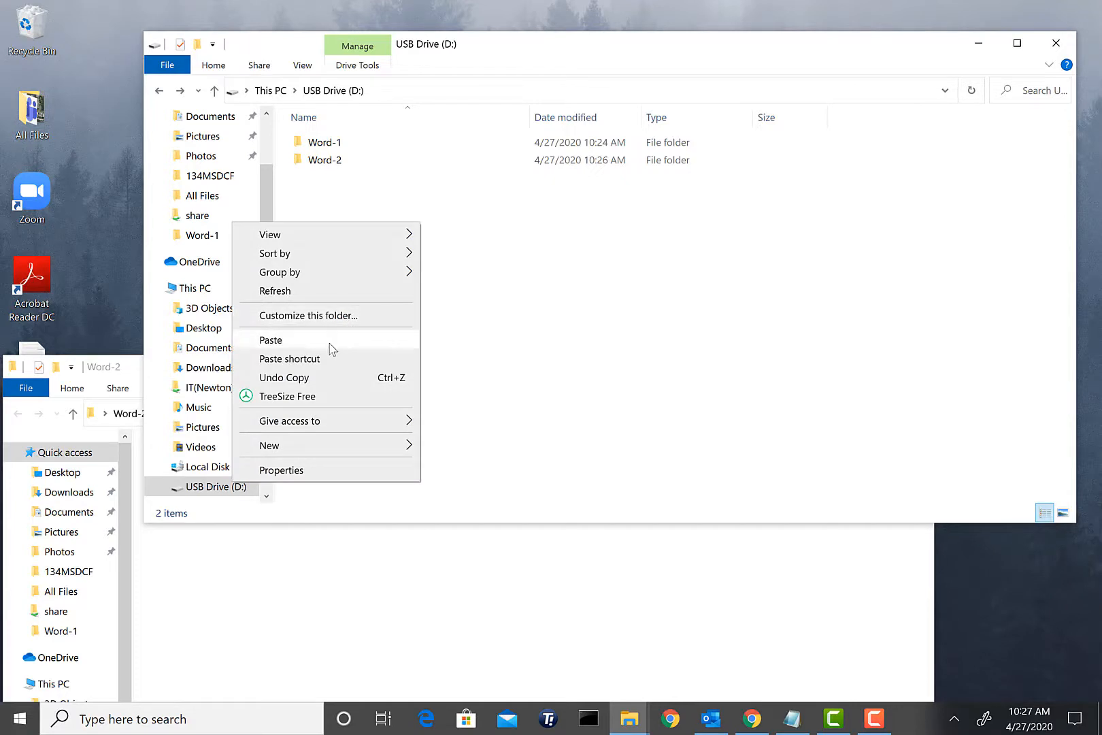
{"action": "left_click", "coordinate": [270, 339]}
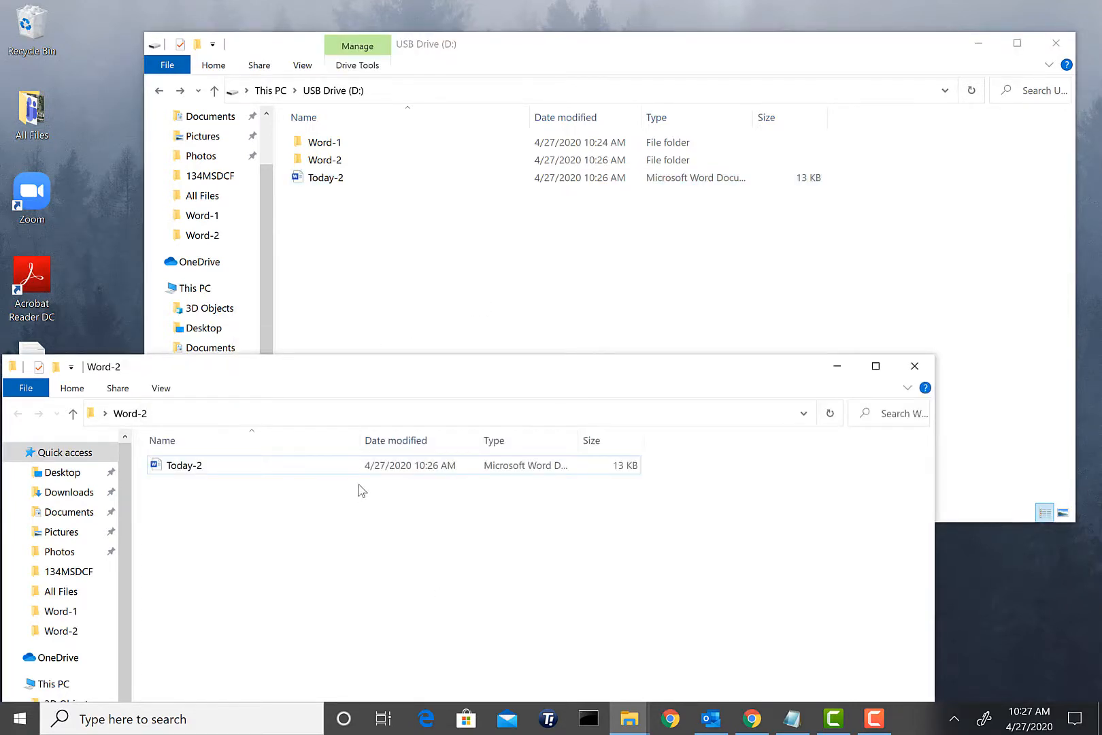
{"action": "left_click", "coordinate": [185, 465]}
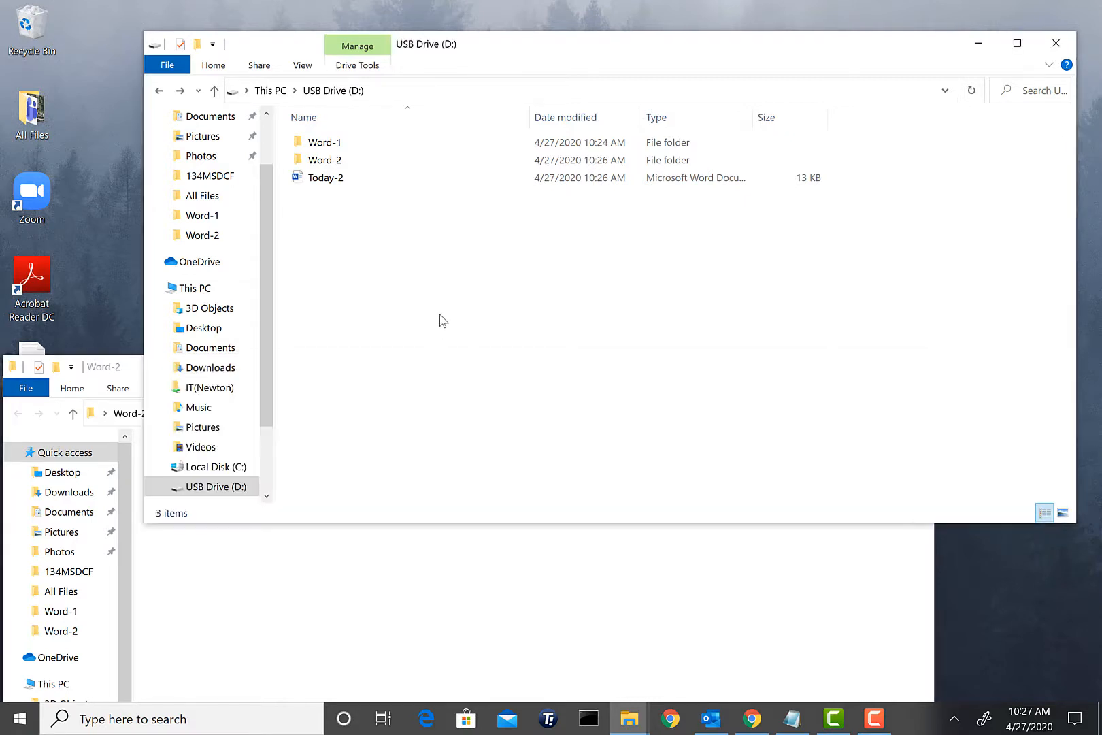
{"action": "mouse_move", "coordinate": [421, 389]}
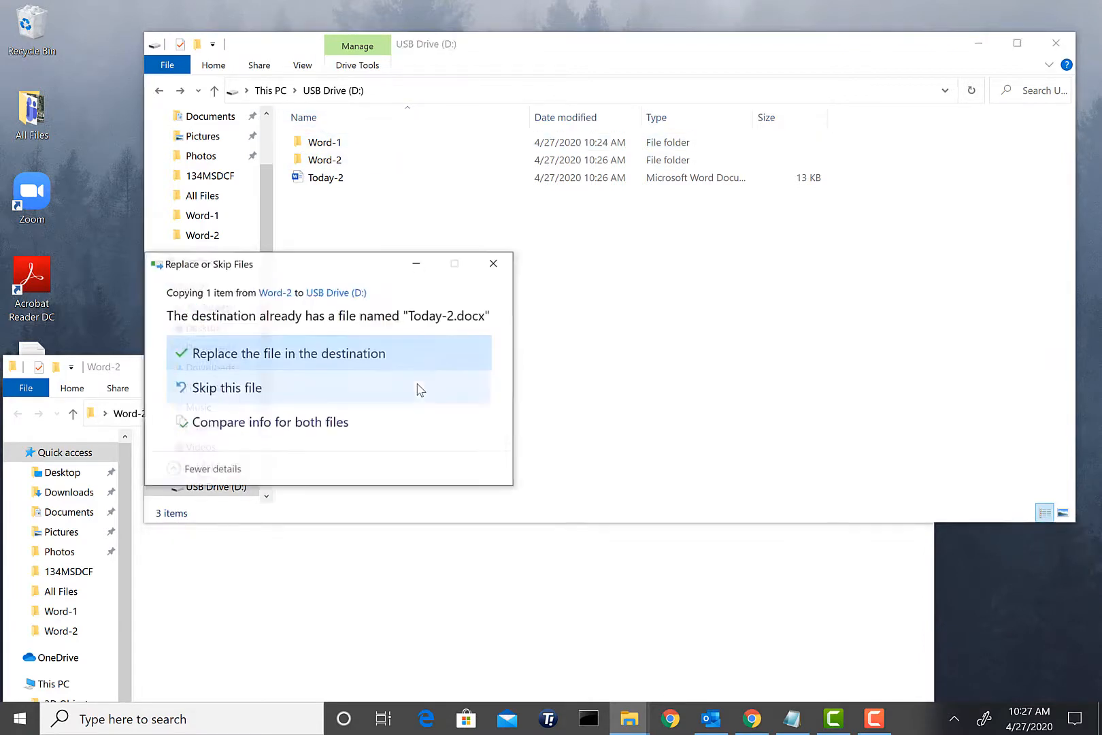
{"action": "mouse_move", "coordinate": [381, 361]}
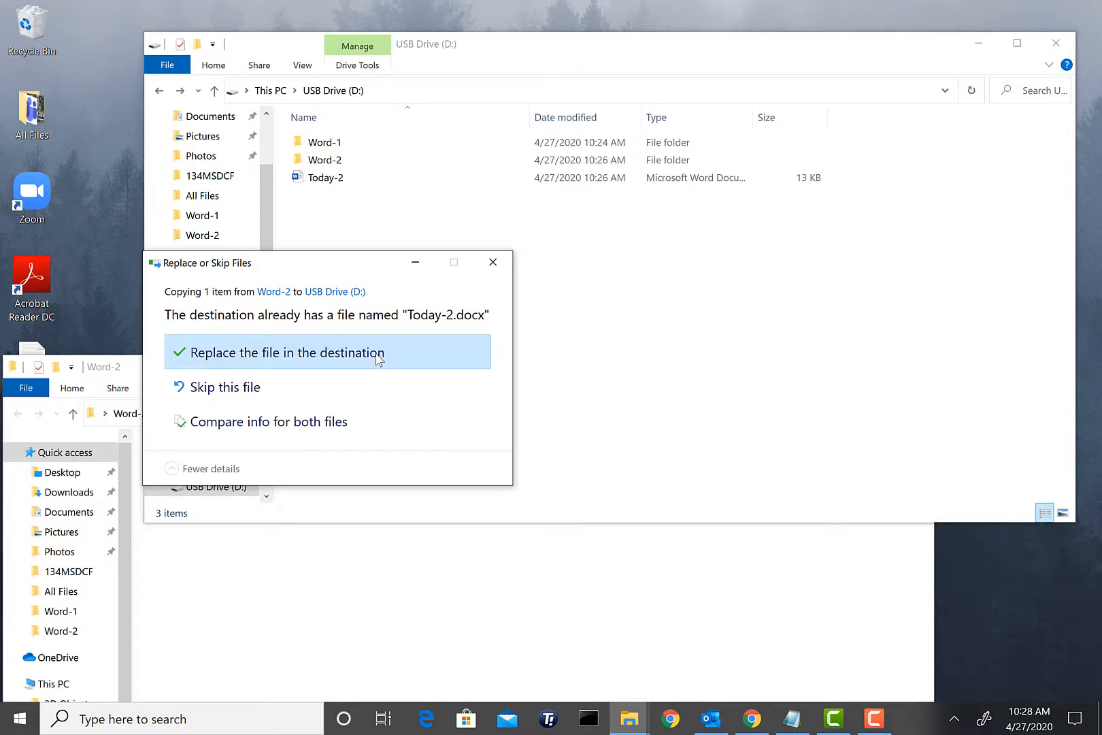
{"action": "left_click", "coordinate": [288, 352]}
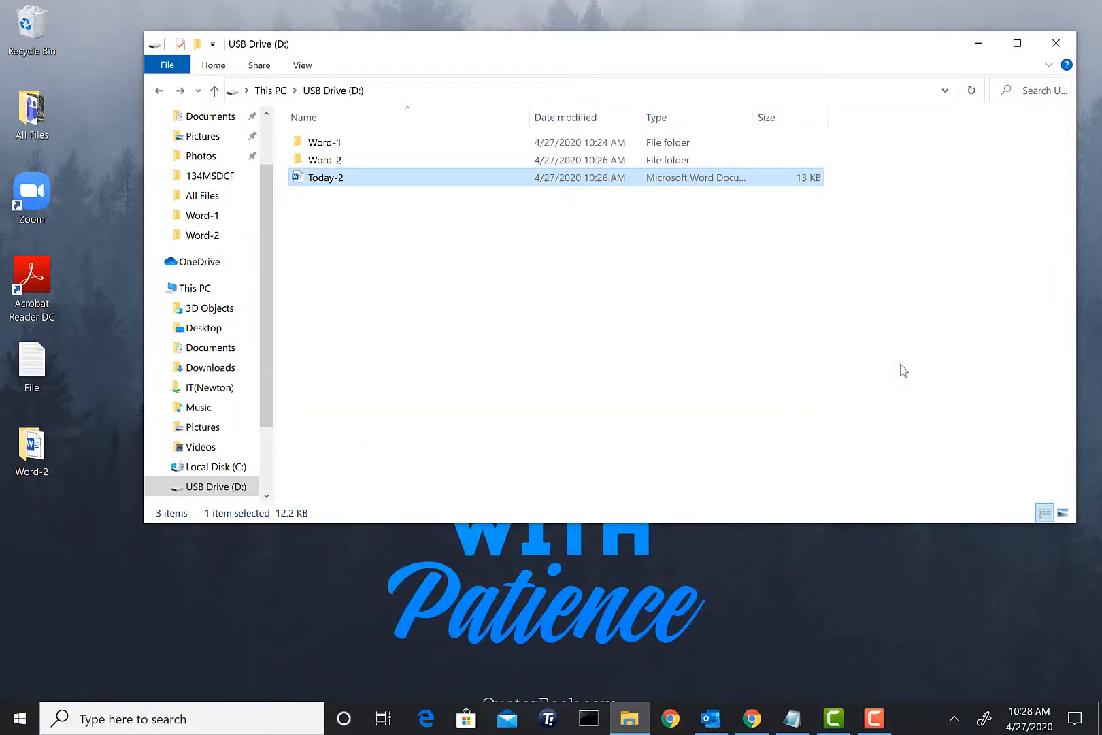
From This PC, eject USB Drive (D:) through its right-click menu
{"action": "left_click", "coordinate": [194, 288]}
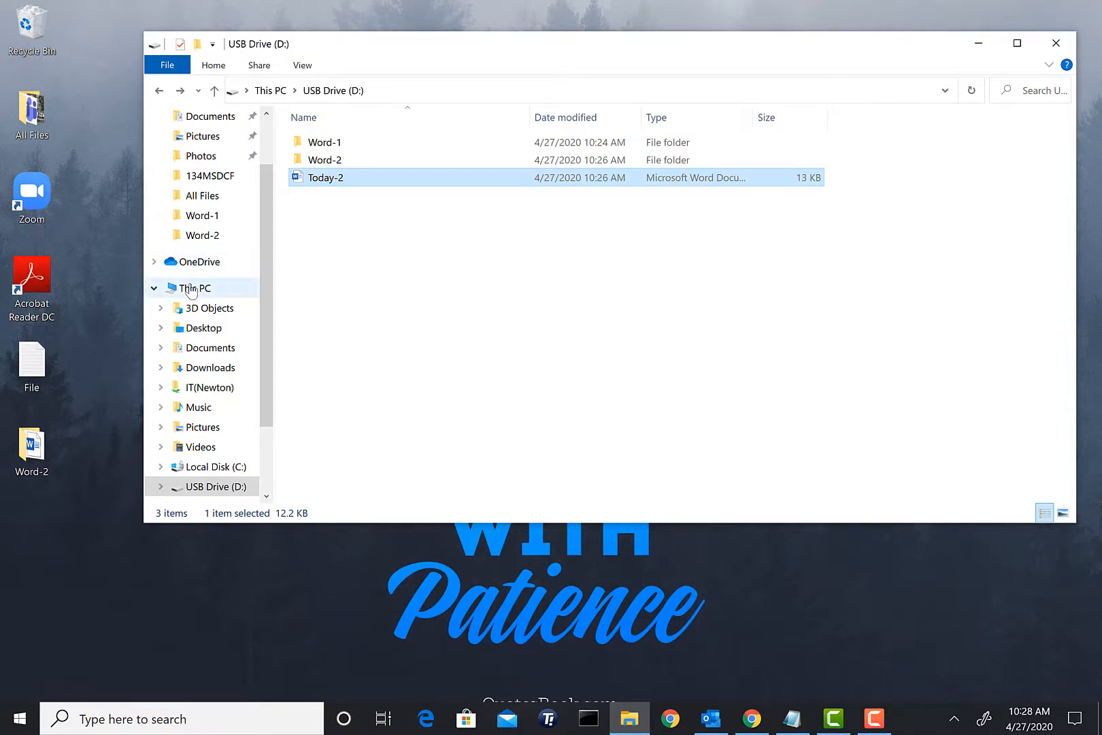
{"action": "left_click", "coordinate": [195, 288]}
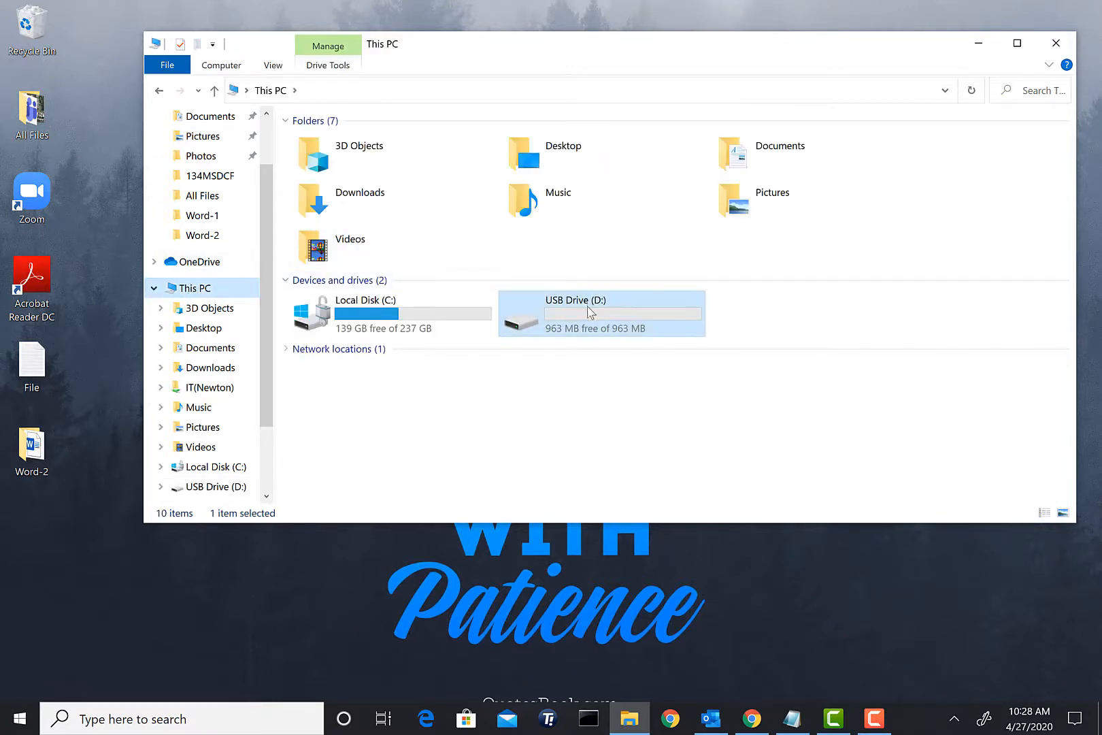
{"action": "right_click", "coordinate": [591, 312]}
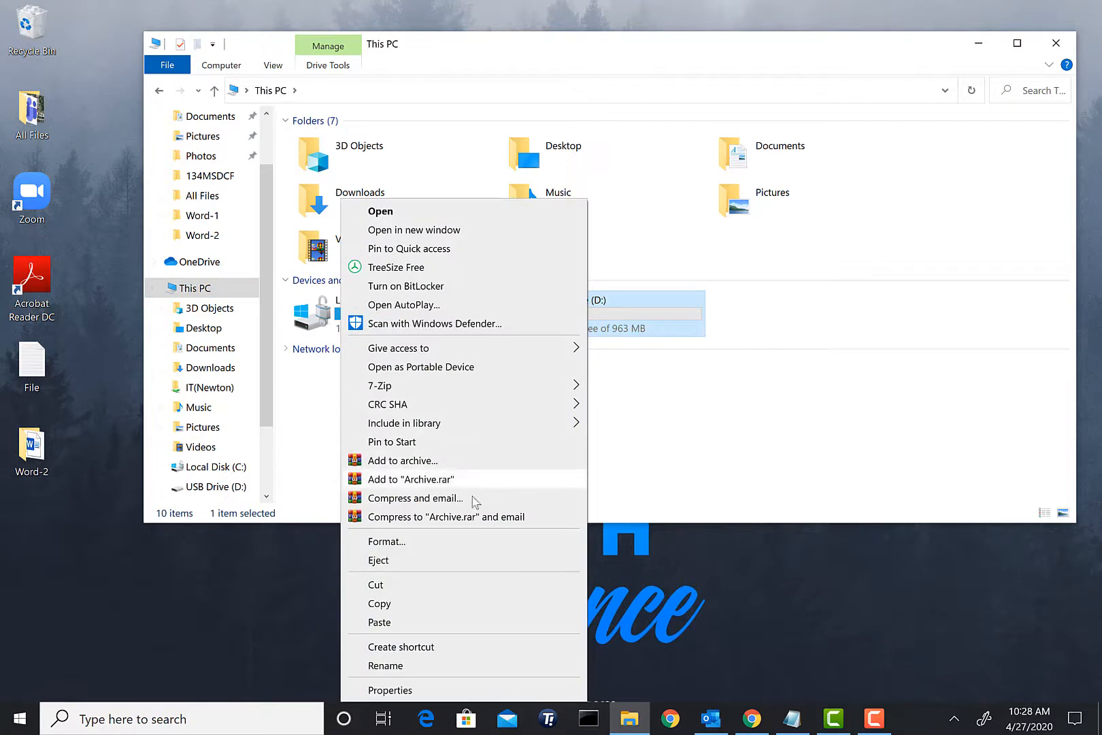
{"action": "mouse_move", "coordinate": [440, 562]}
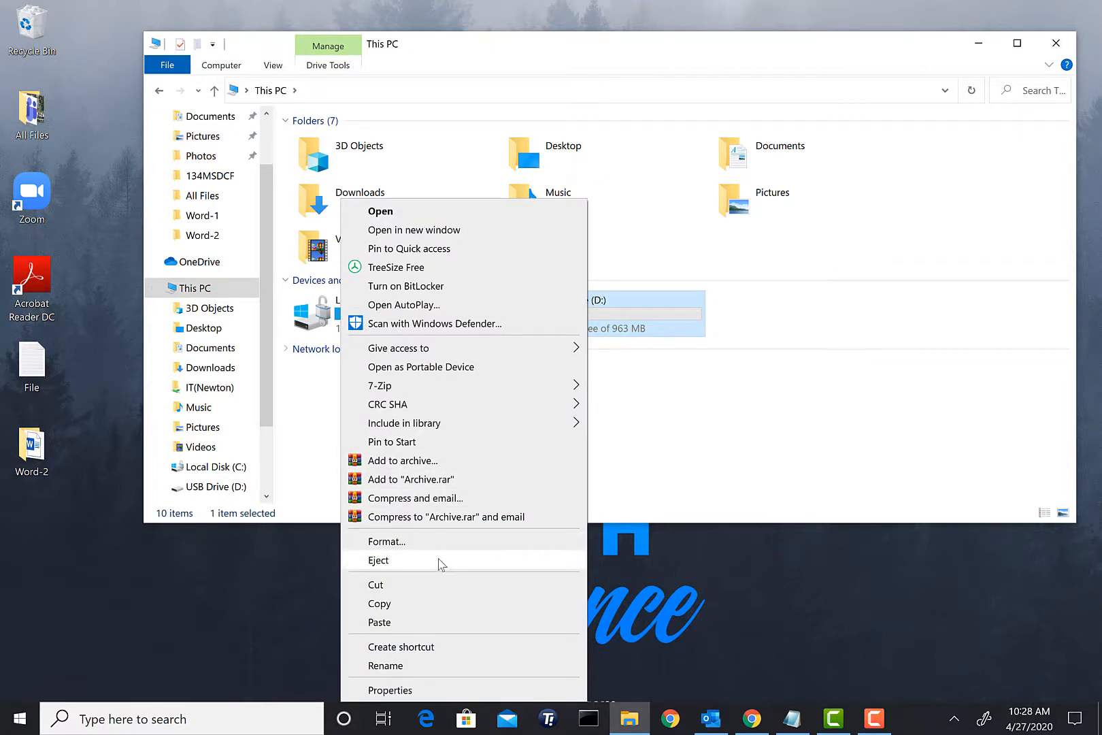
{"action": "left_click", "coordinate": [702, 470]}
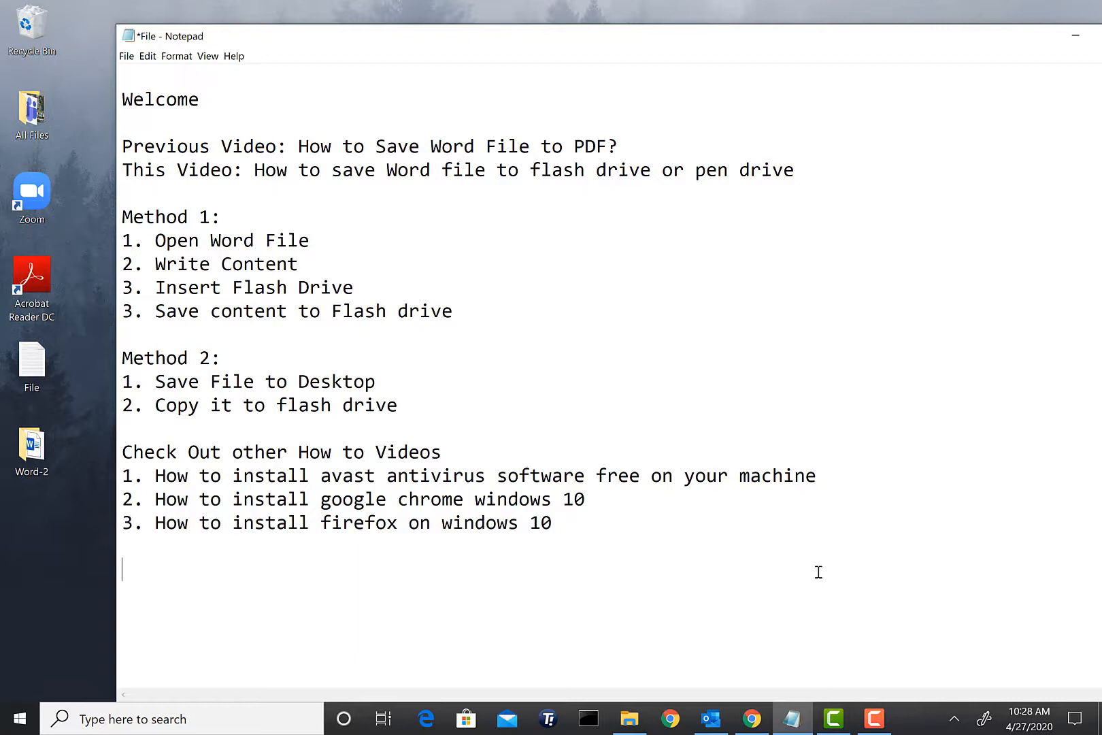
{"action": "mouse_move", "coordinate": [826, 574]}
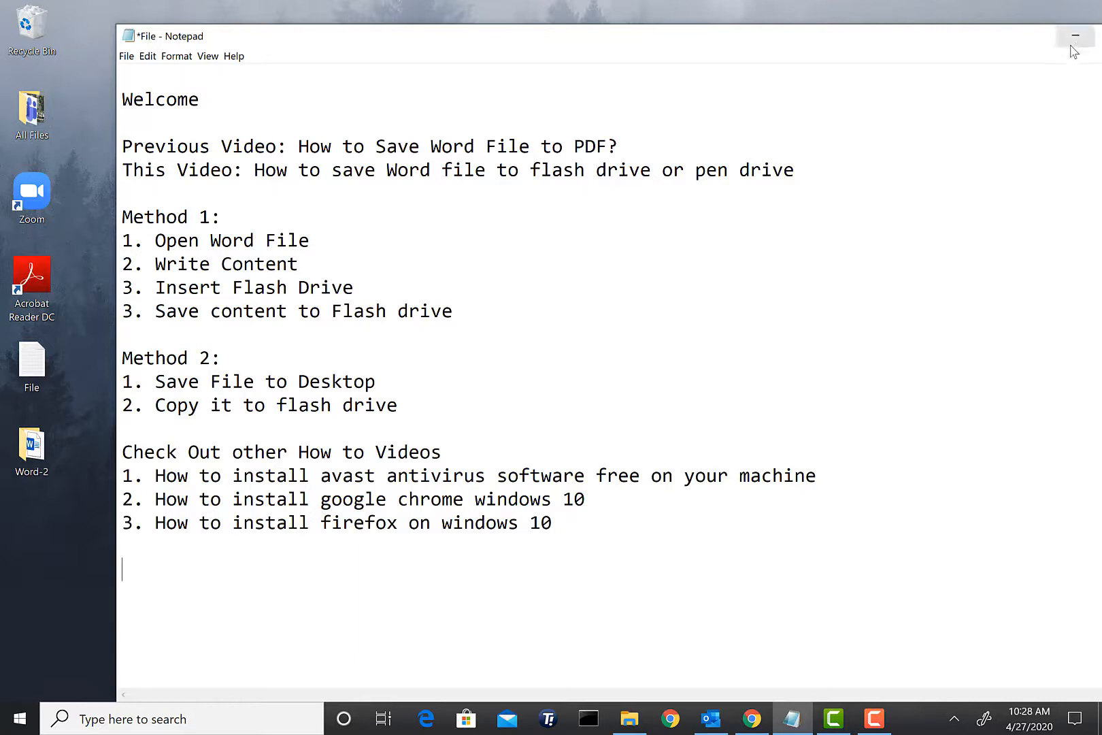
Minimize the Notepad notes window to reveal the desktop
{"action": "left_click", "coordinate": [1076, 35]}
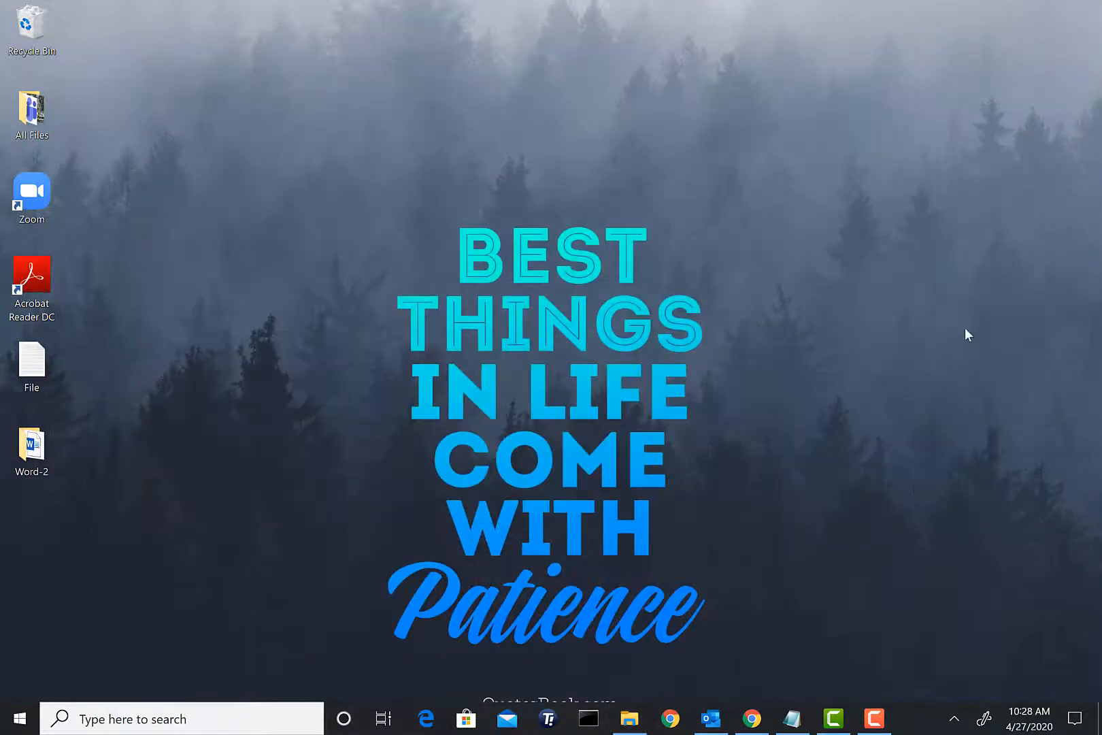
{"action": "mouse_move", "coordinate": [903, 559]}
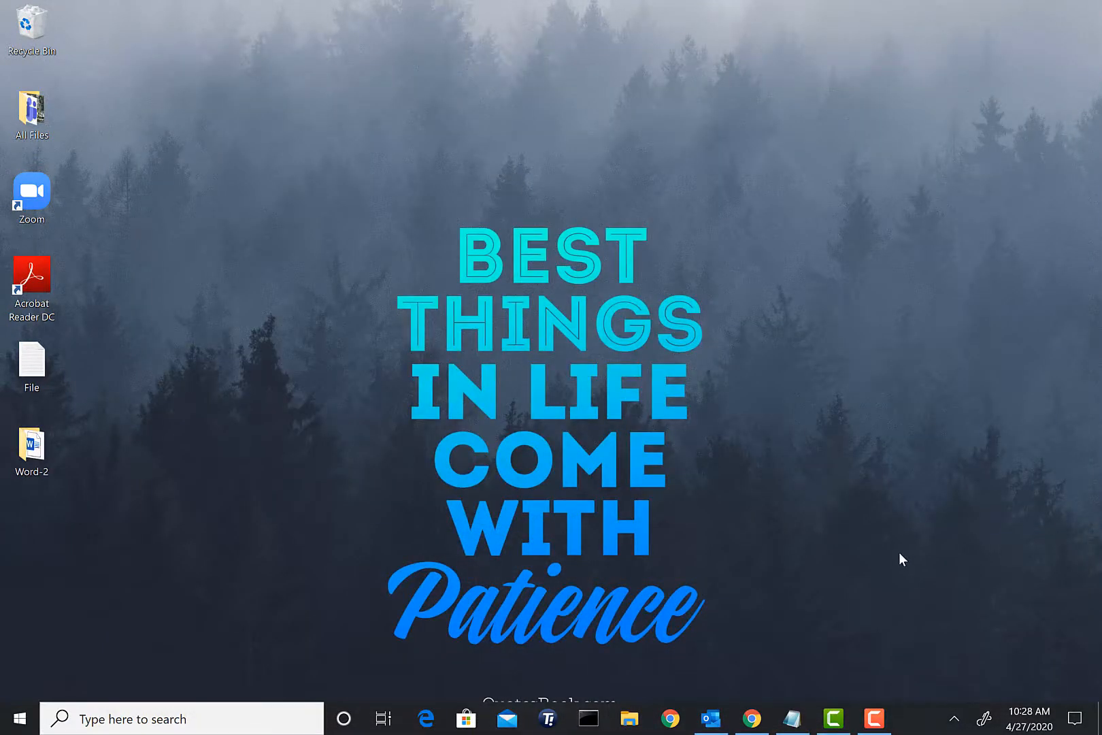
{"action": "mouse_move", "coordinate": [879, 626]}
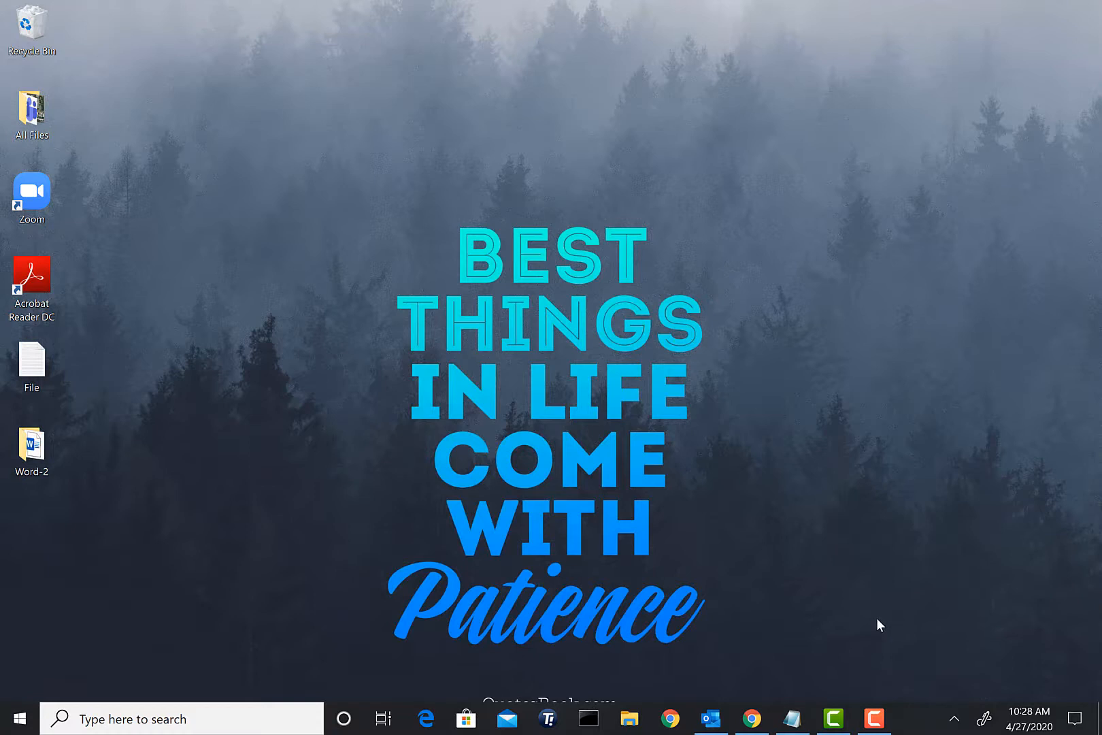